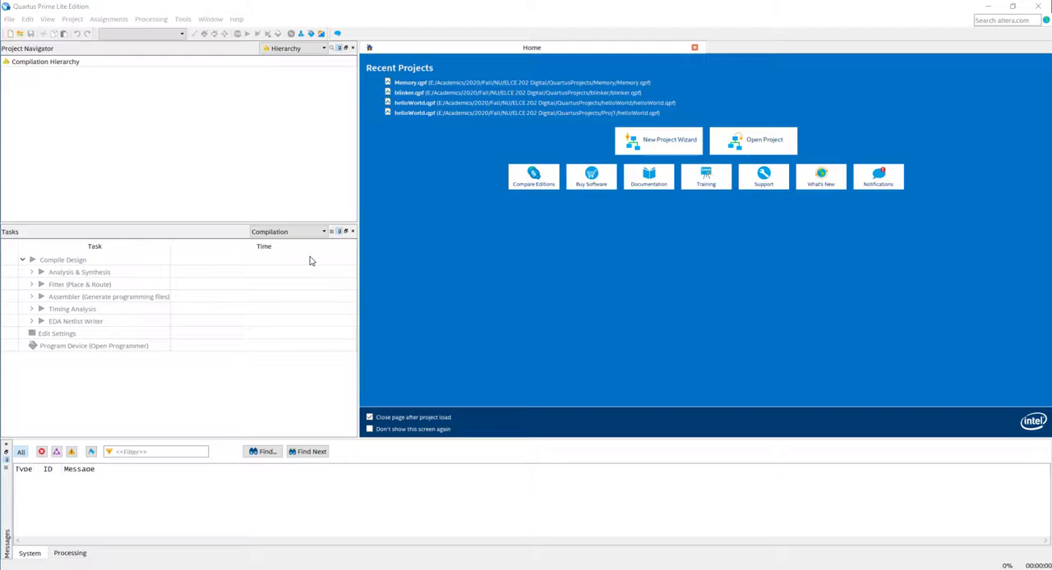
mouse_move(555, 347)
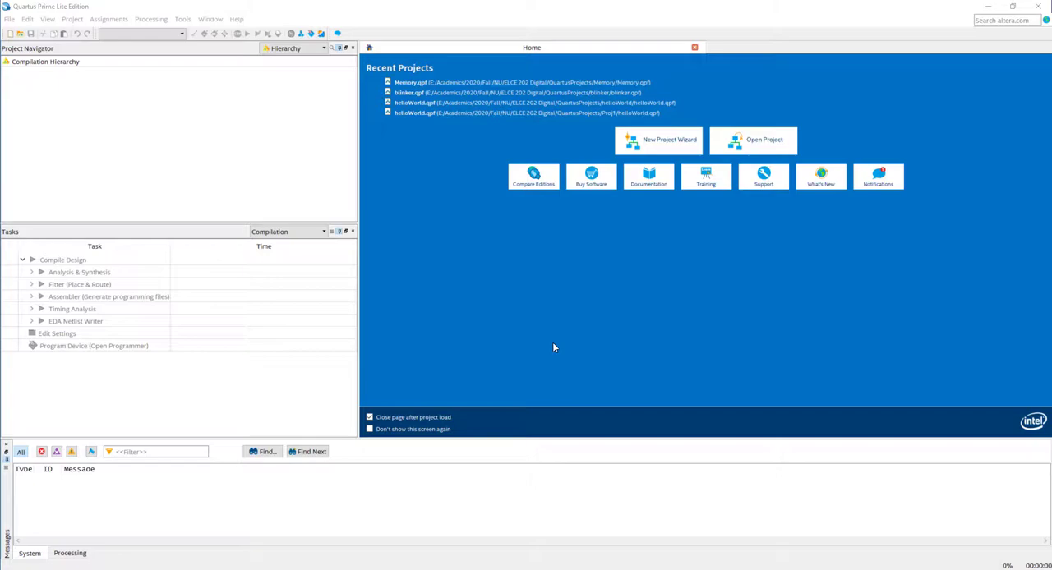
mouse_move(430, 205)
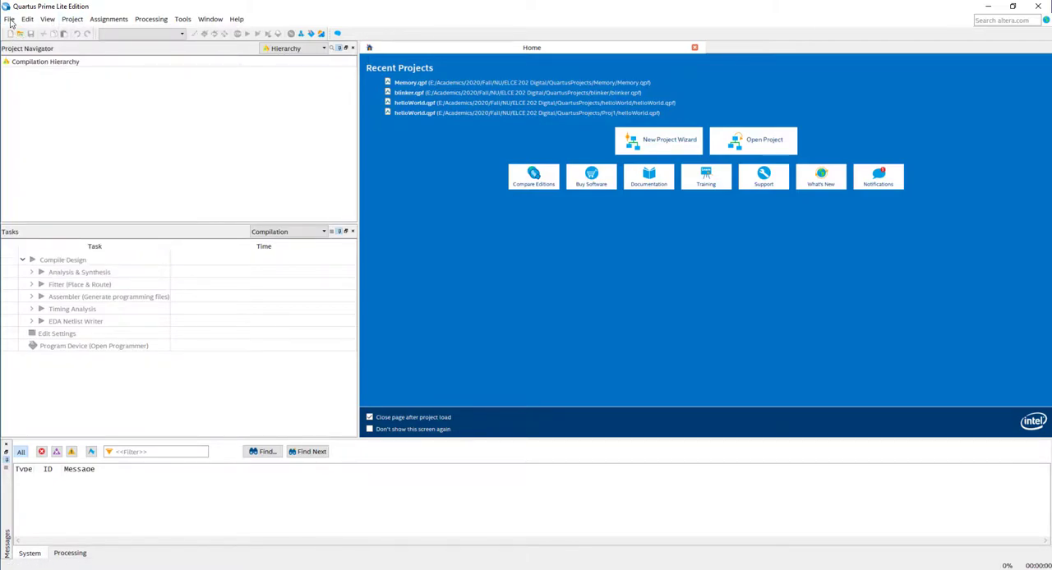
Start a new empty Quartus project named 'ram' with top-level entity 'ram'.
click(10, 19)
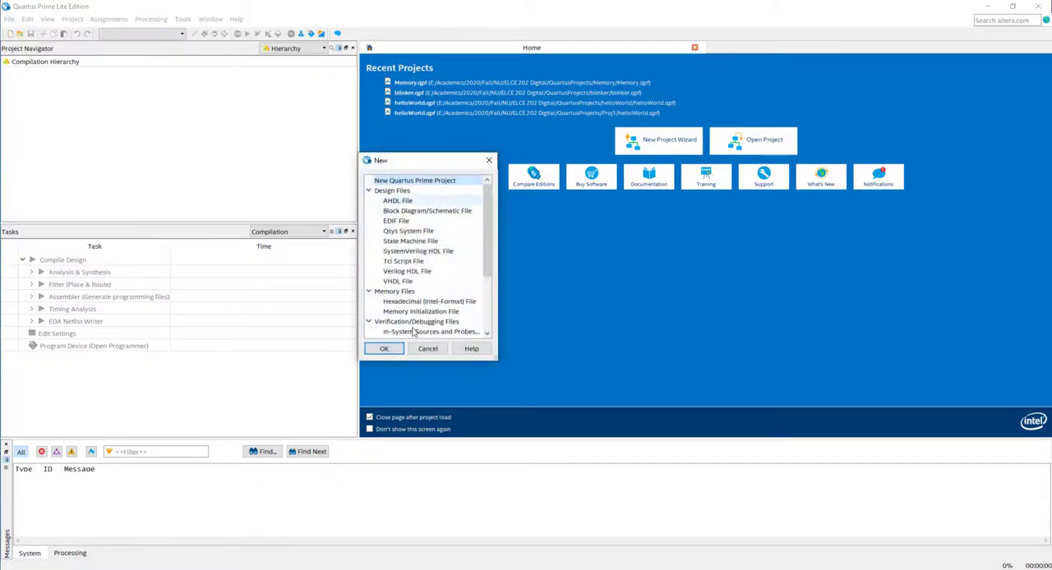
click(383, 348)
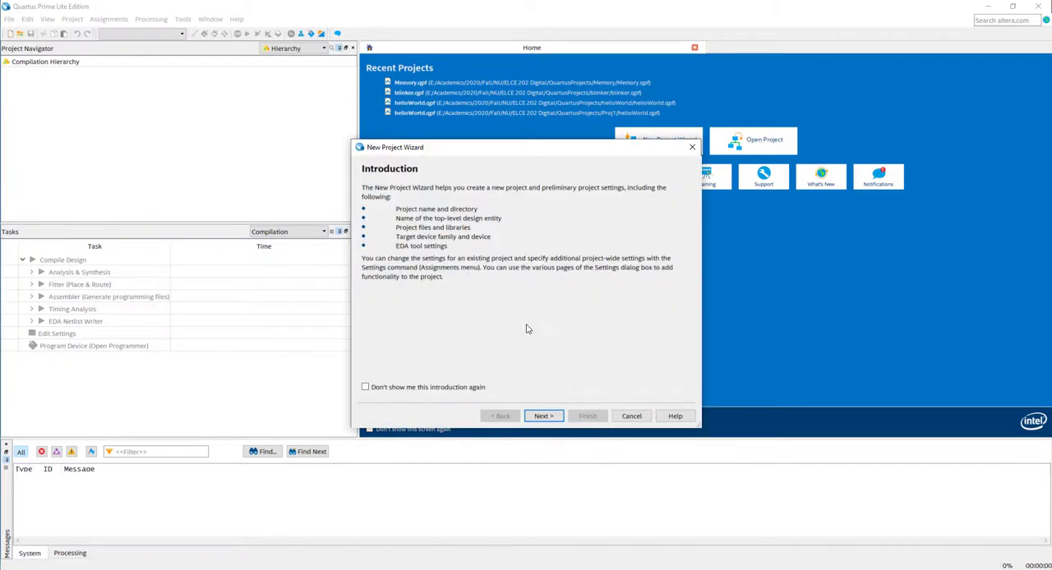
click(543, 415)
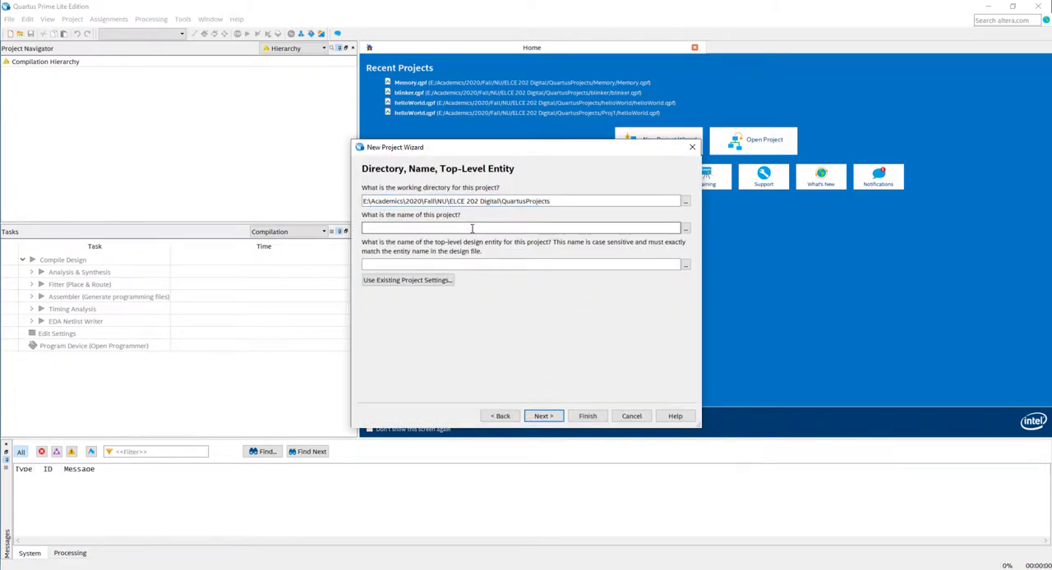
text(ram)
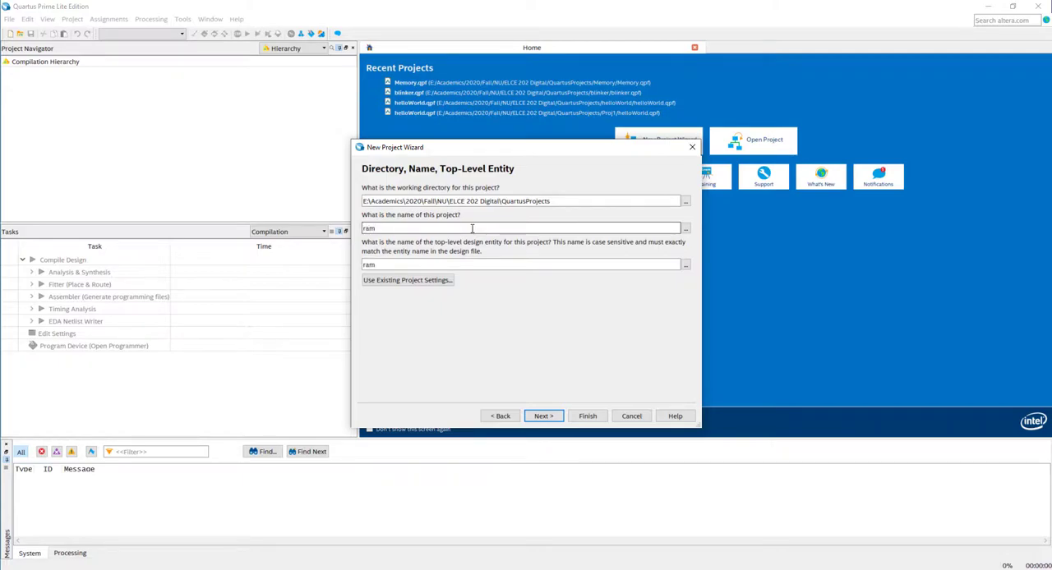
click(543, 416)
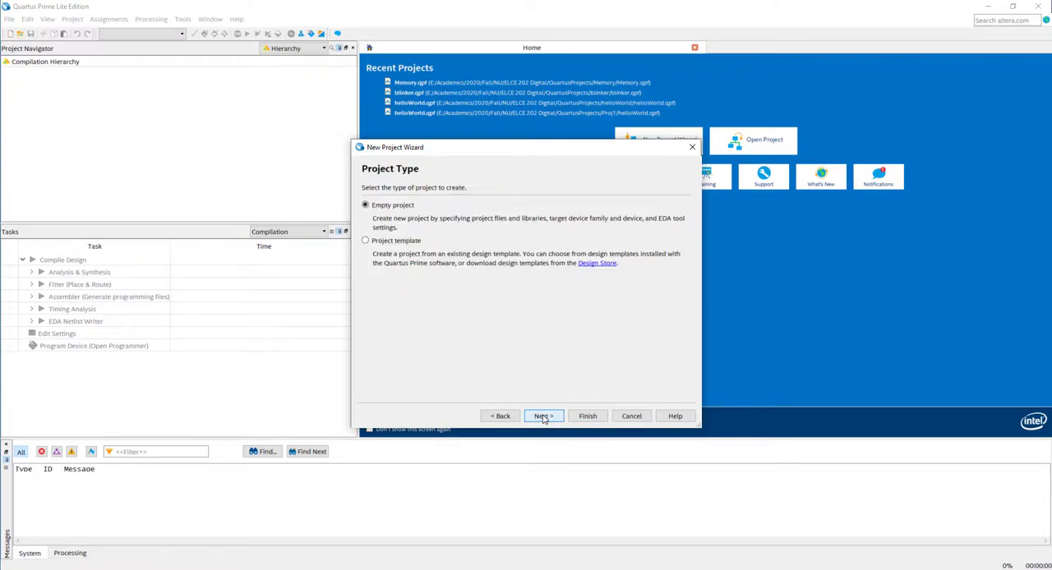
click(543, 416)
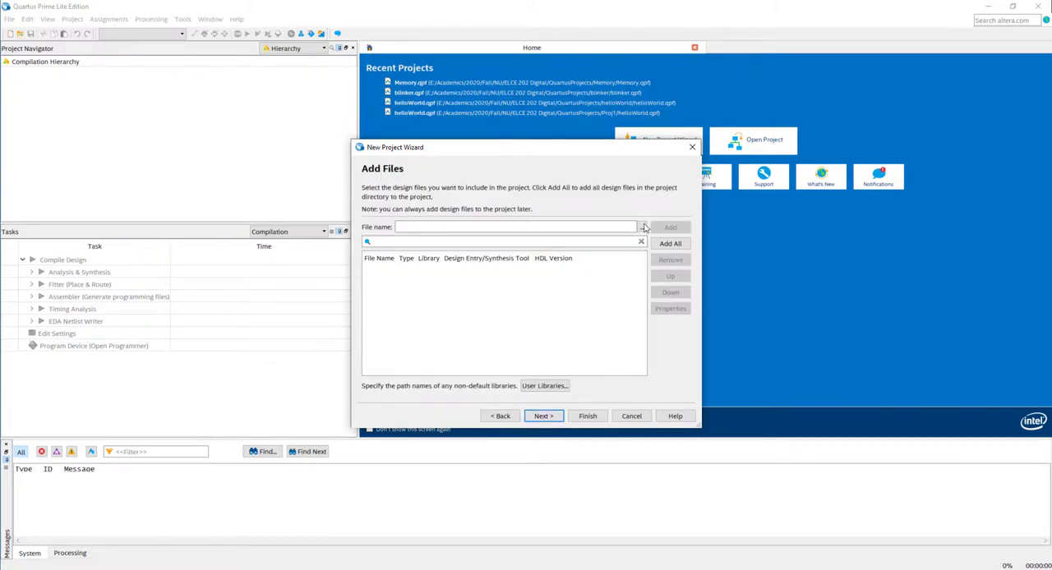
Add Desktop\Memory\ram.v and target the DE1-SoC board (Cyclone V 5CSEMA5F31C6).
click(639, 227)
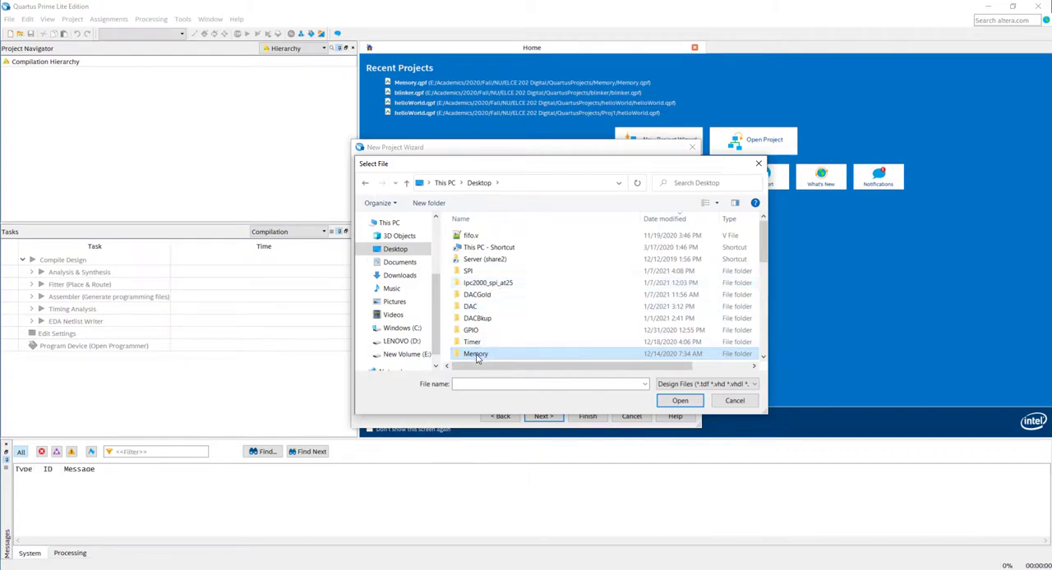
double_click(476, 355)
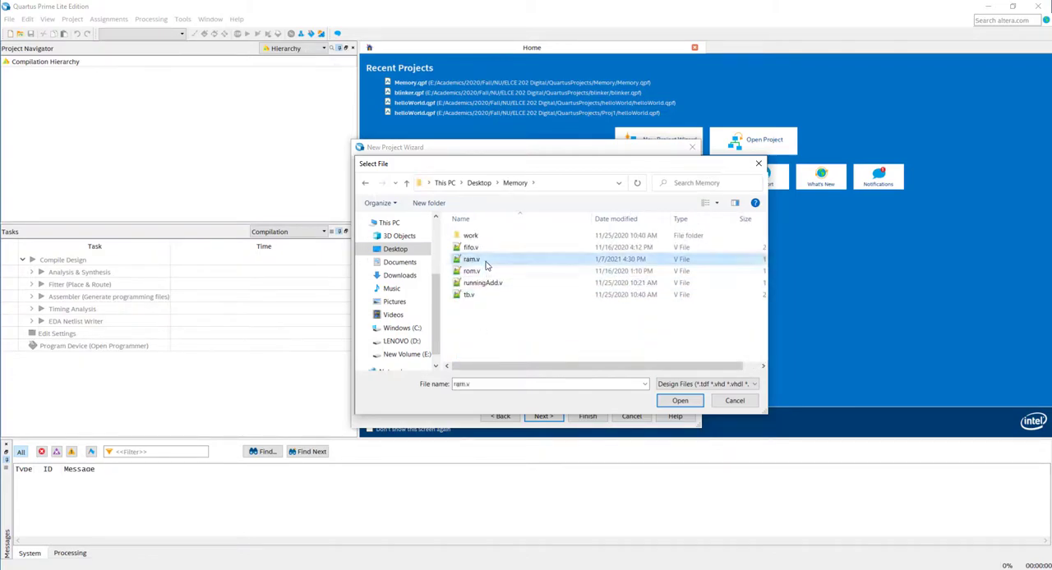
click(680, 400)
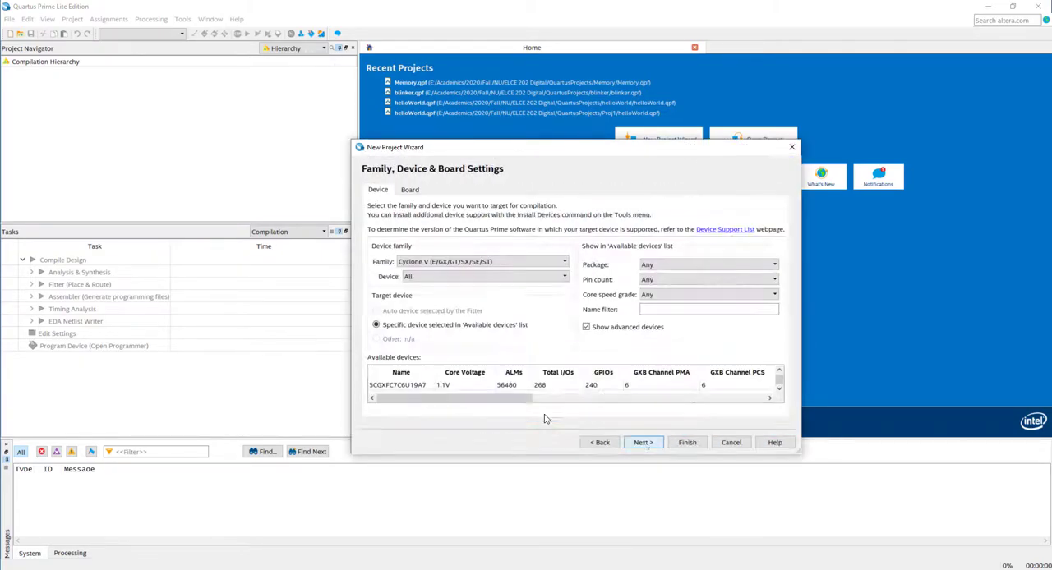
click(410, 189)
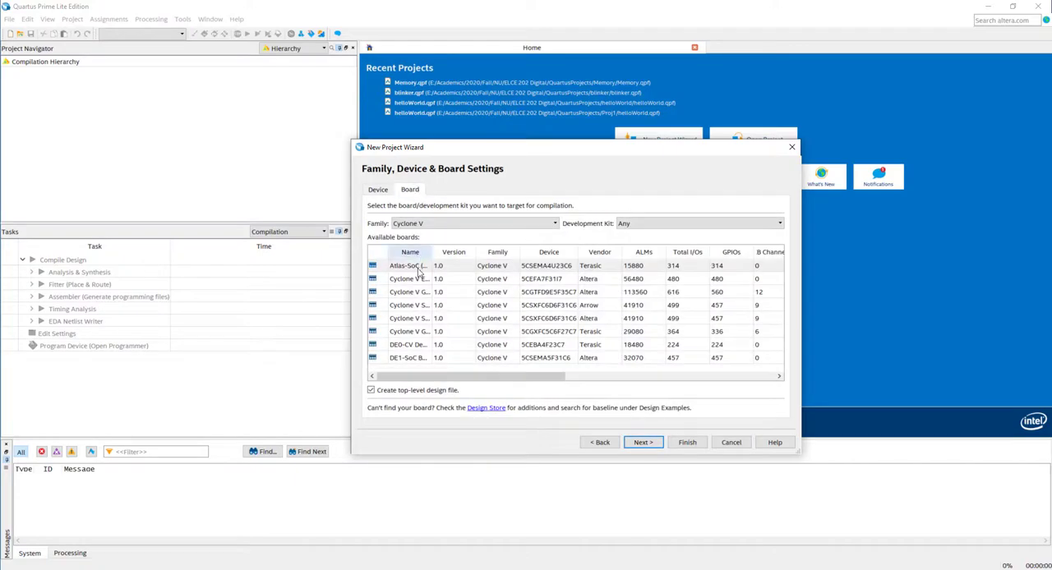
click(643, 442)
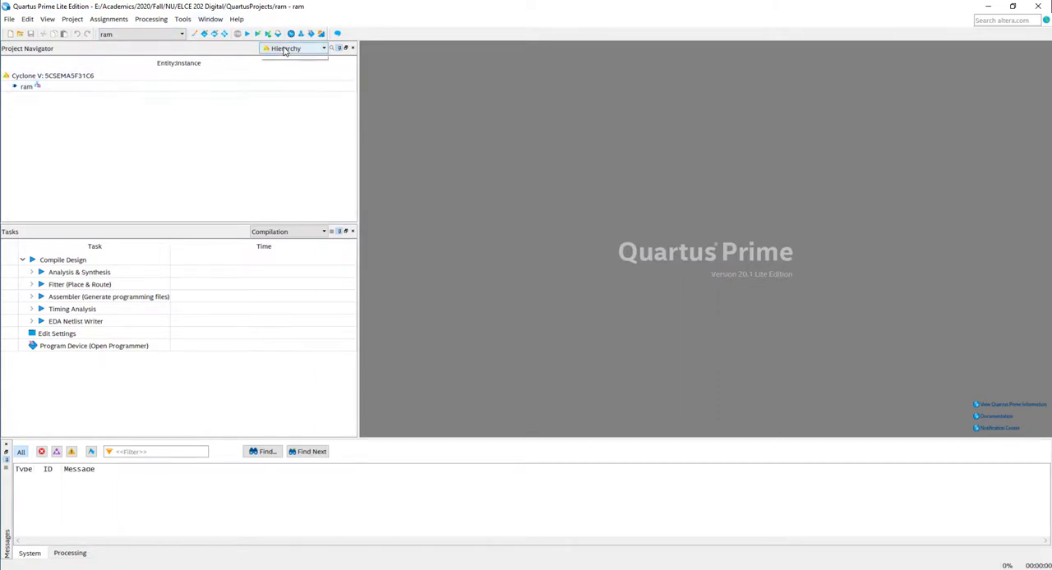
Open ram.v from the Files view, then return the navigator to Hierarchy.
click(321, 47)
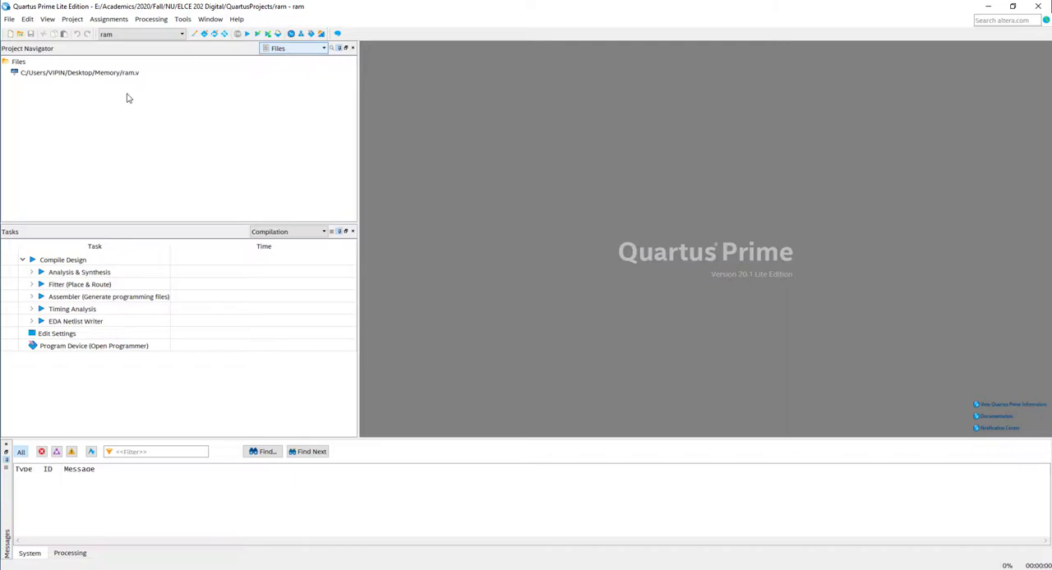
double_click(78, 76)
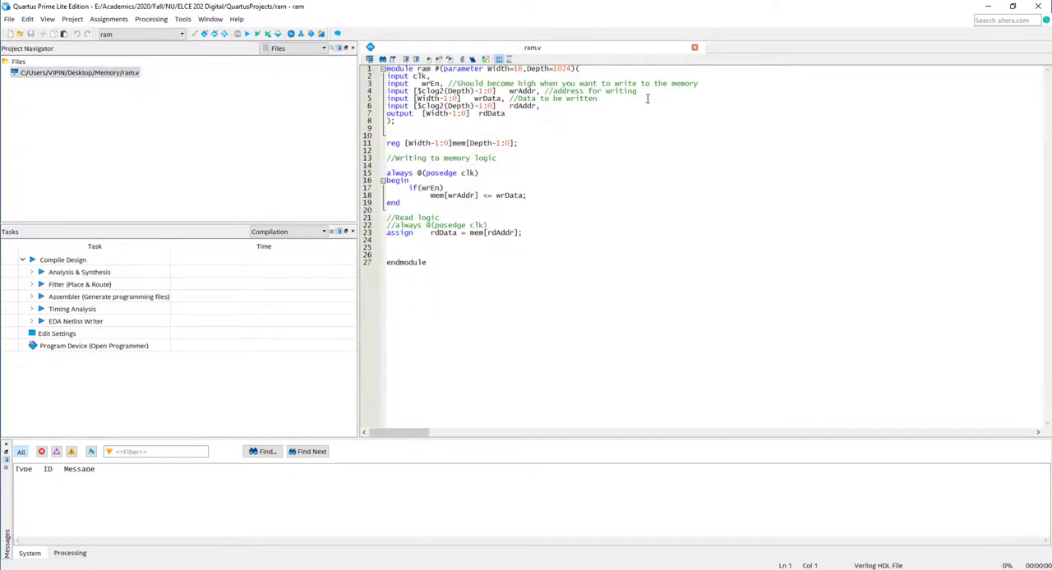
click(292, 47)
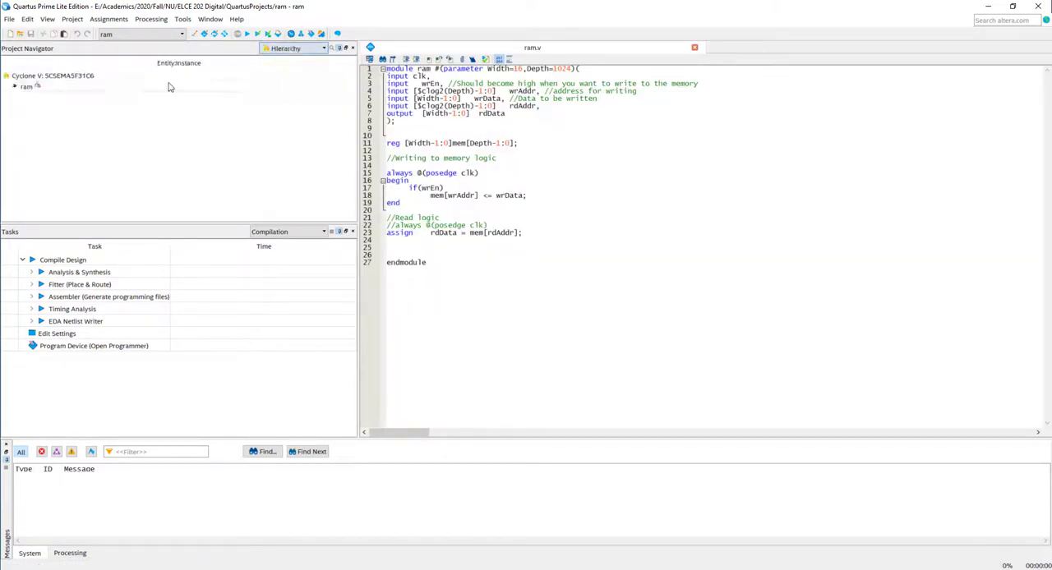
click(28, 98)
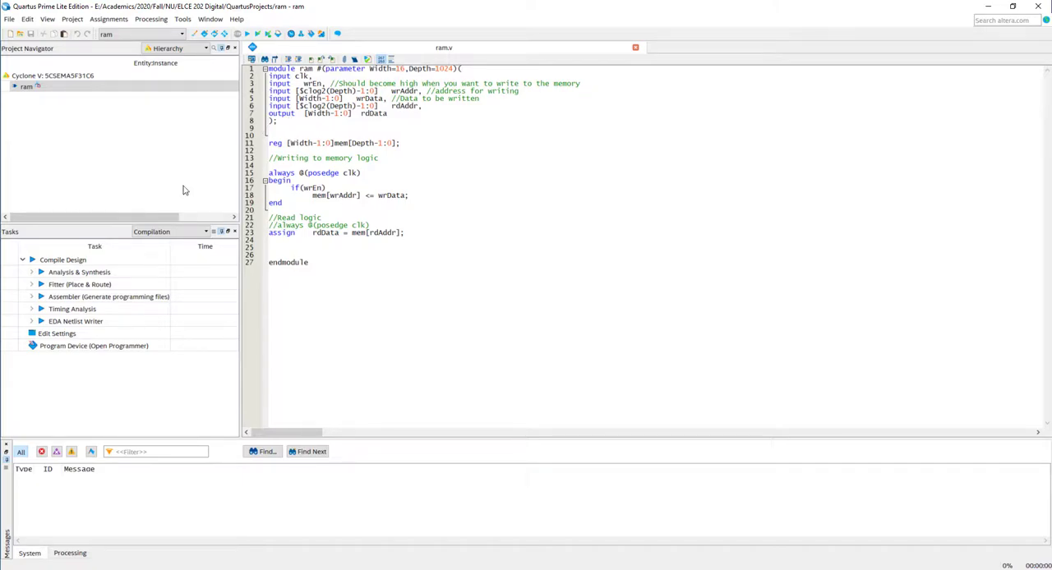
Run Analysis & Synthesis on the ram design.
click(79, 272)
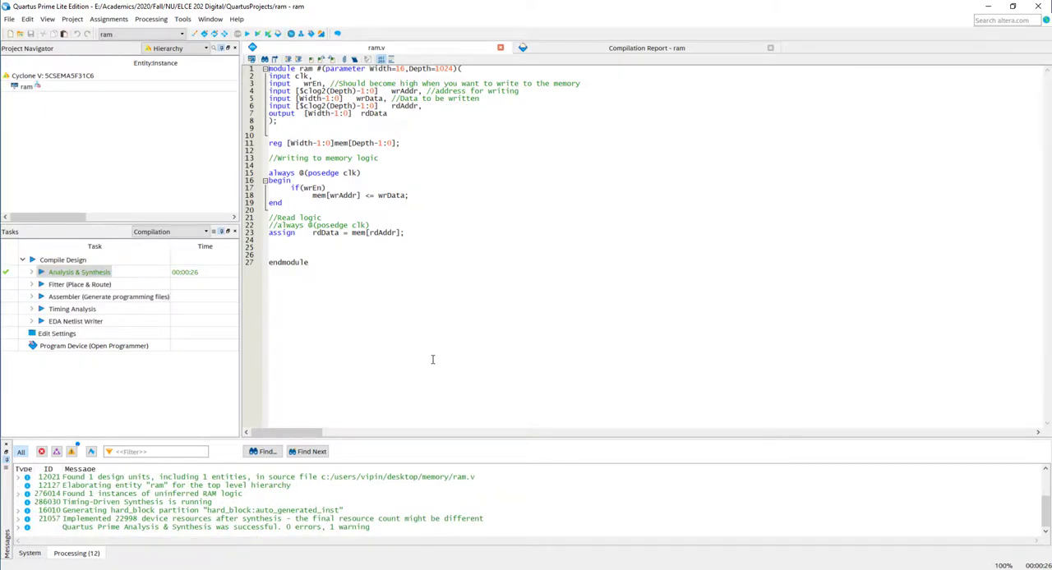
mouse_move(396, 323)
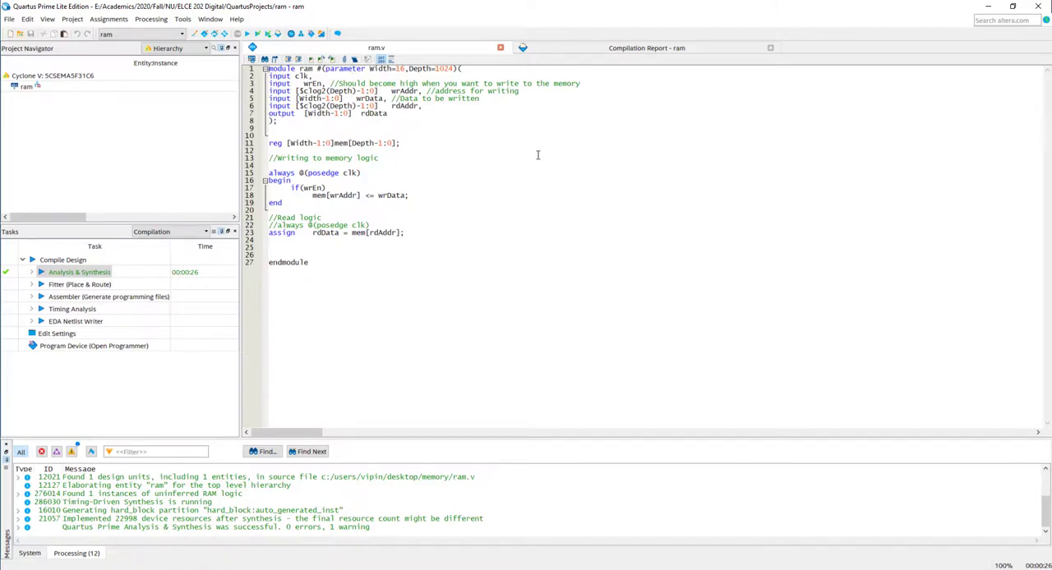
mouse_move(546, 159)
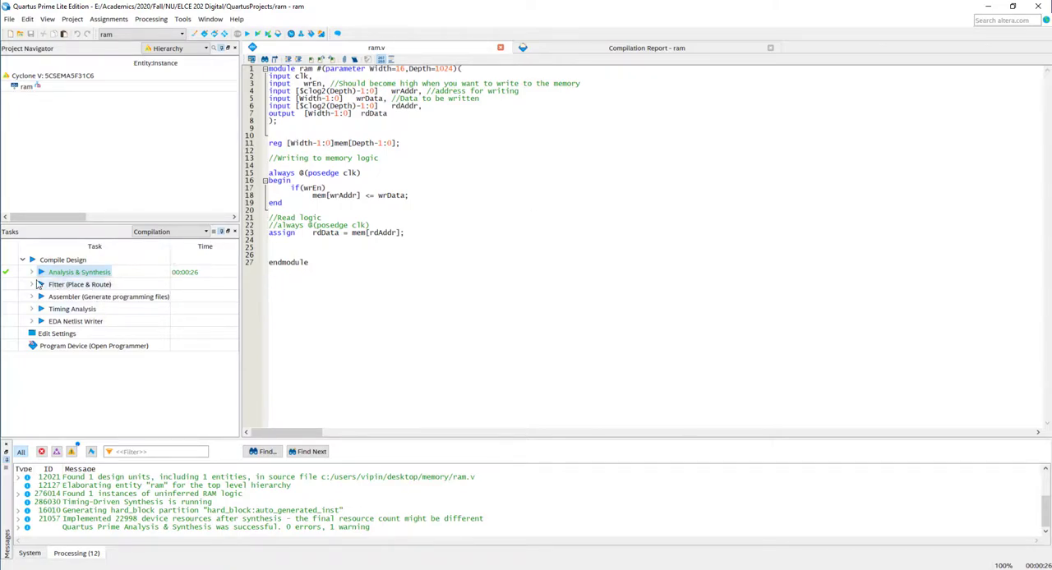
Open the RTL Viewer showing mem as a SYNC_RAM block feeding rdData.
click(35, 272)
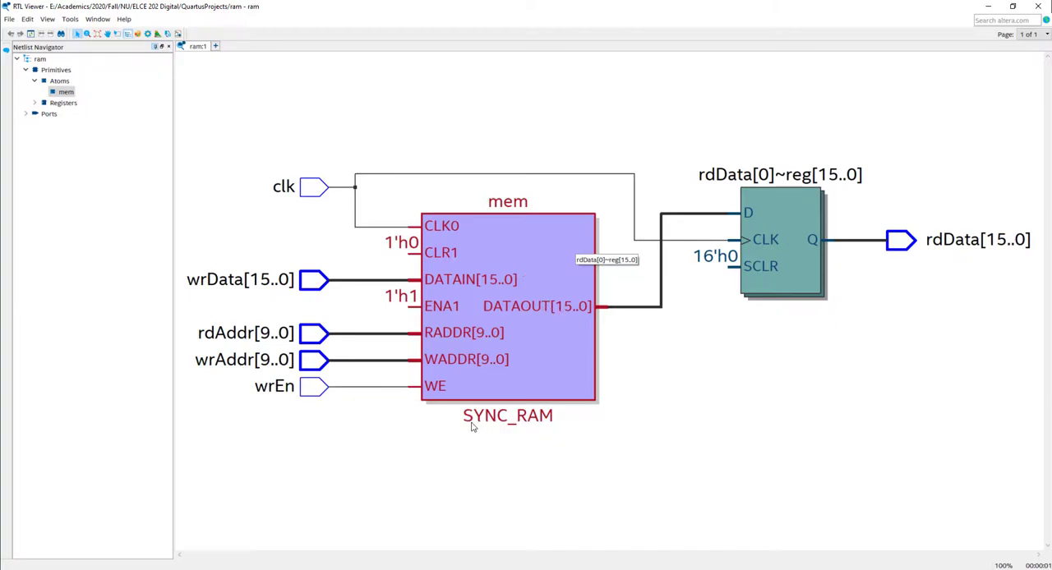
mouse_move(534, 430)
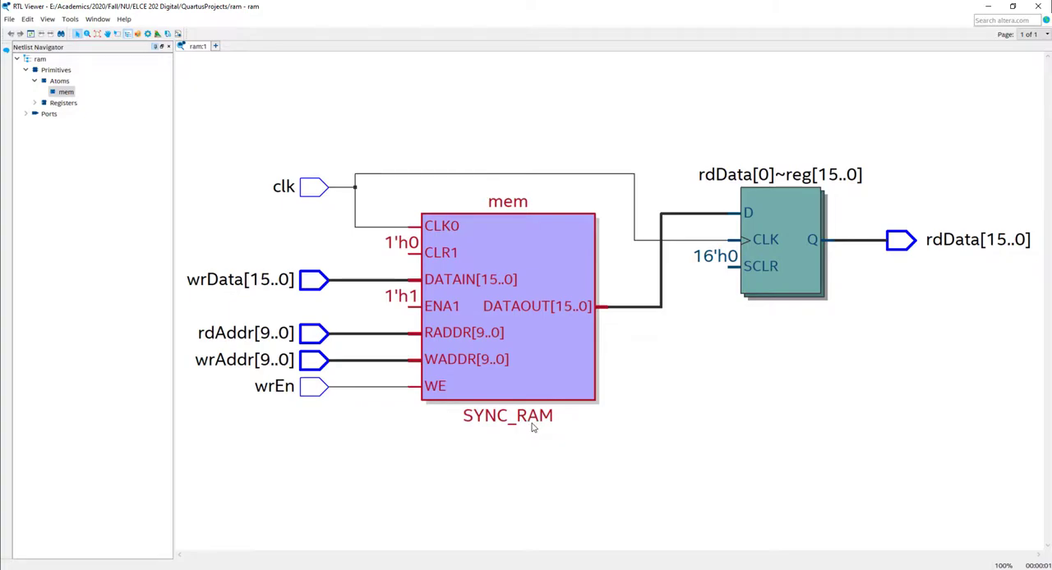
mouse_move(516, 320)
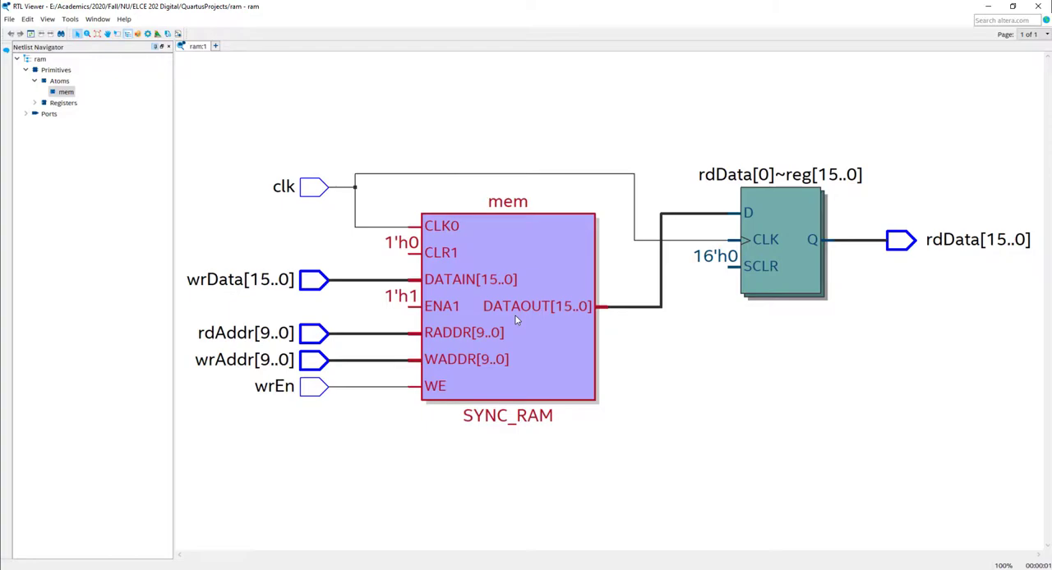
mouse_move(483, 243)
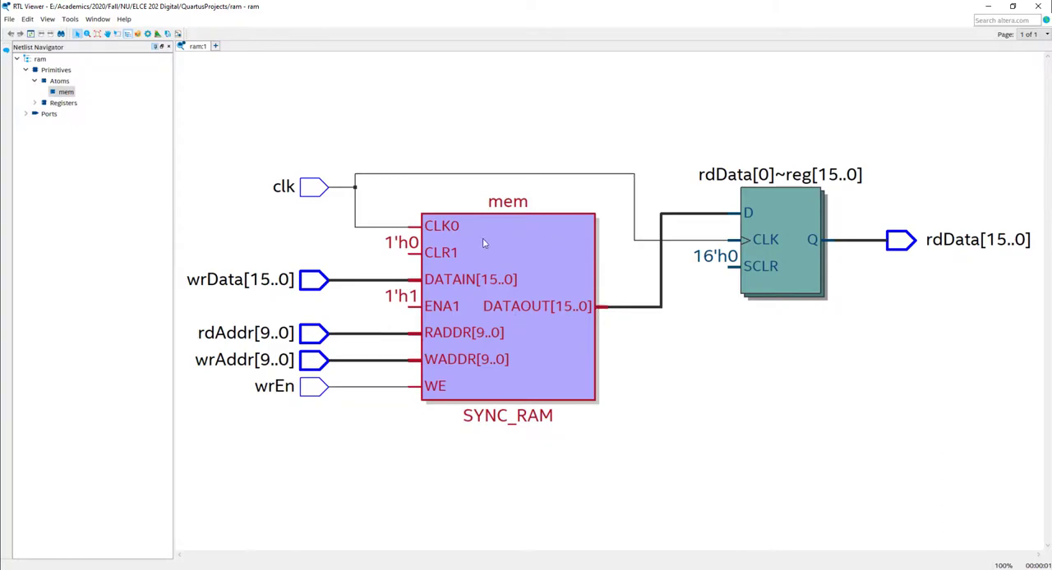
mouse_move(396, 231)
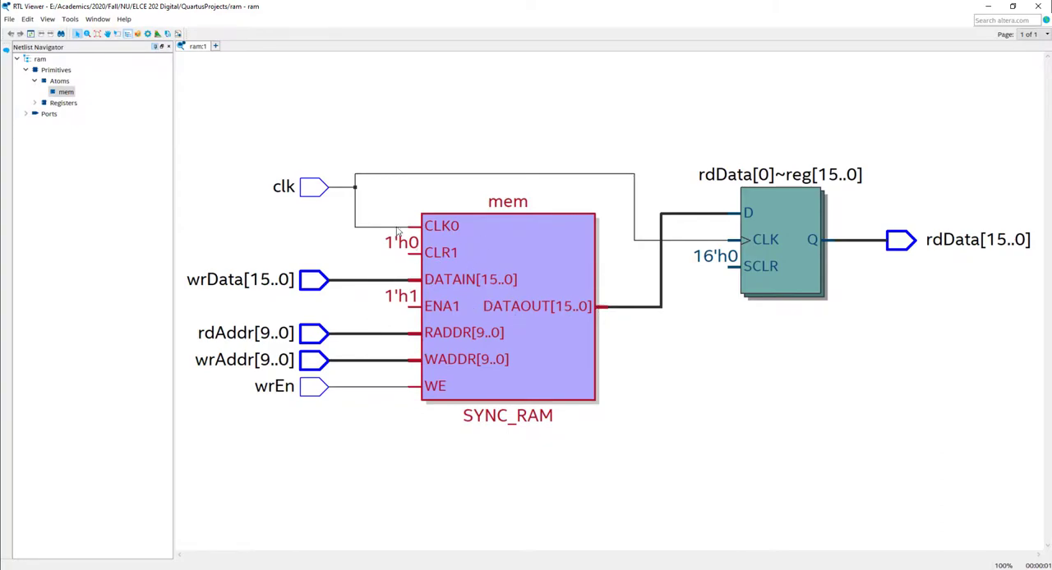
mouse_move(282, 306)
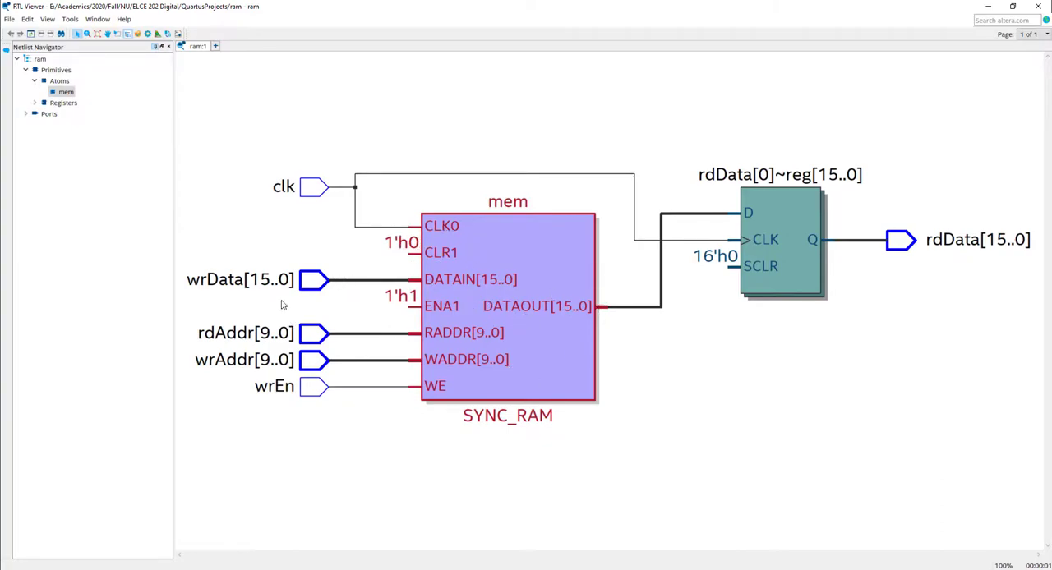
mouse_move(436, 234)
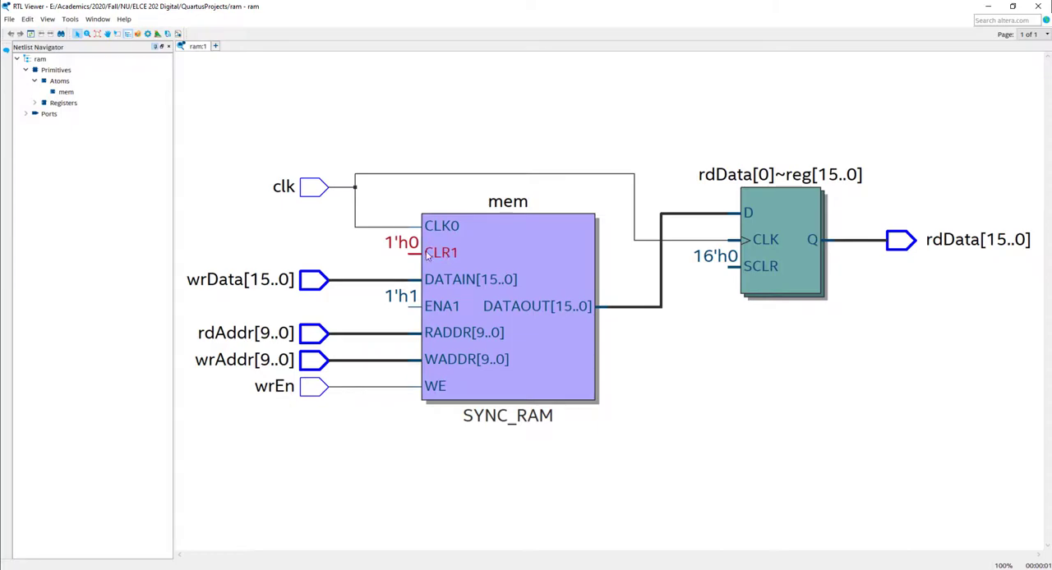
mouse_move(460, 549)
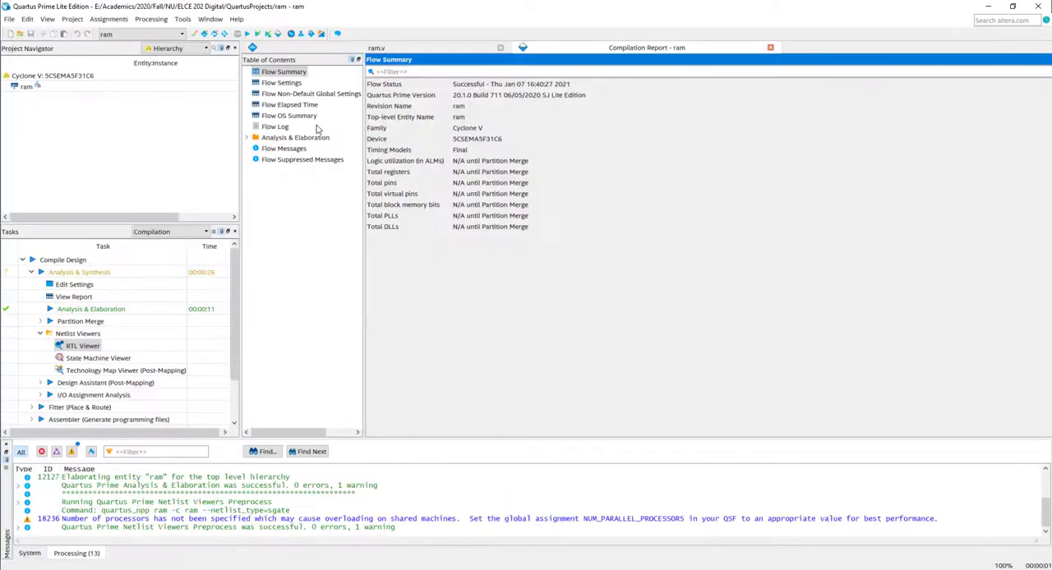
click(376, 47)
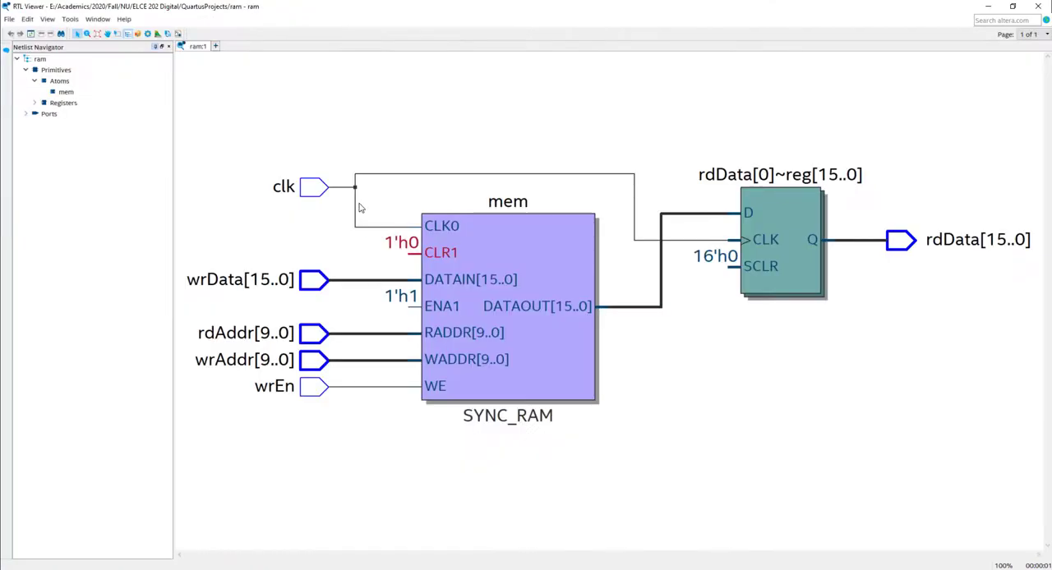
mouse_move(402, 265)
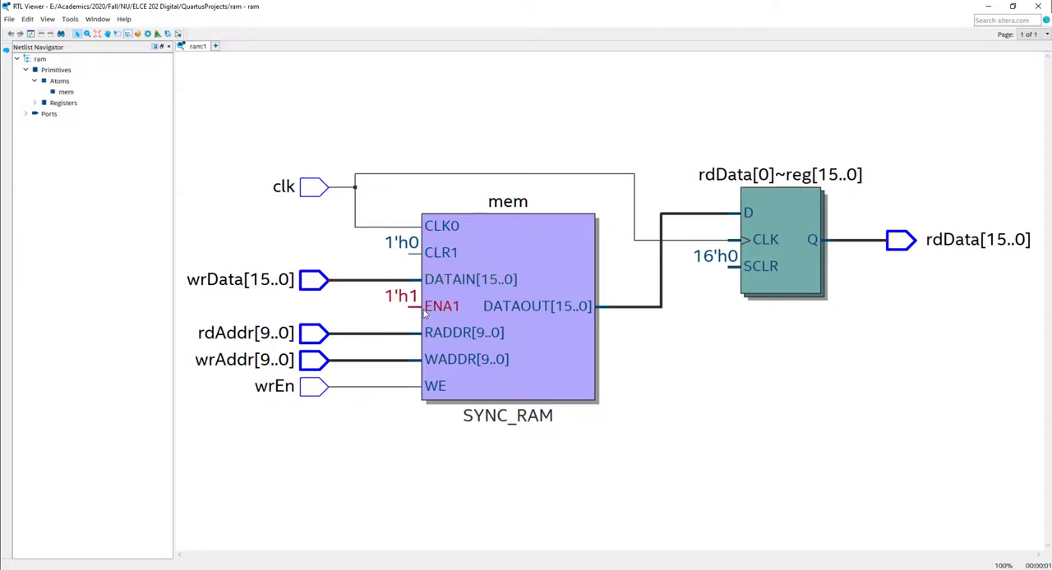
mouse_move(295, 292)
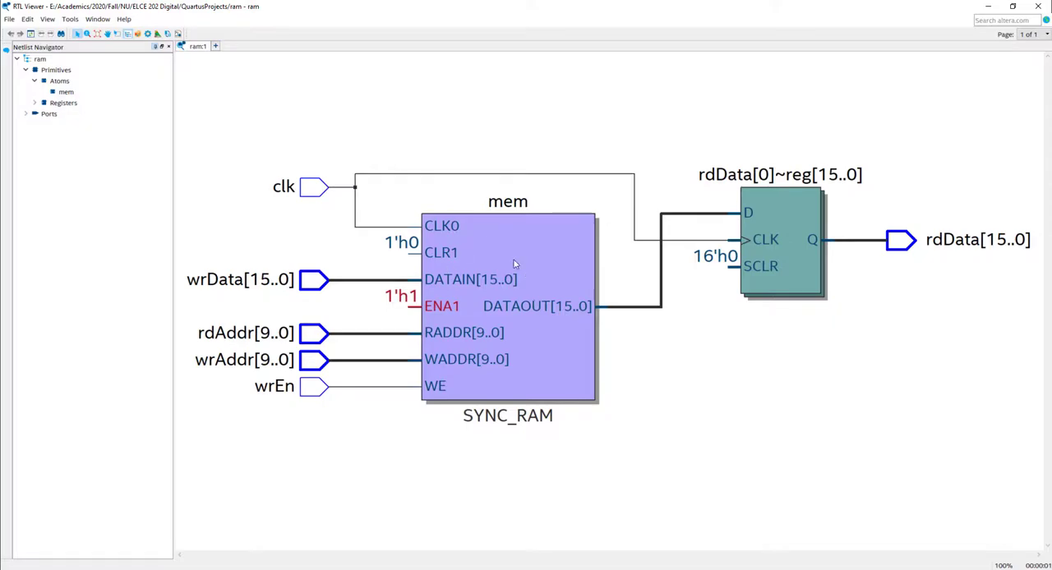
mouse_move(397, 268)
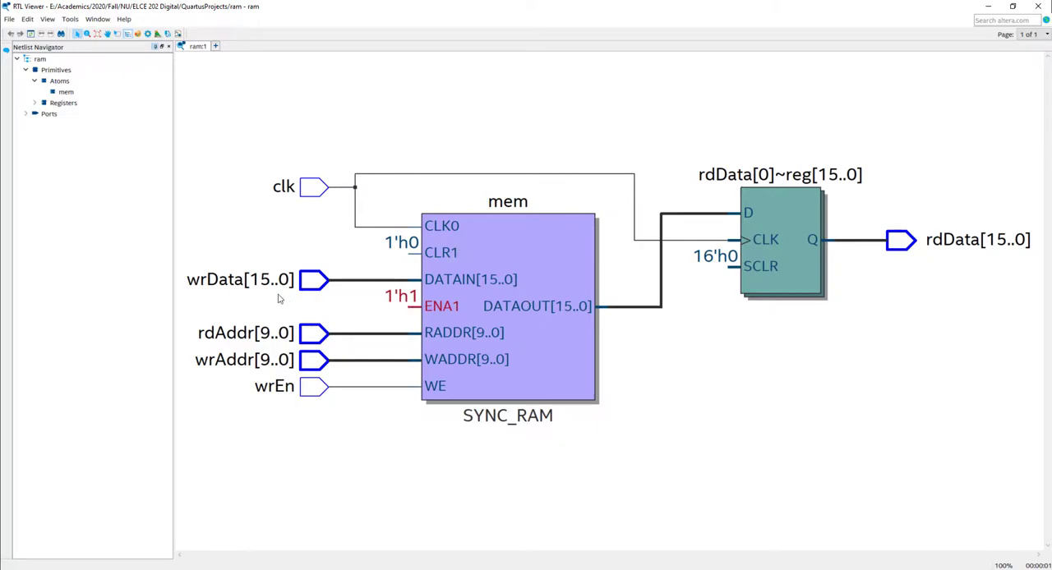
mouse_move(401, 296)
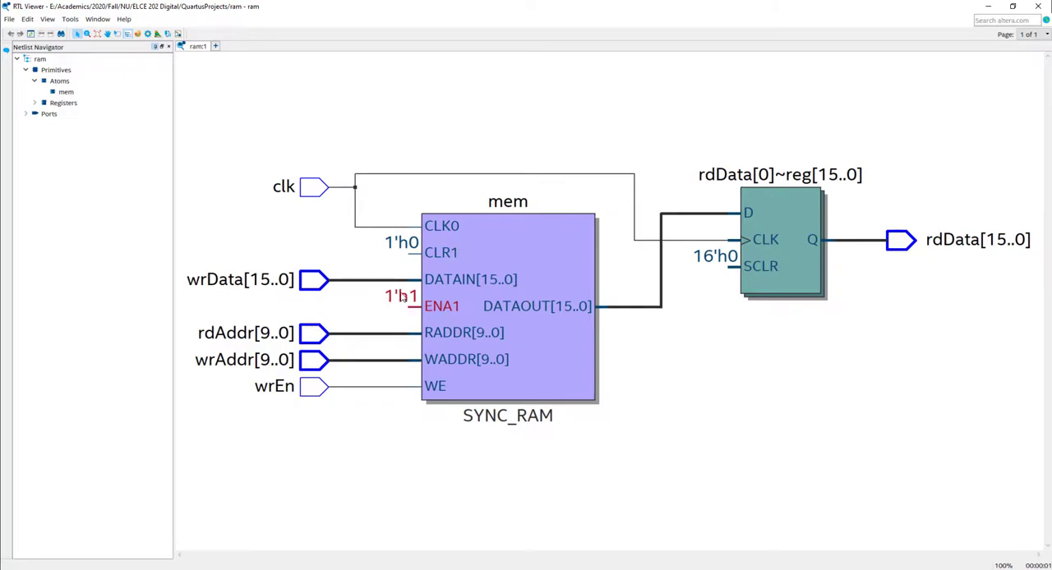
mouse_move(499, 269)
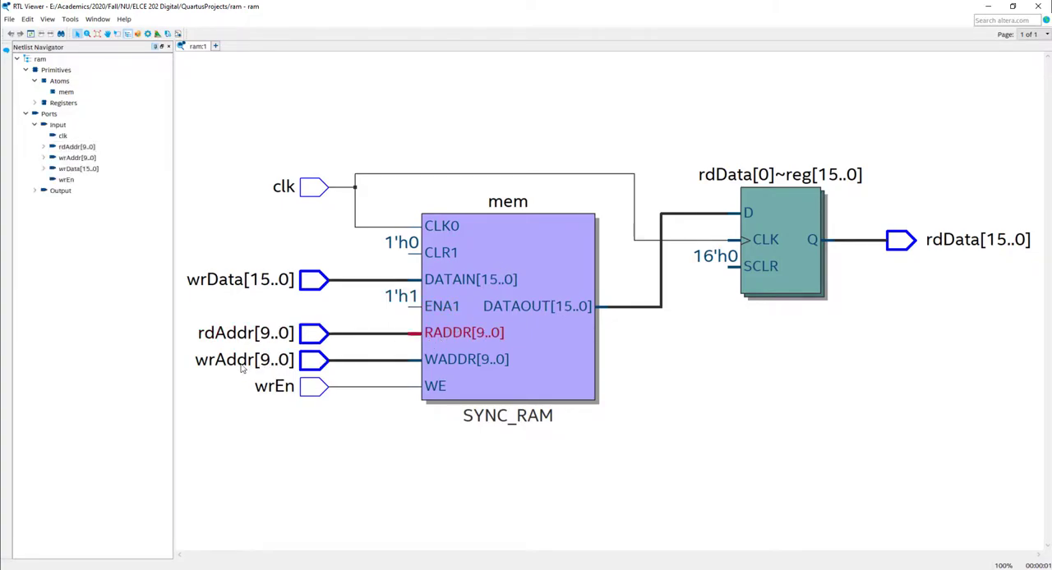
mouse_move(467, 359)
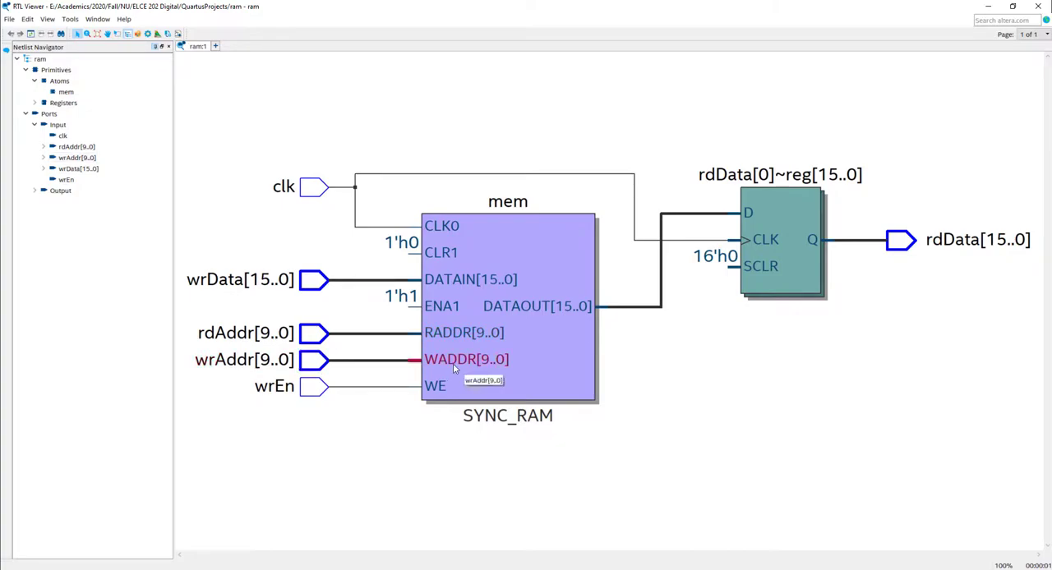
click(274, 386)
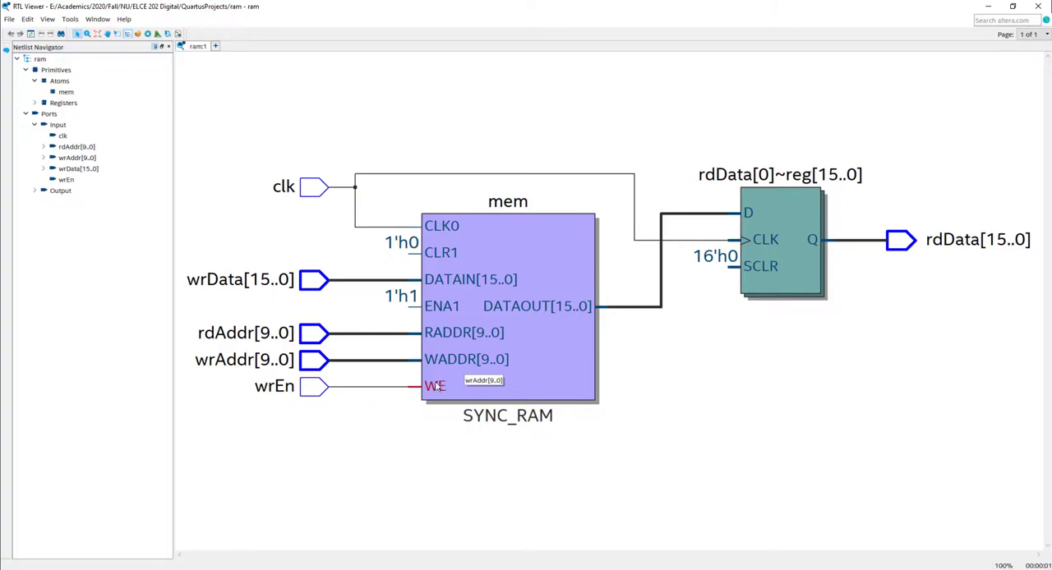
mouse_move(388, 321)
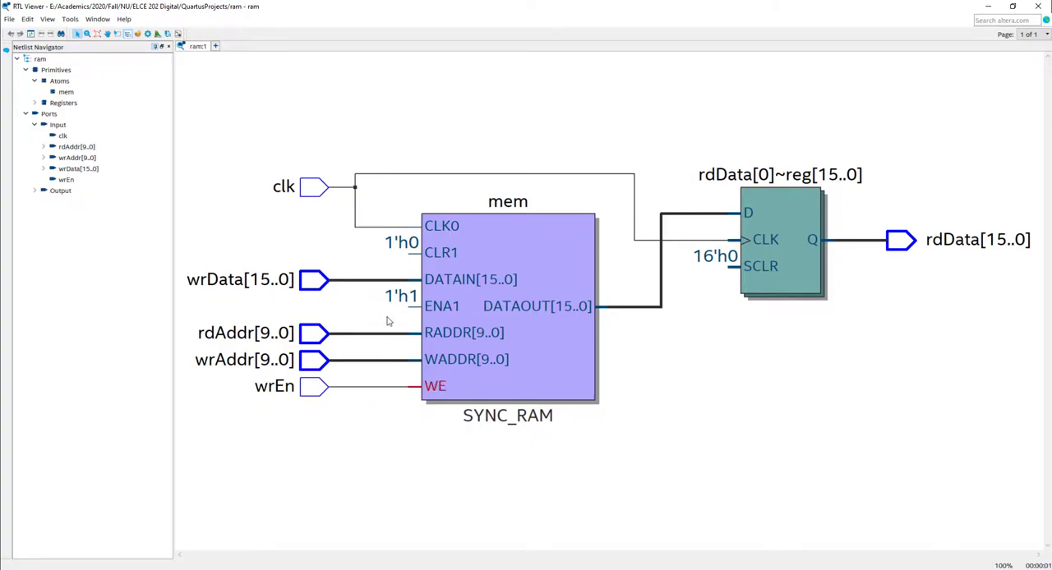
mouse_move(618, 303)
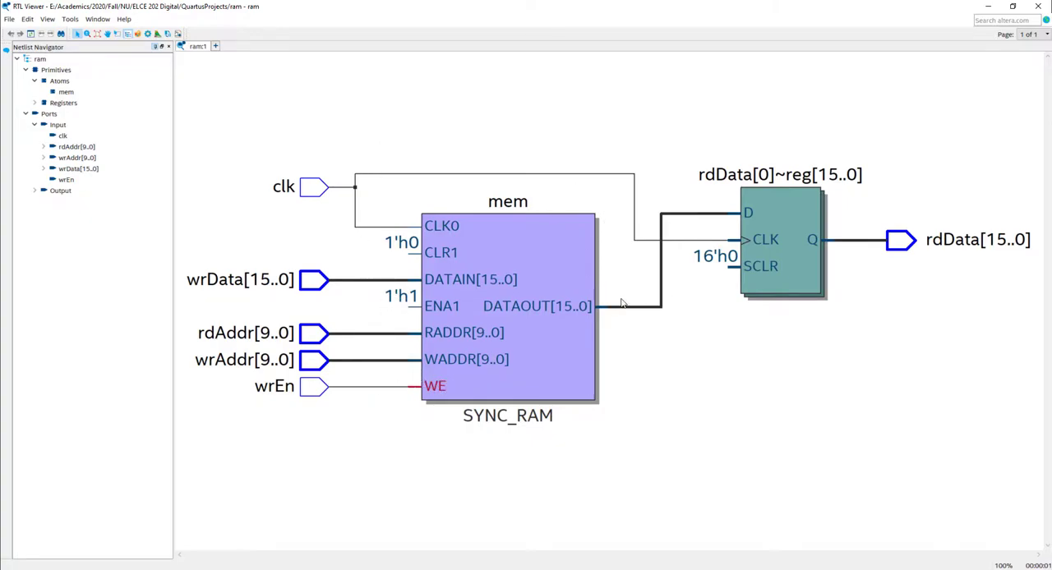
click(613, 306)
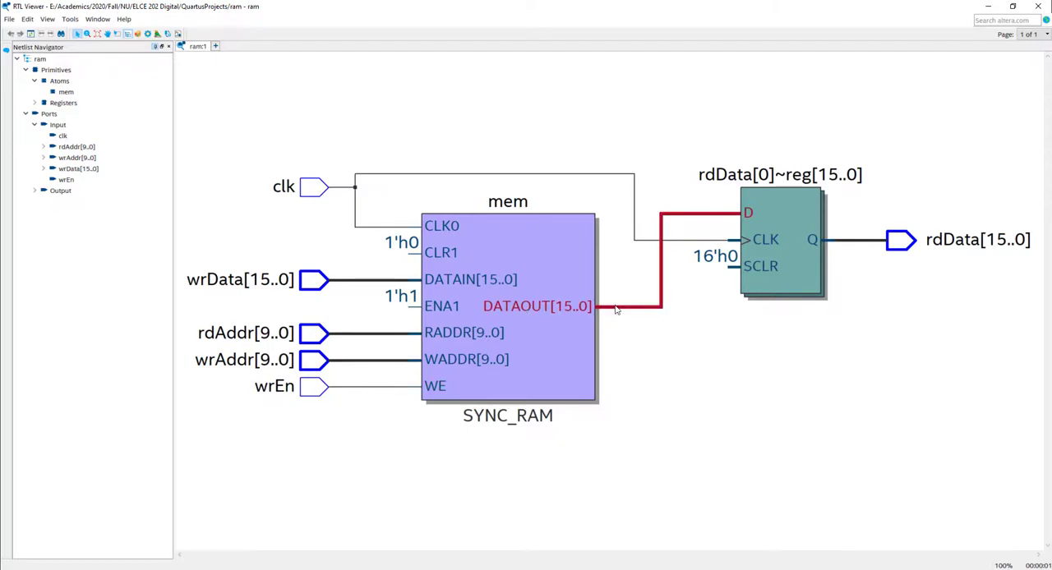
mouse_move(744, 188)
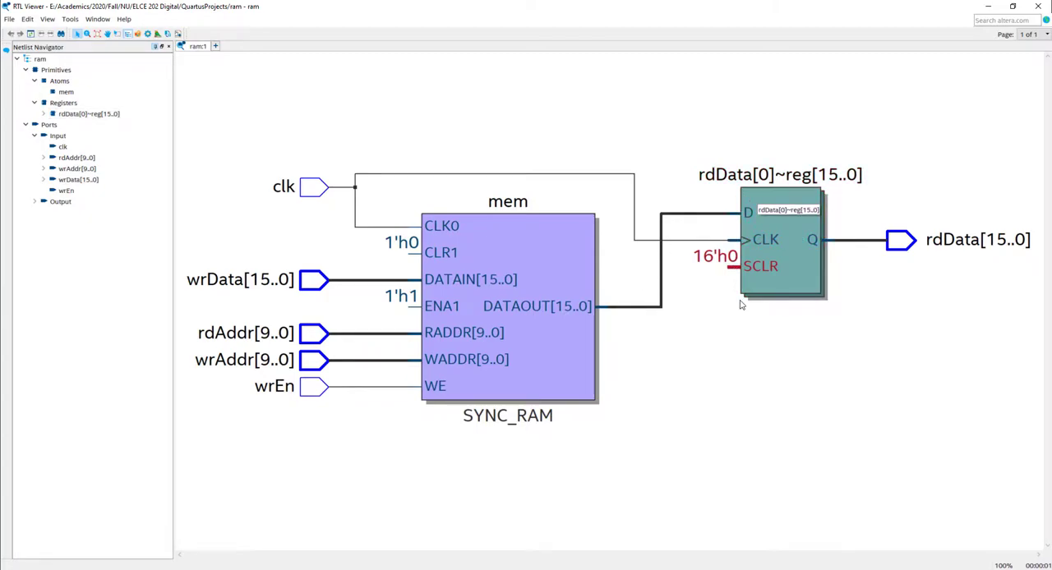
mouse_move(768, 186)
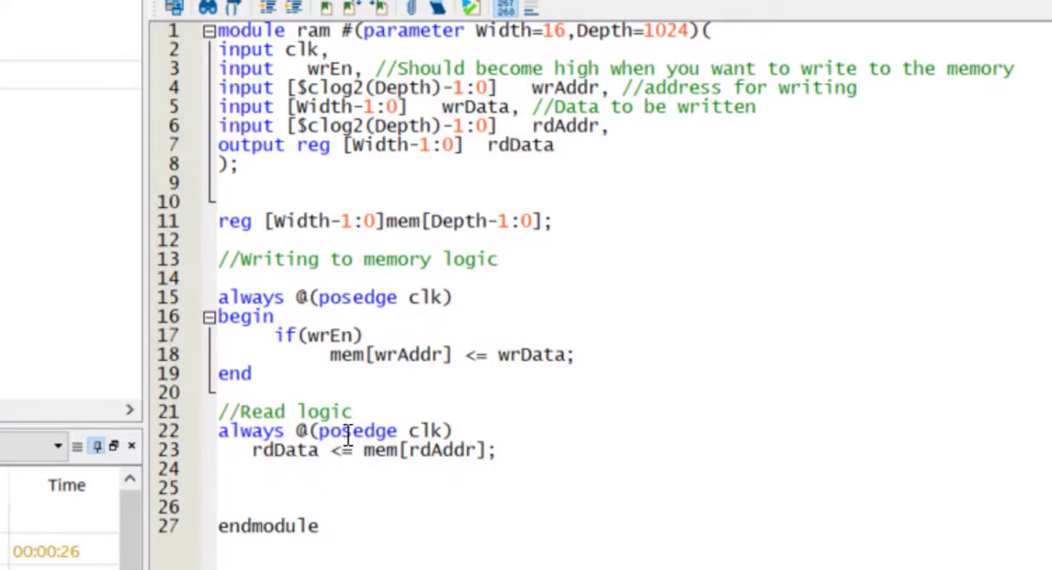
Select the register's Q output net leading to rdData.
click(295, 451)
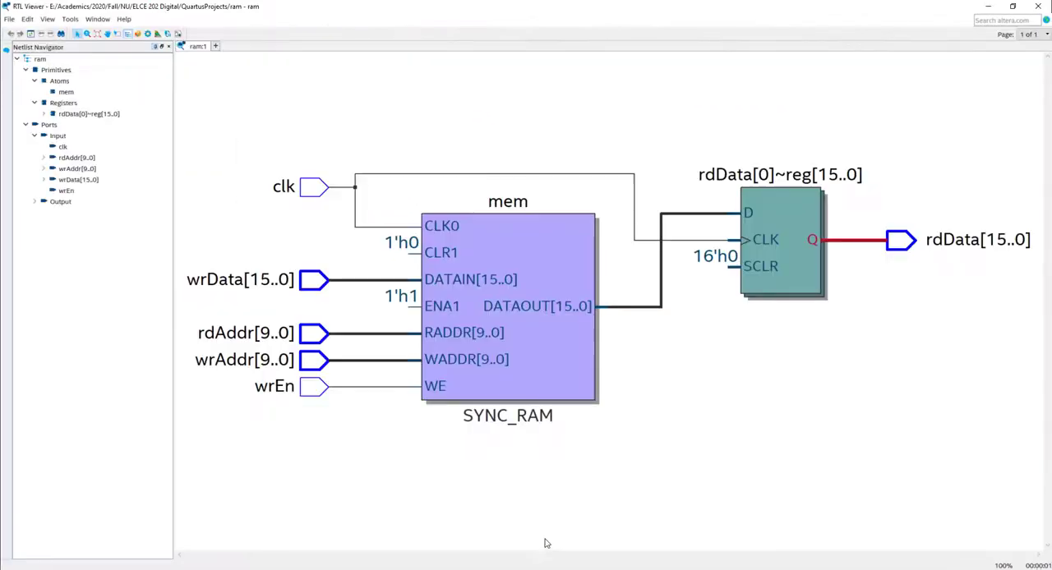
mouse_move(395, 218)
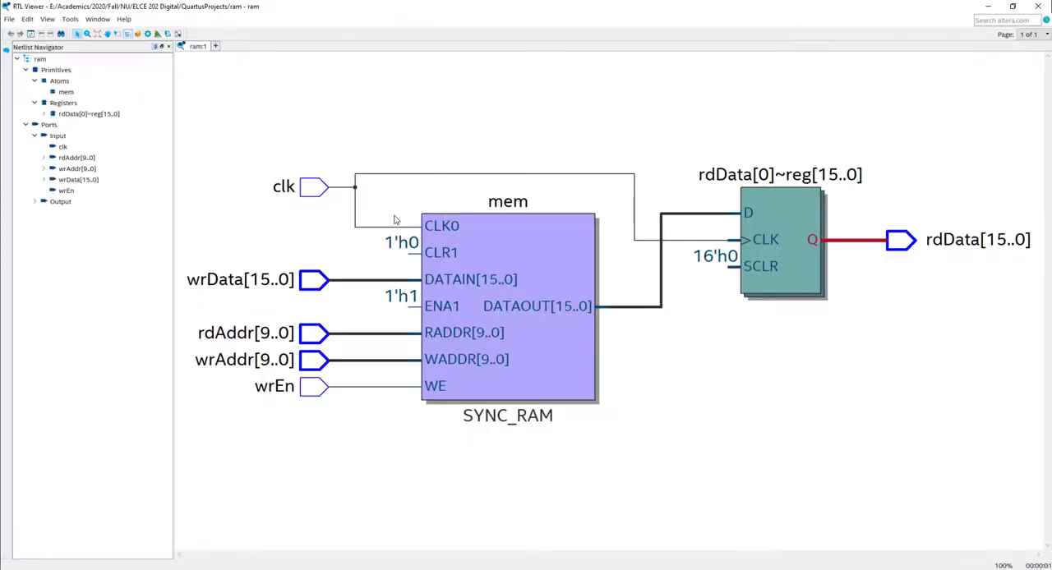
mouse_move(582, 203)
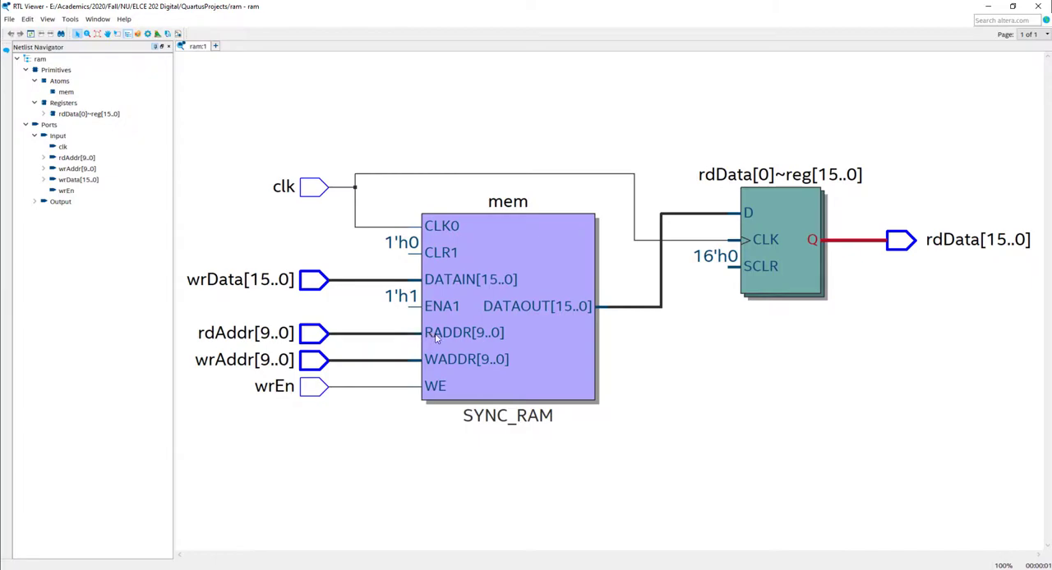
mouse_move(716, 214)
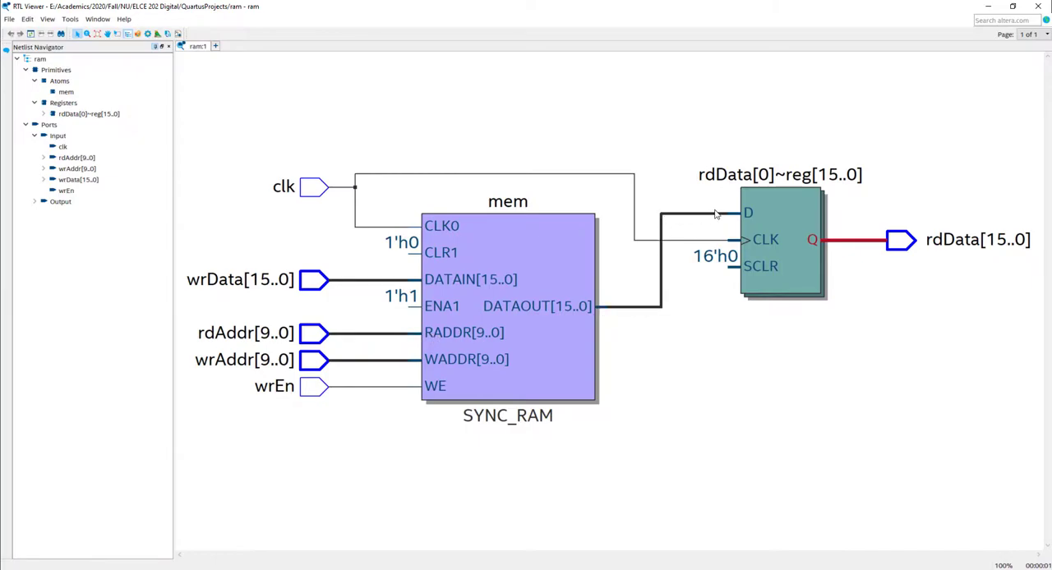
mouse_move(731, 213)
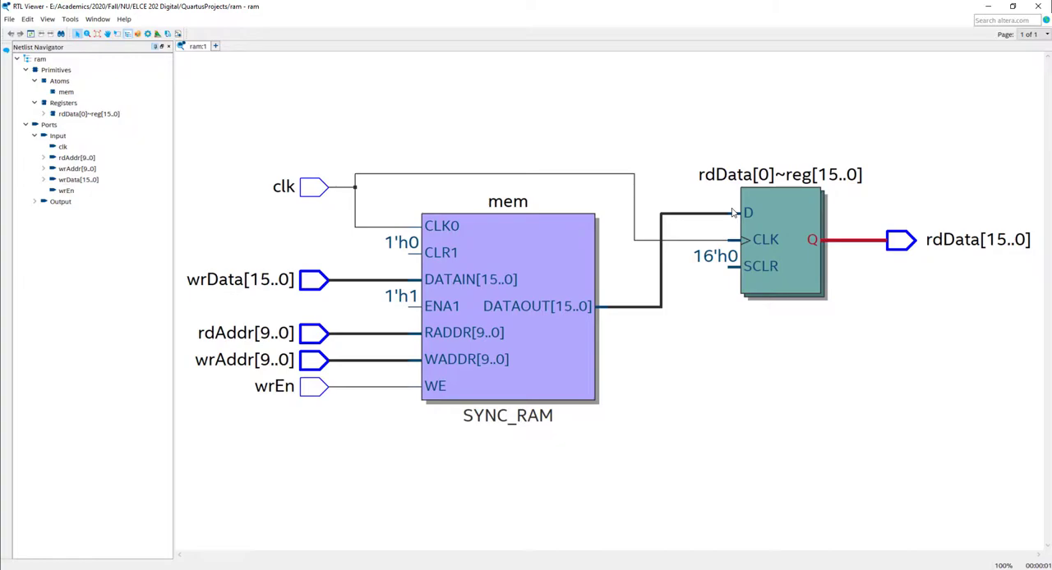
mouse_move(758, 226)
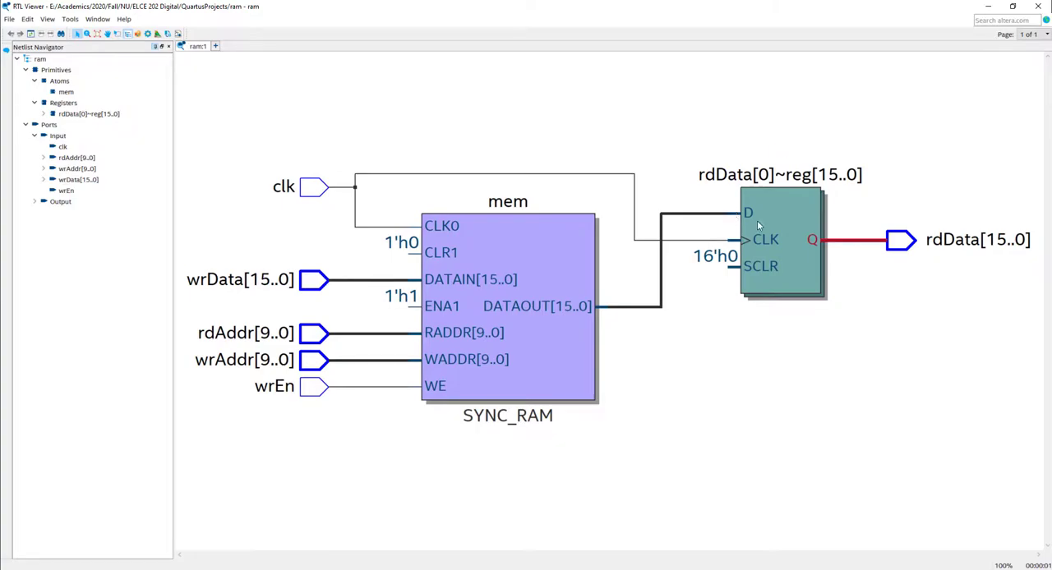
mouse_move(674, 222)
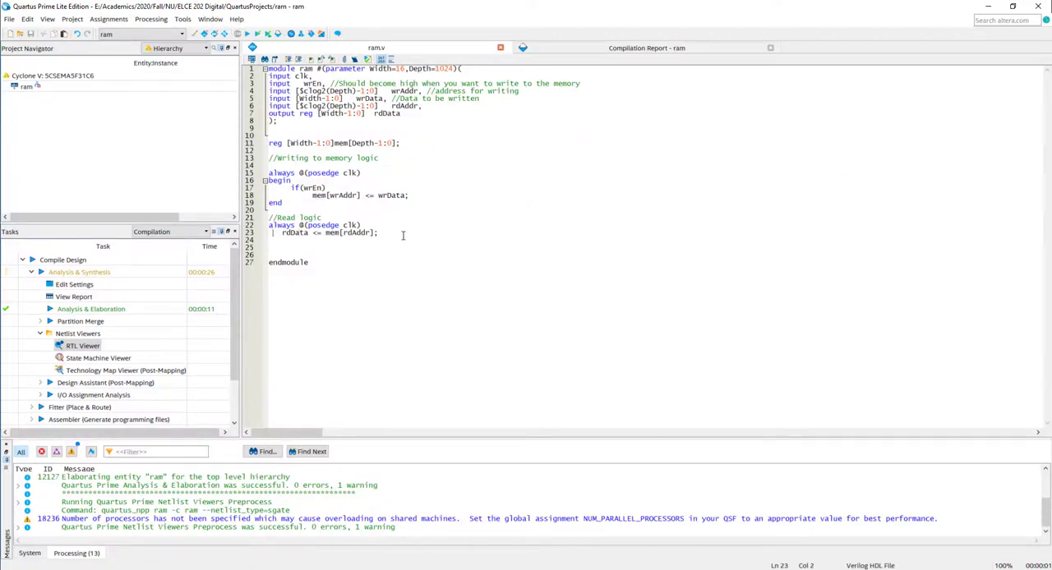
Replace the clocked read with 'assign rdData = mem[rdAddr];', save, and reopen RTL Viewer.
text(assign)
click(314, 225)
text(//)
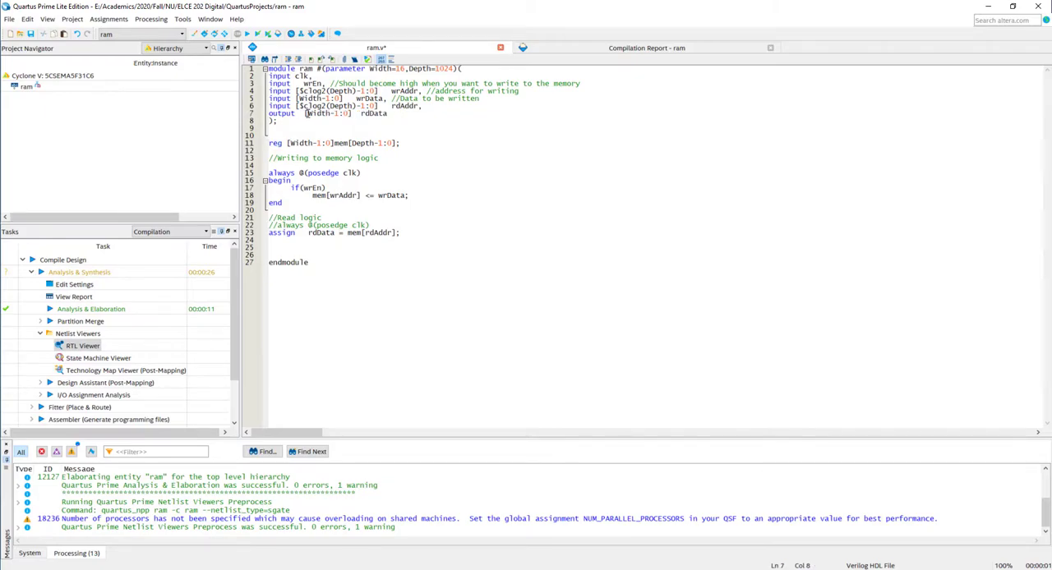
click(80, 345)
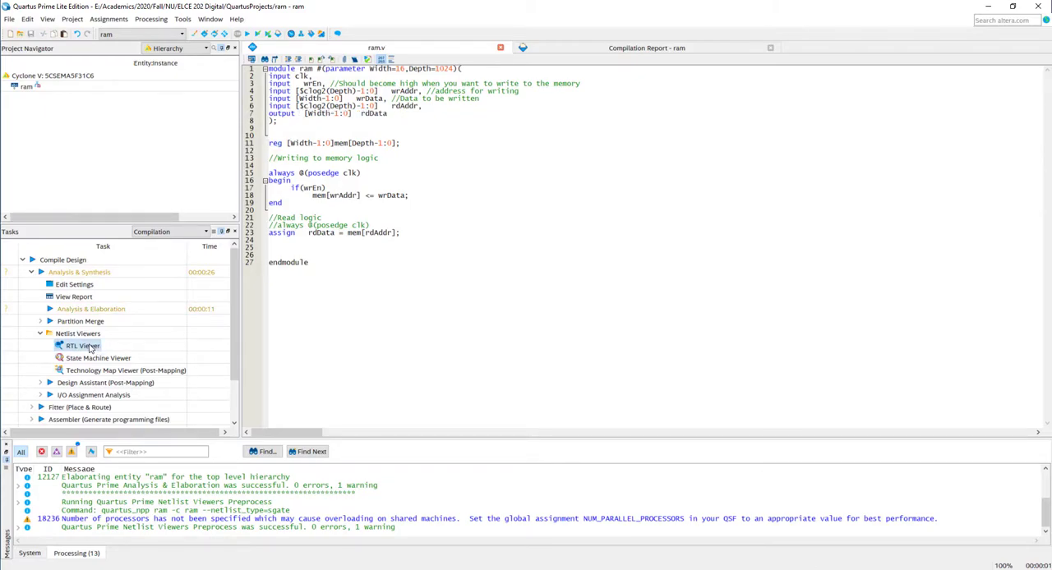
double_click(79, 345)
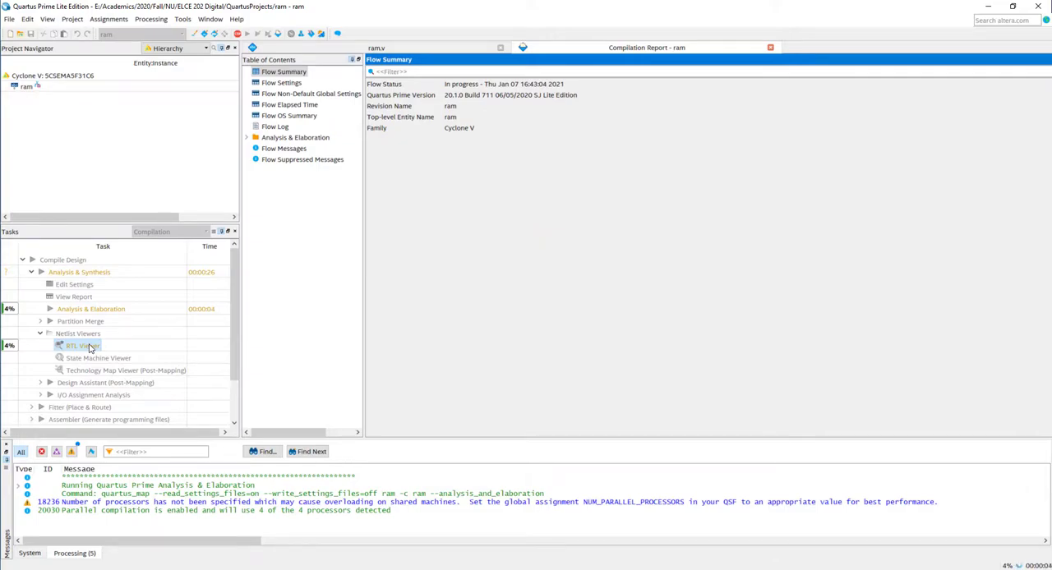
double_click(79, 345)
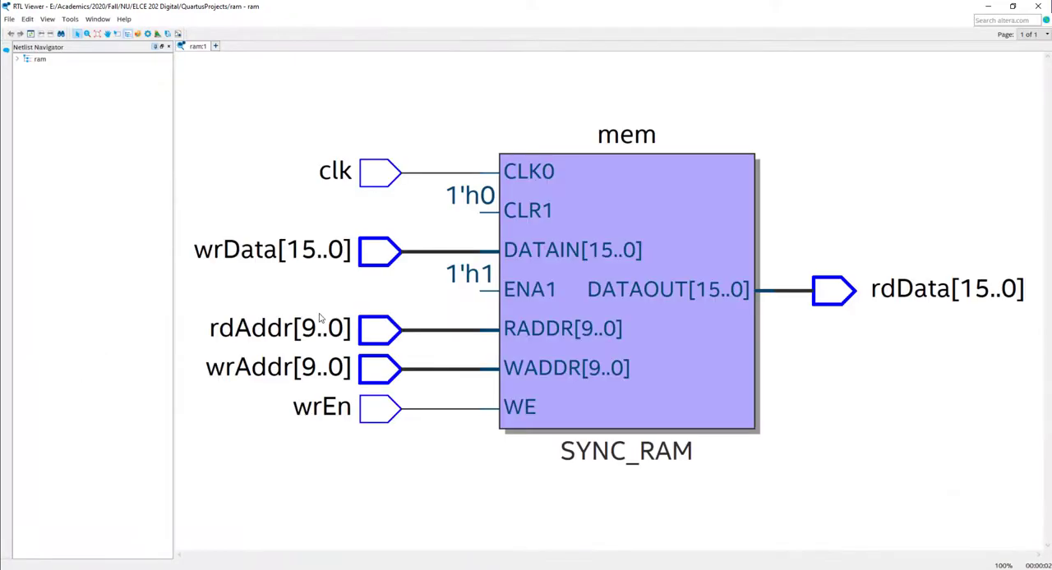
mouse_move(912, 159)
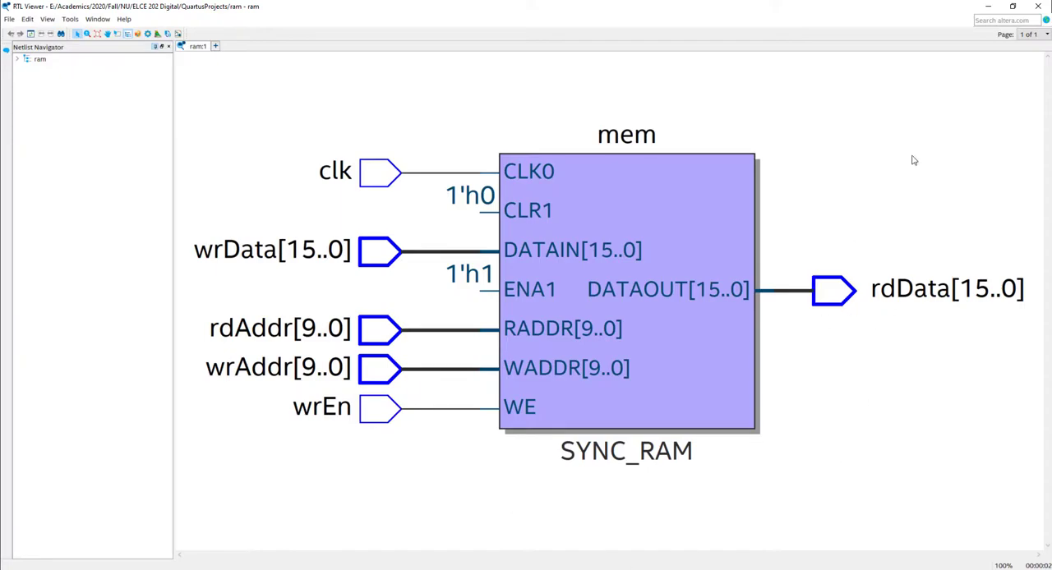
mouse_move(702, 118)
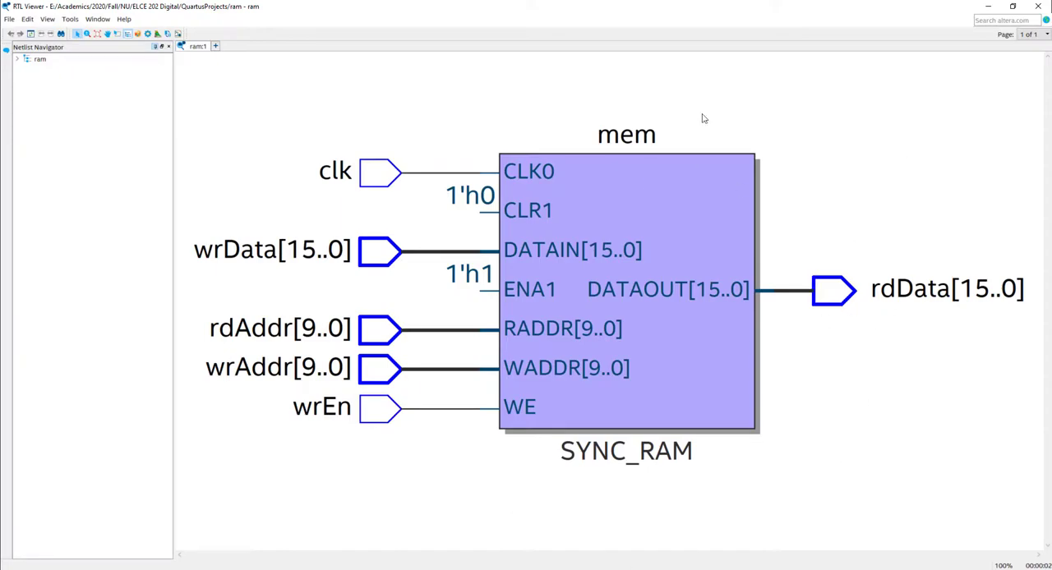
mouse_move(602, 346)
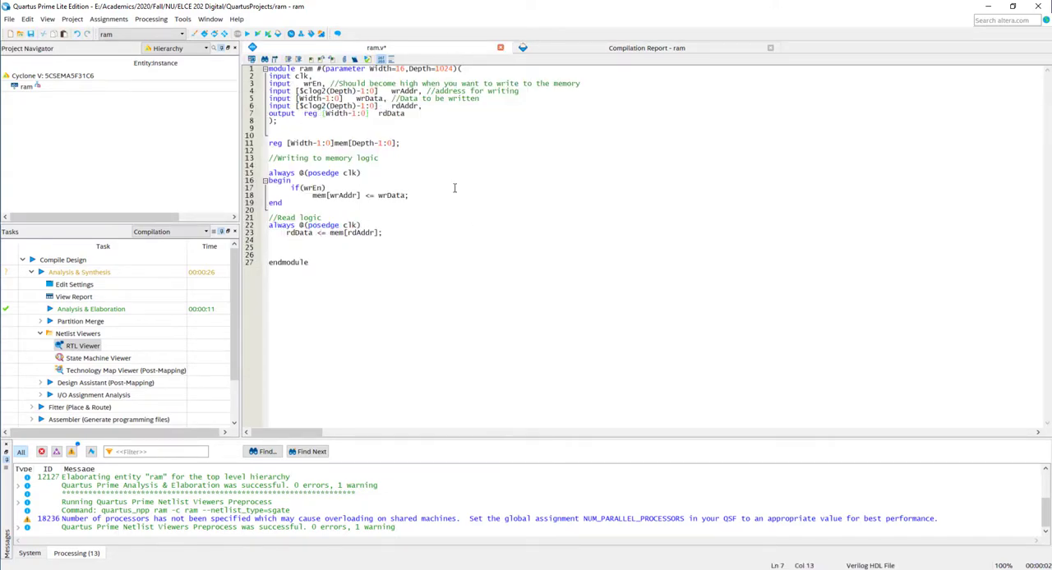
mouse_move(97, 357)
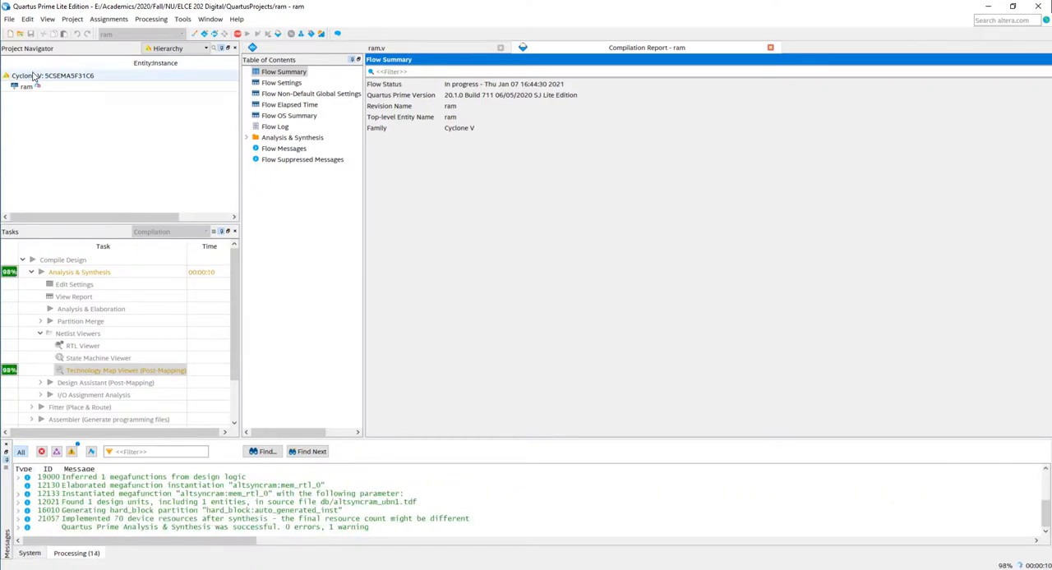
double_click(126, 369)
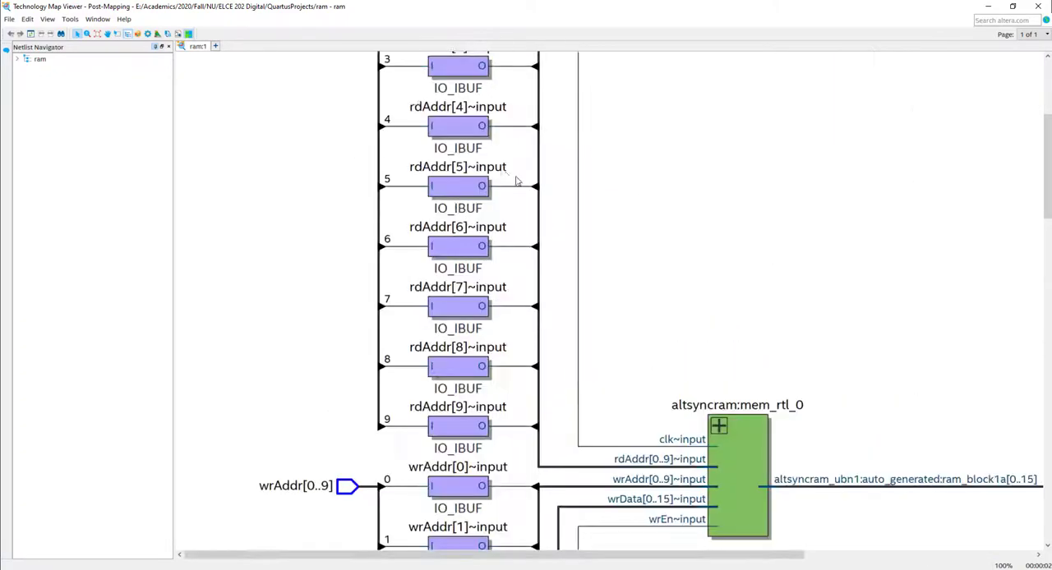
scroll(down, 3)
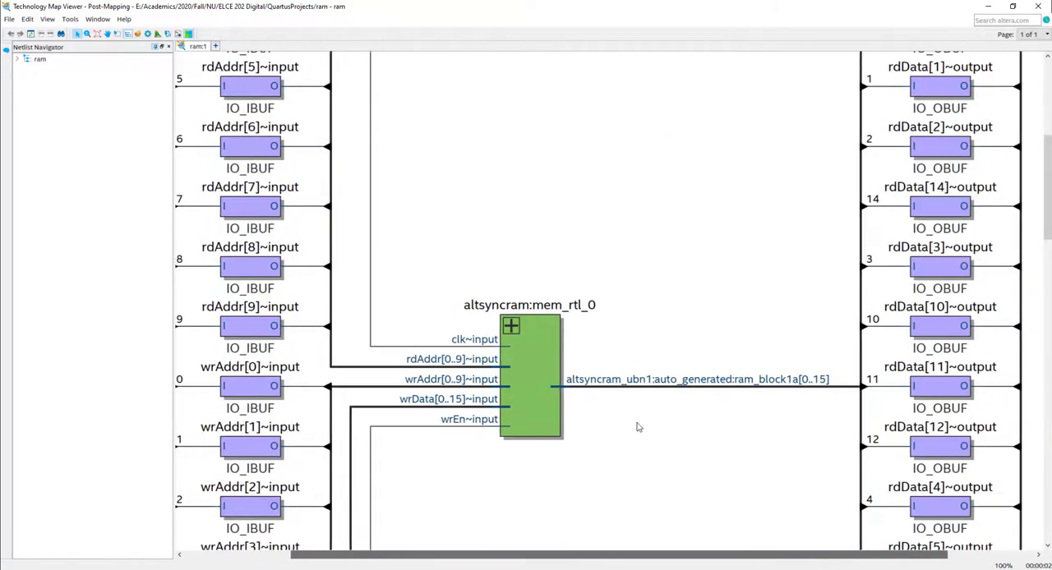
mouse_move(521, 287)
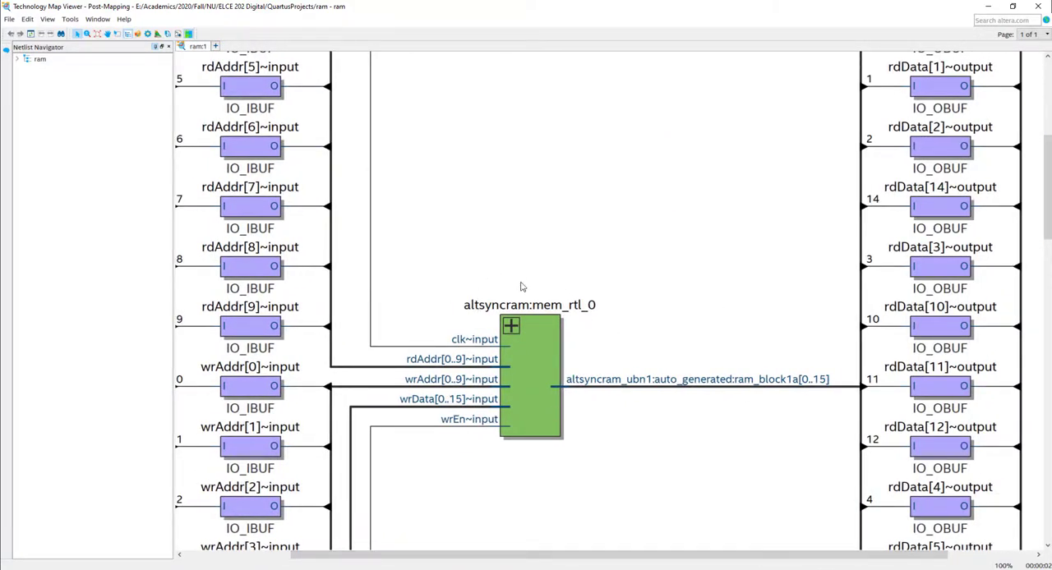
mouse_move(527, 312)
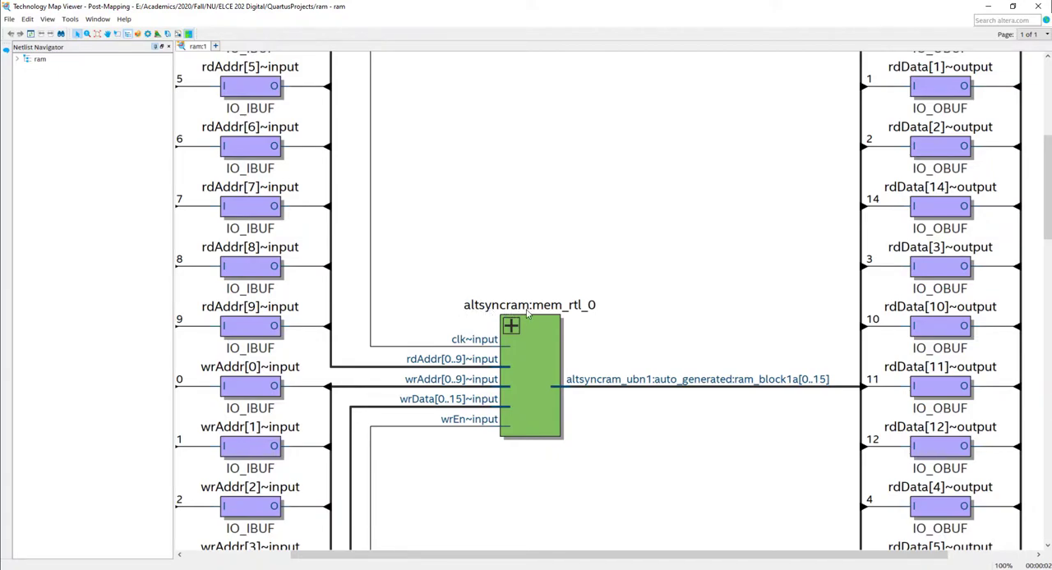
mouse_move(511, 326)
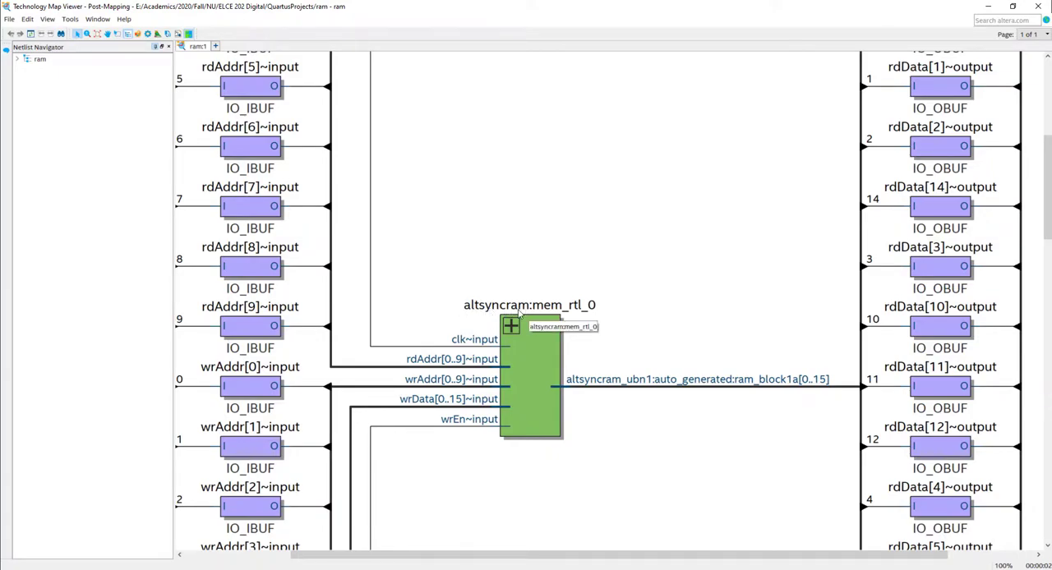
mouse_move(447, 308)
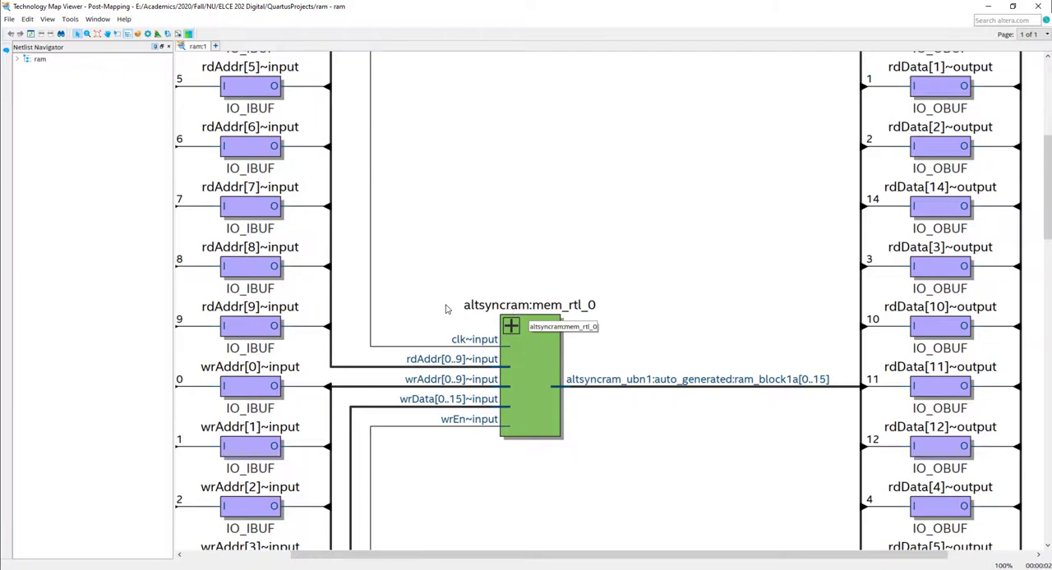
mouse_move(491, 317)
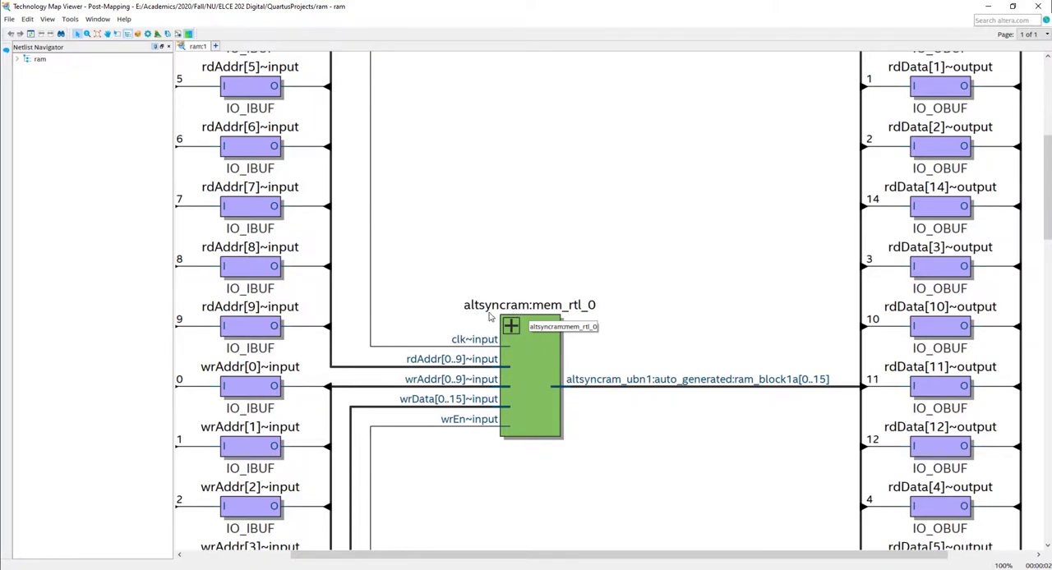
mouse_move(490, 317)
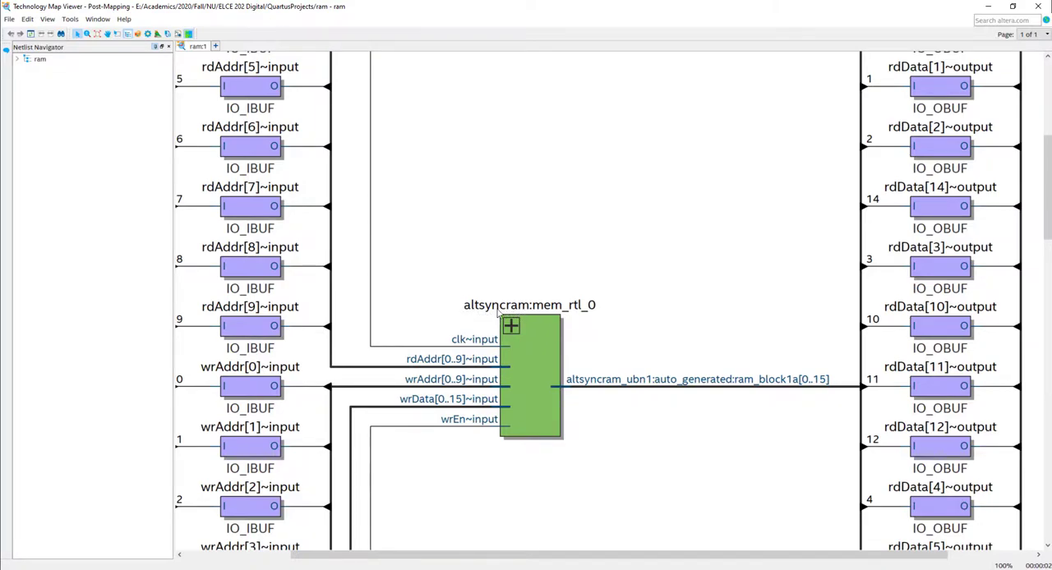
scroll(down, 3)
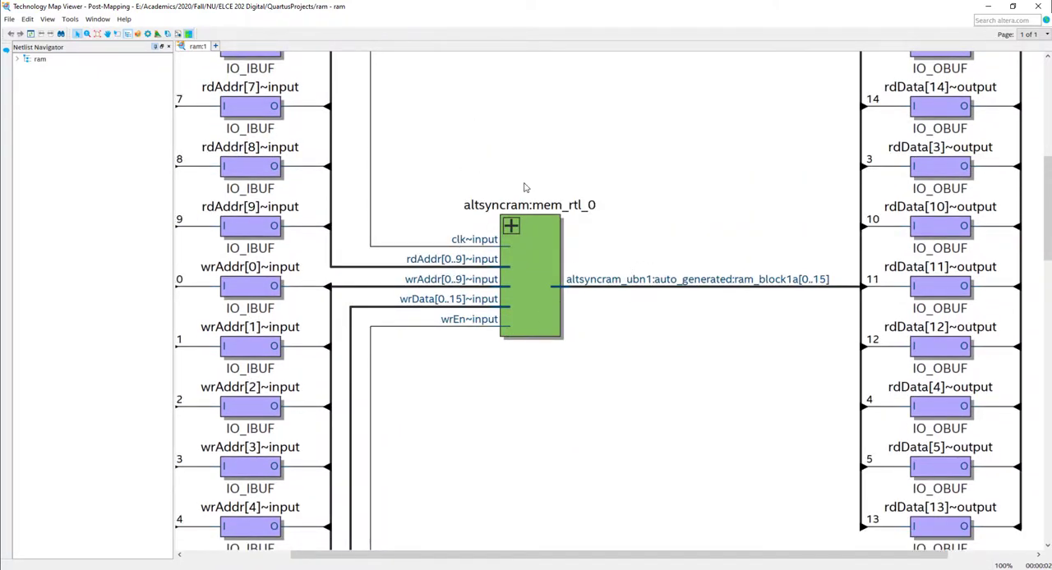
Expand altsyncram:mem_rtl_0 to reveal RAM atoms ram_block1a0 through ram_block1a15.
click(510, 226)
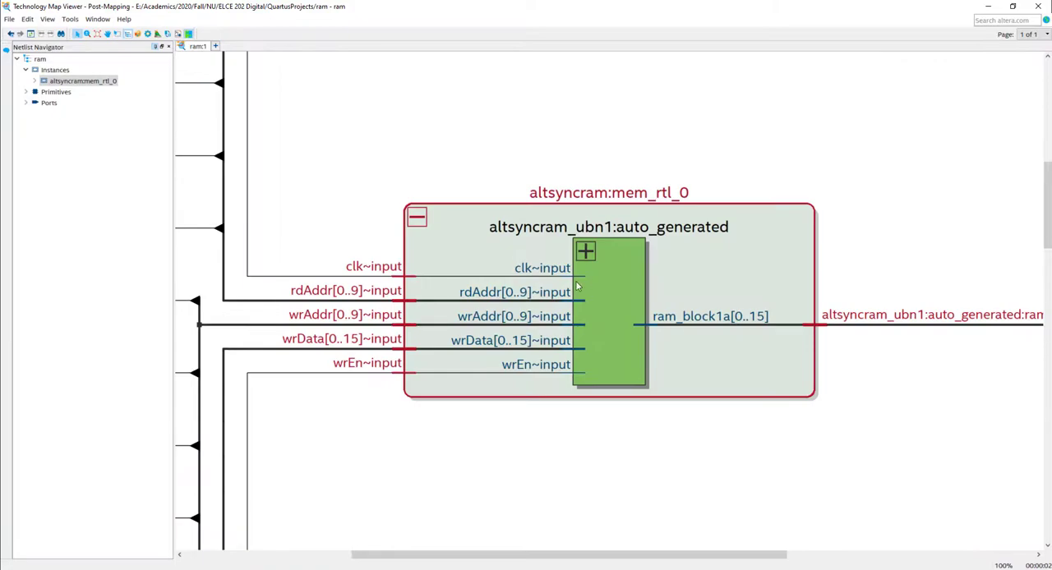
click(585, 252)
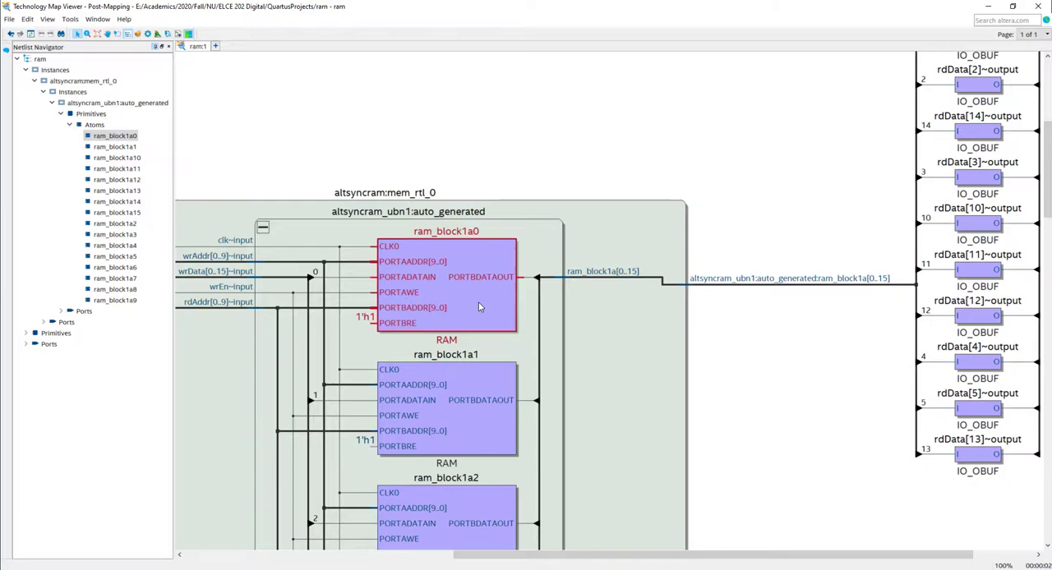
mouse_move(463, 312)
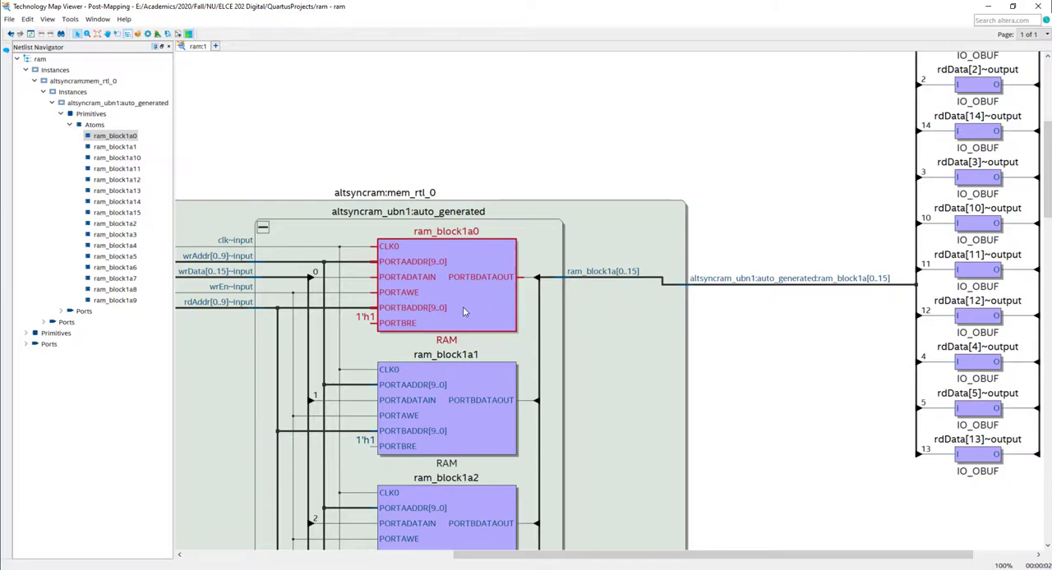
scroll(down, 3)
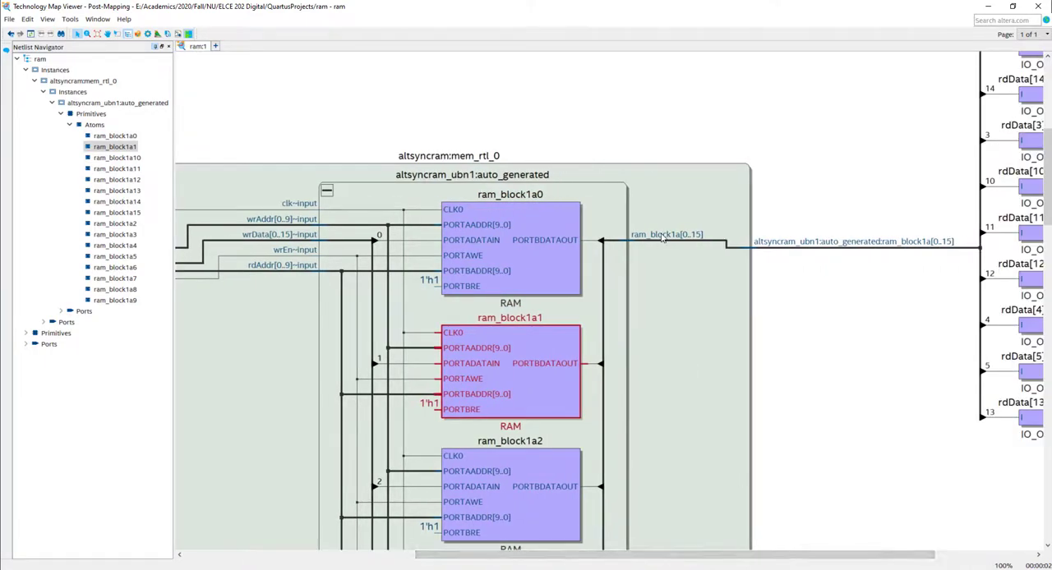
mouse_move(665, 223)
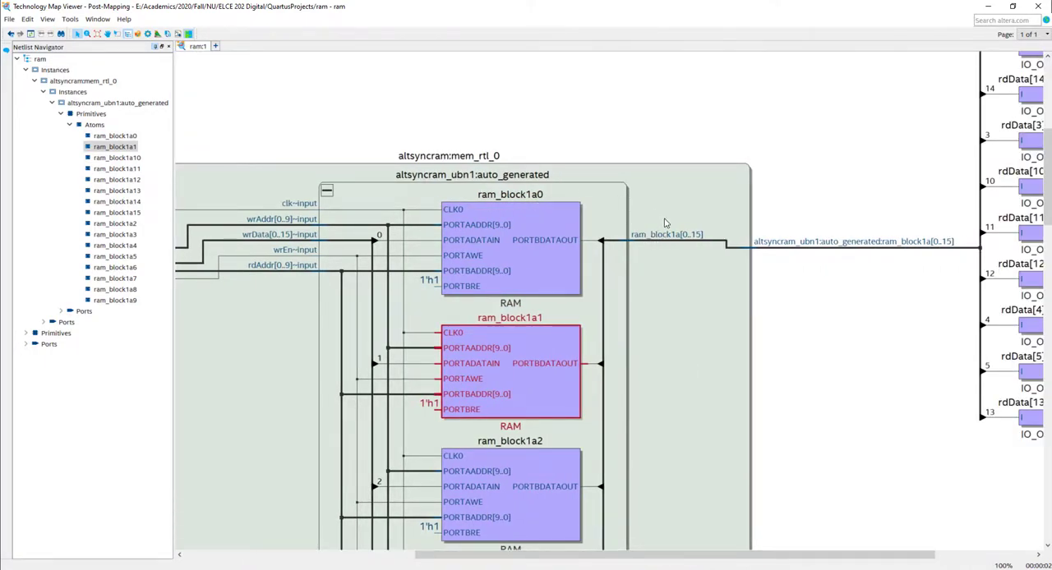
mouse_move(655, 249)
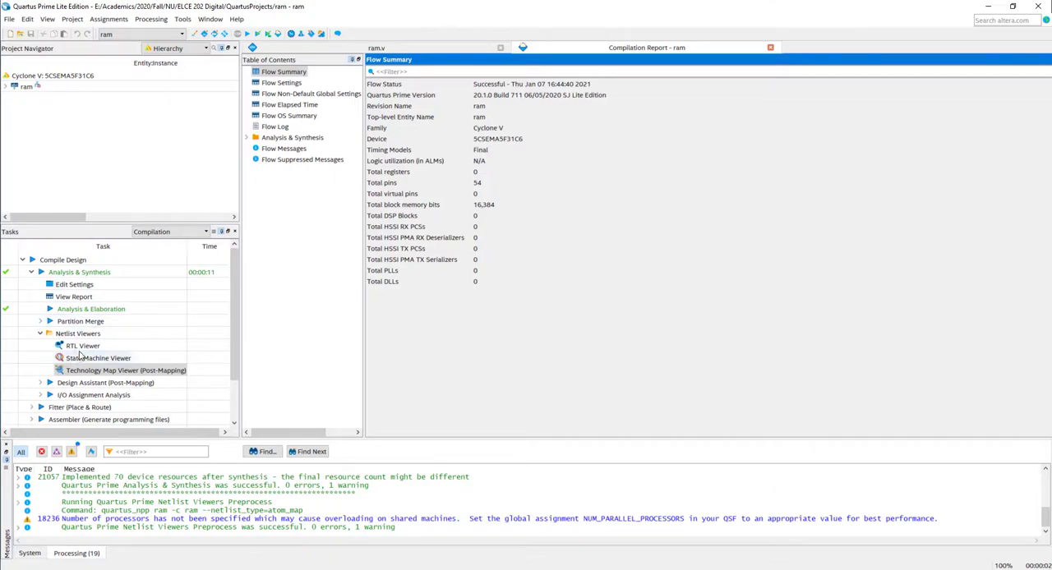
Reopen the RTL Viewer from Netlist Viewers.
double_click(82, 347)
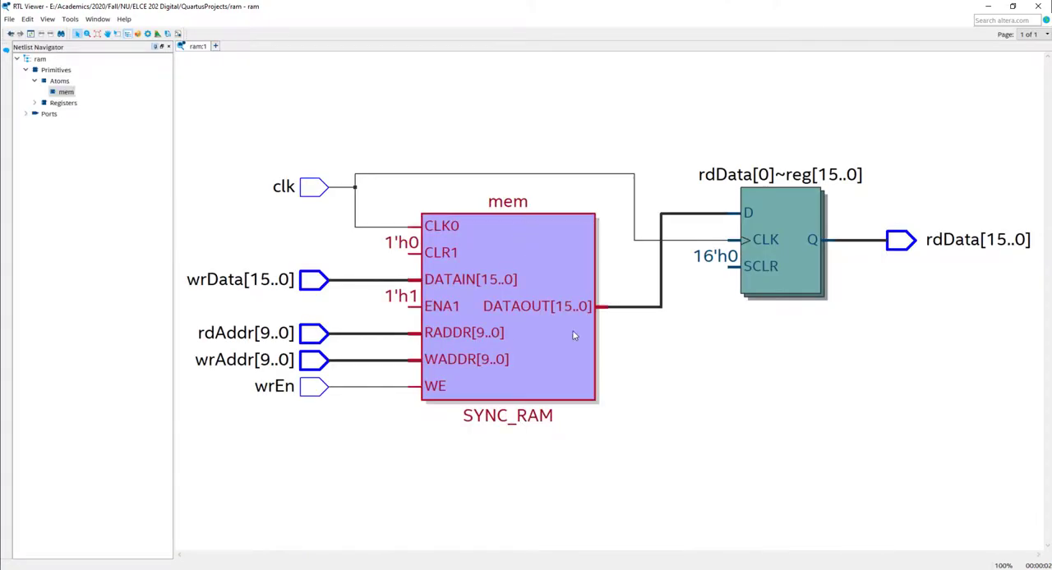
mouse_move(764, 319)
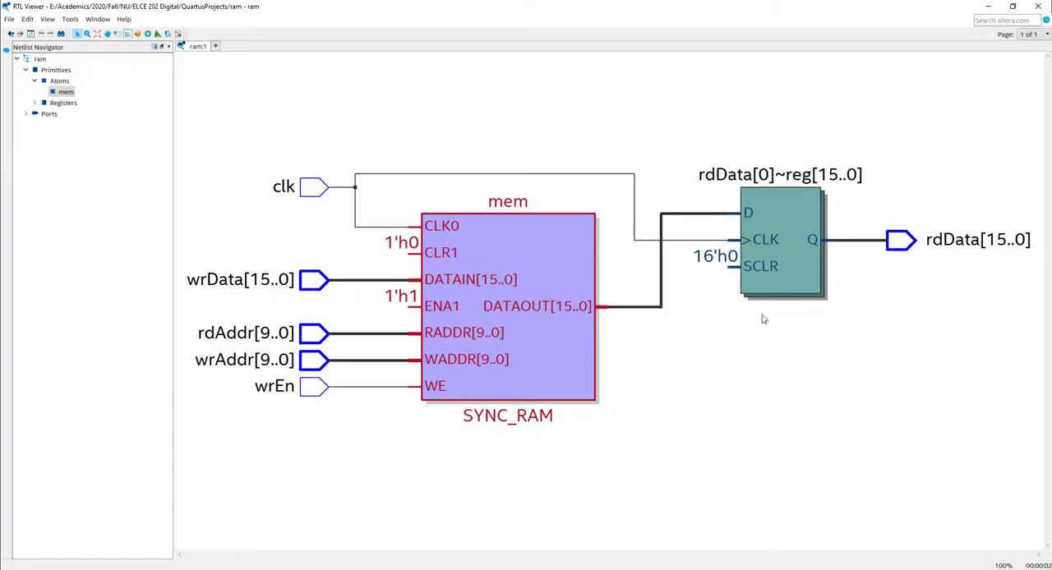
mouse_move(483, 197)
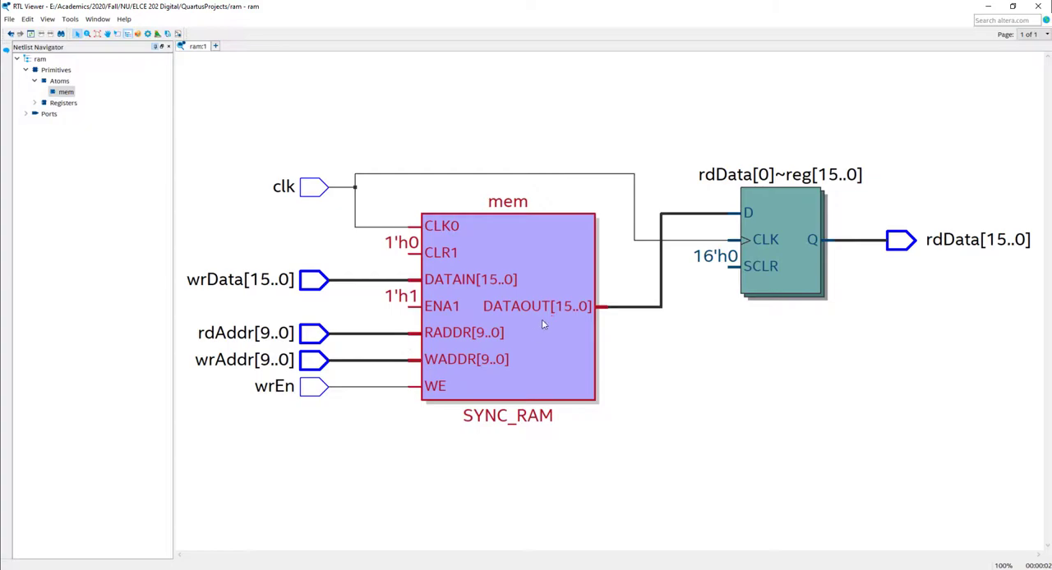
mouse_move(627, 322)
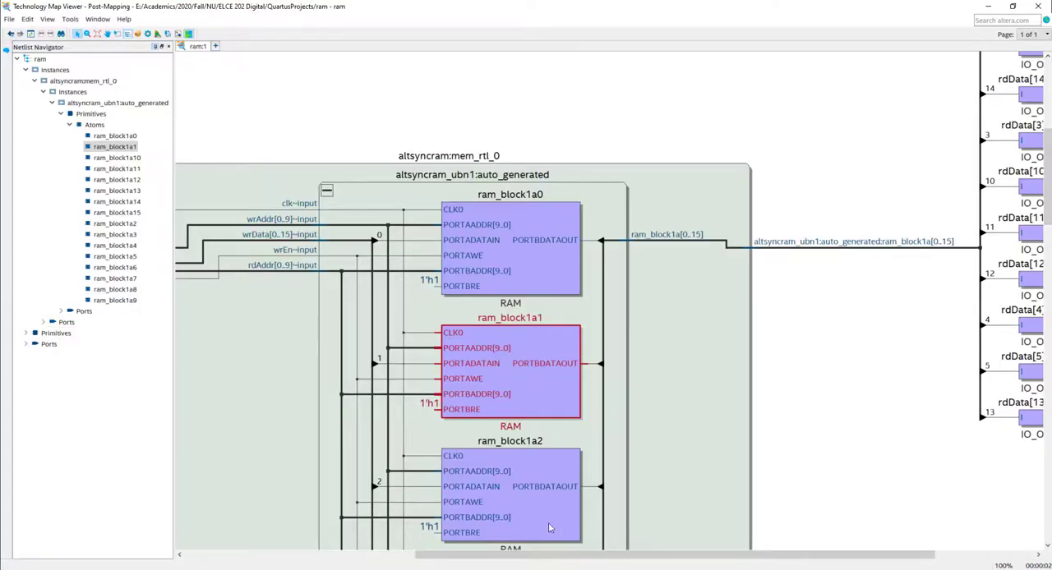
mouse_move(538, 269)
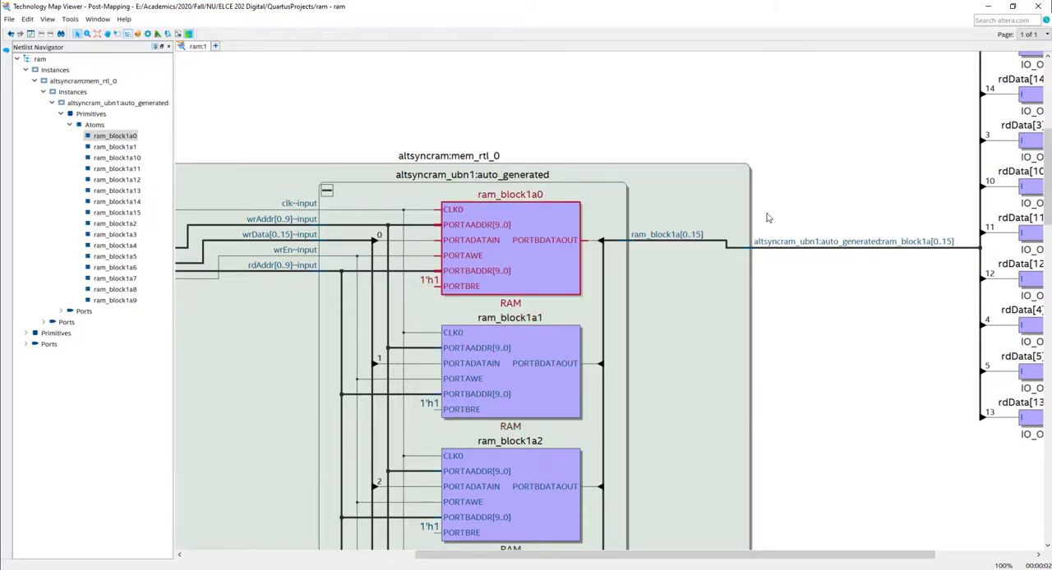
mouse_move(748, 240)
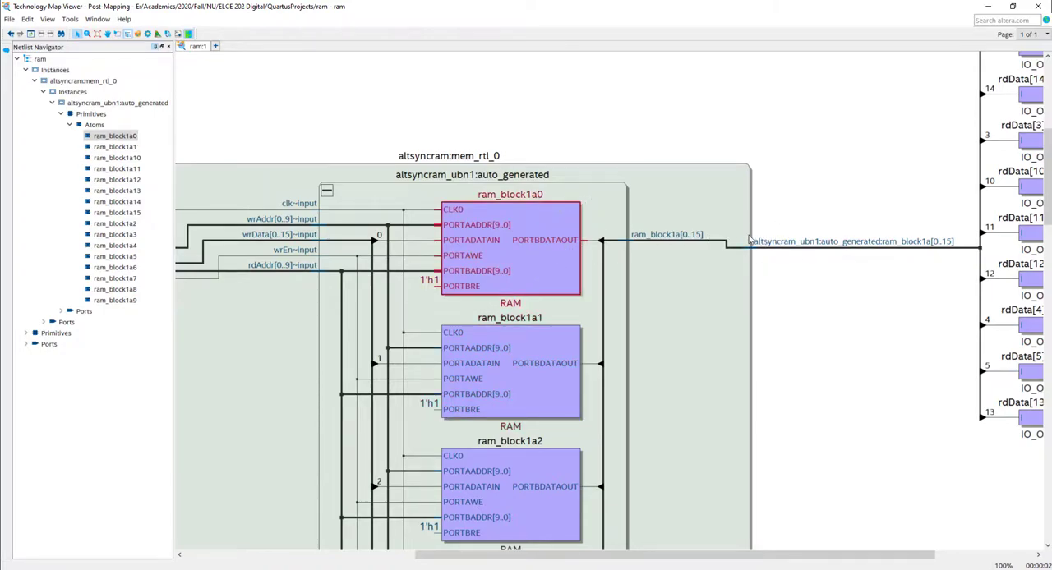
mouse_move(697, 234)
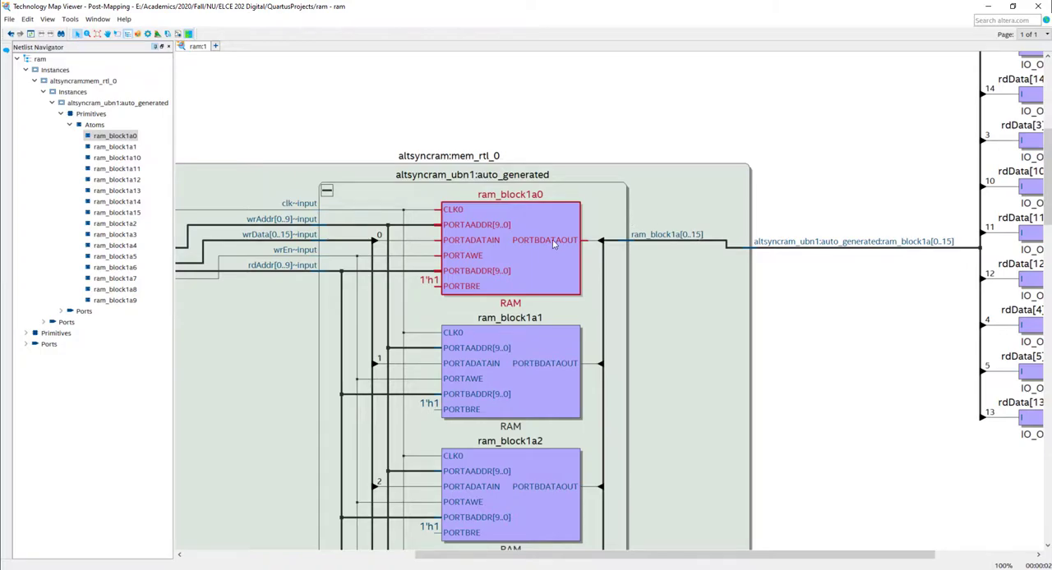
mouse_move(560, 220)
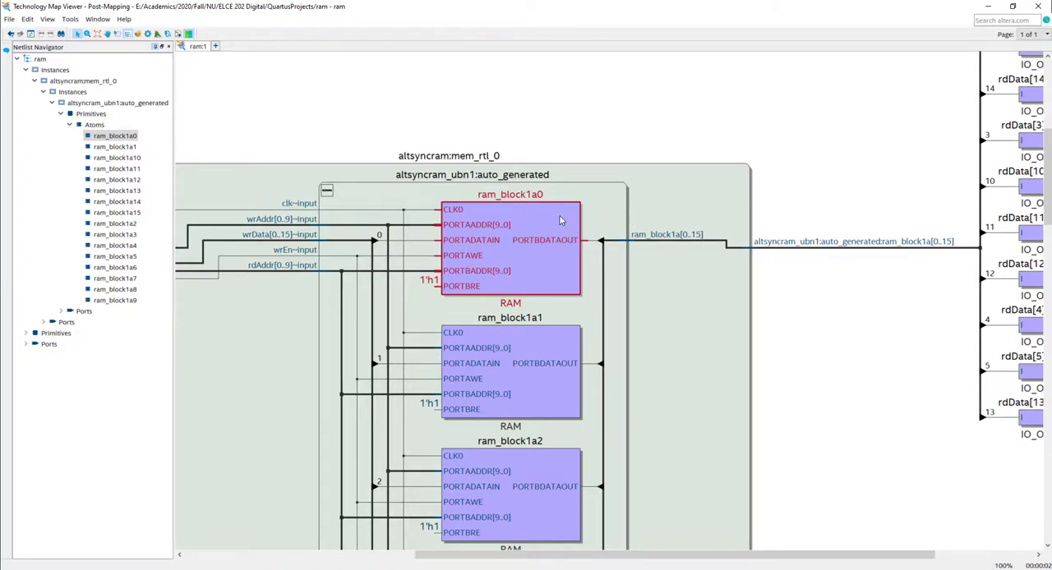
mouse_move(560, 220)
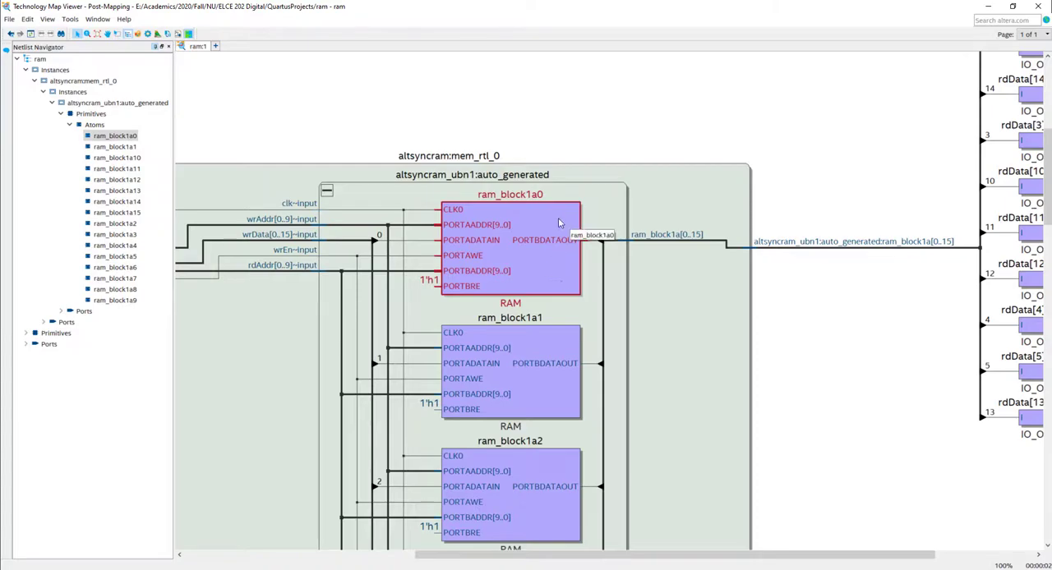
mouse_move(564, 227)
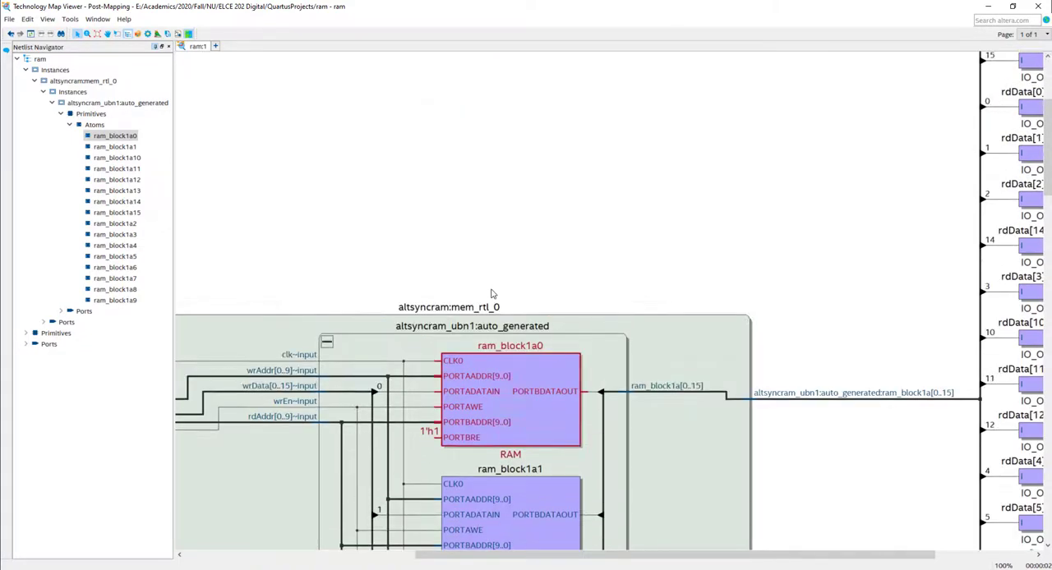
Collapse the auto_generated memory instance and close the Technology Map Viewer.
scroll(down, 3)
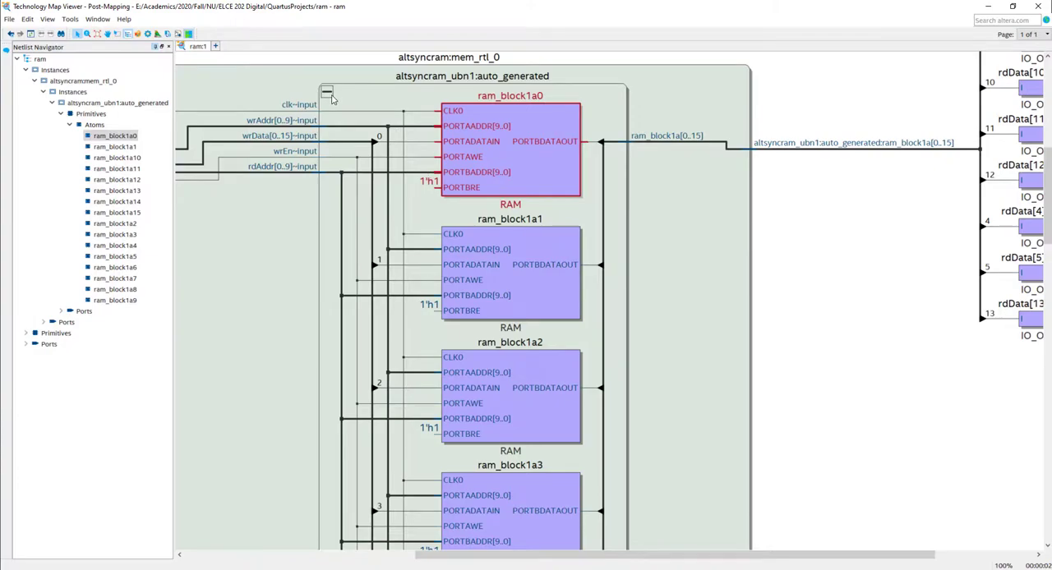
click(328, 91)
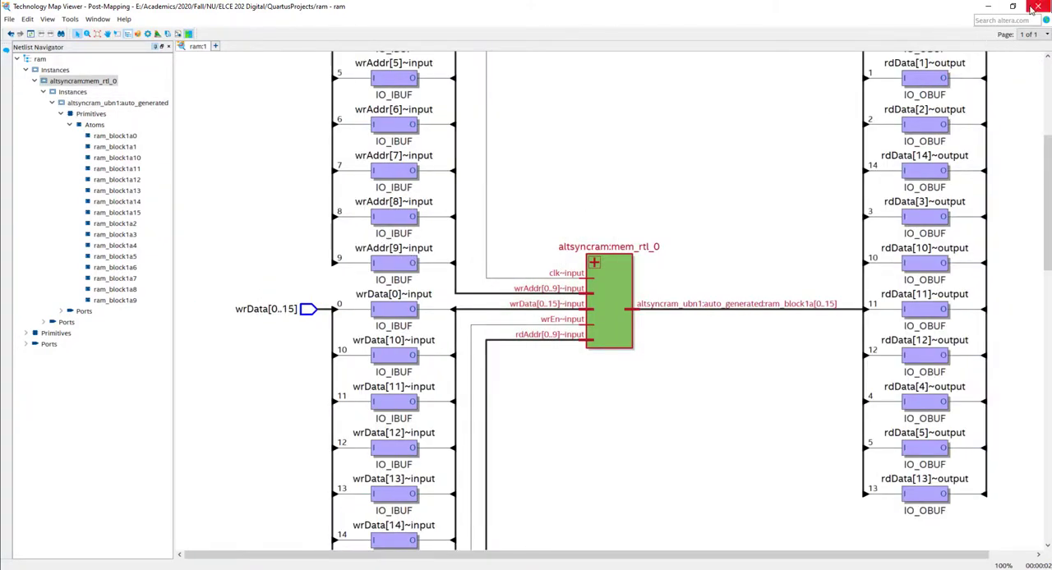
click(1035, 6)
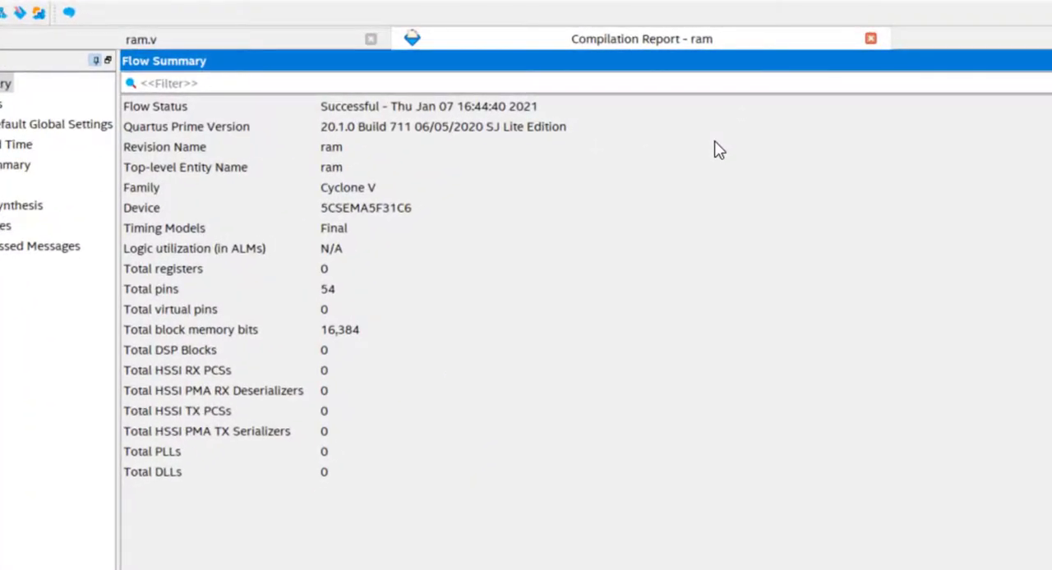
mouse_move(197, 78)
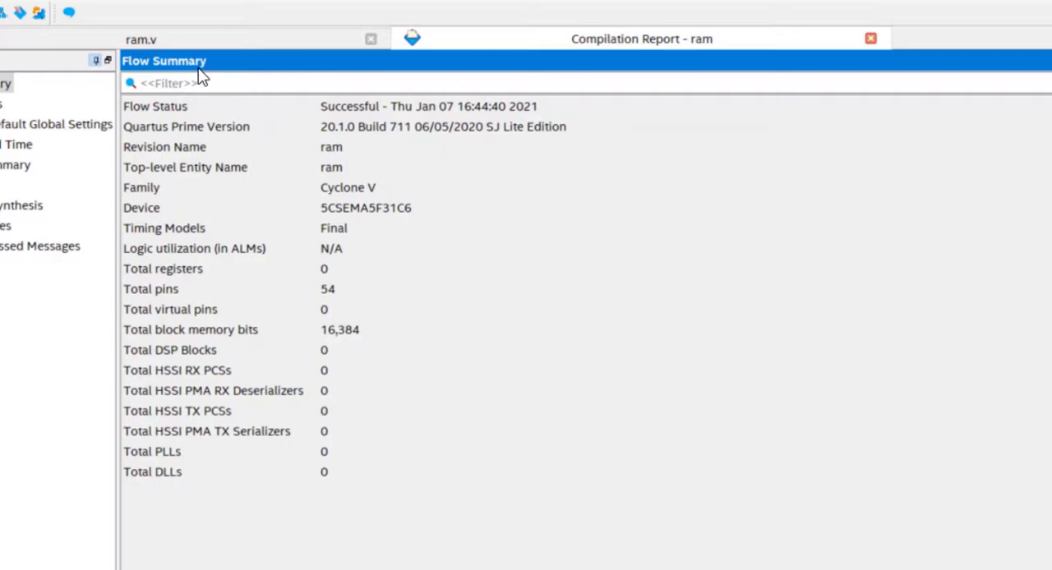
mouse_move(351, 274)
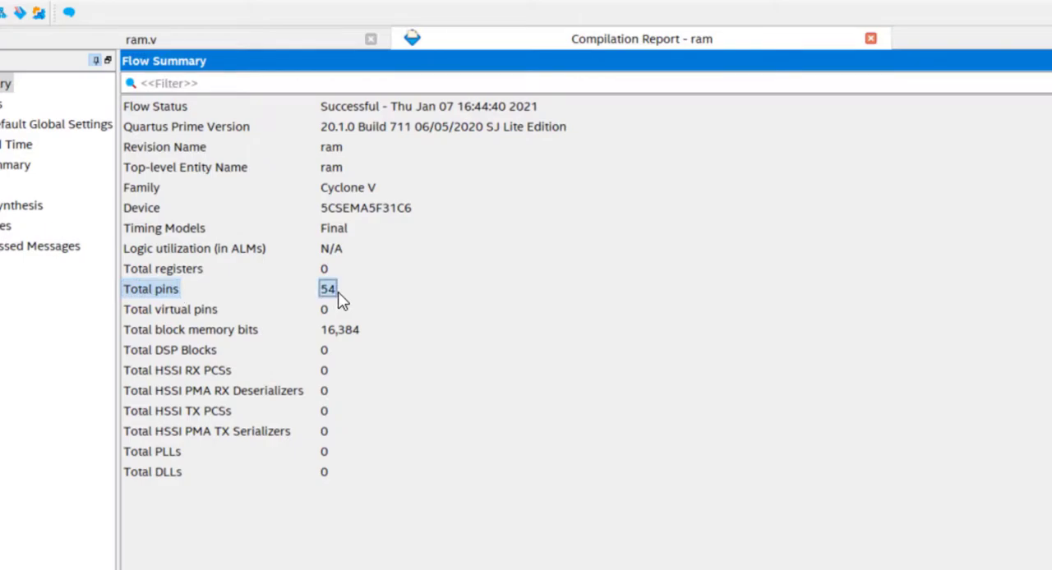
Point out the Flow Summary's 54 total pins and 16,384 total block memory bits.
click(156, 37)
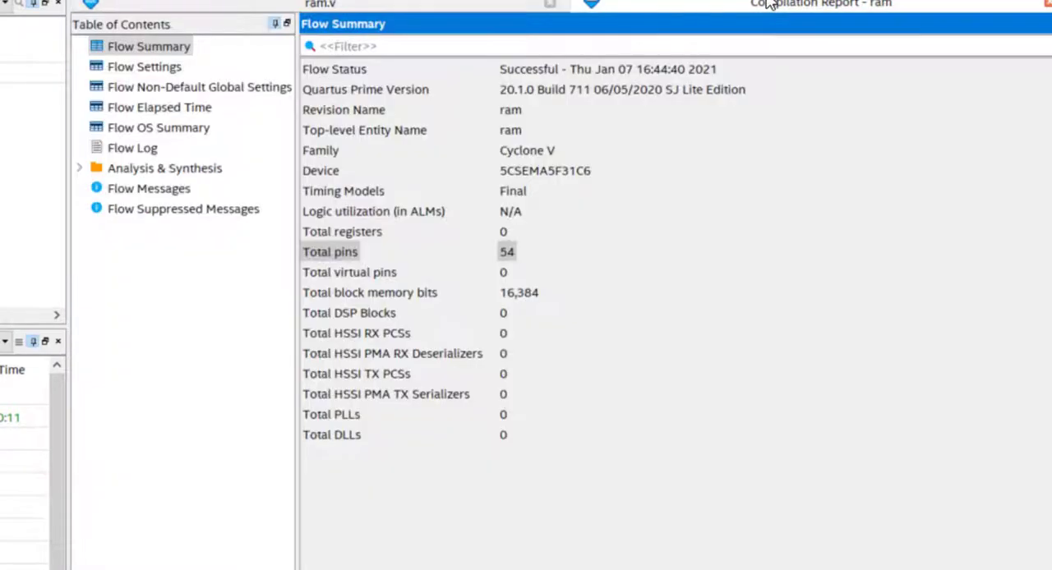
click(370, 292)
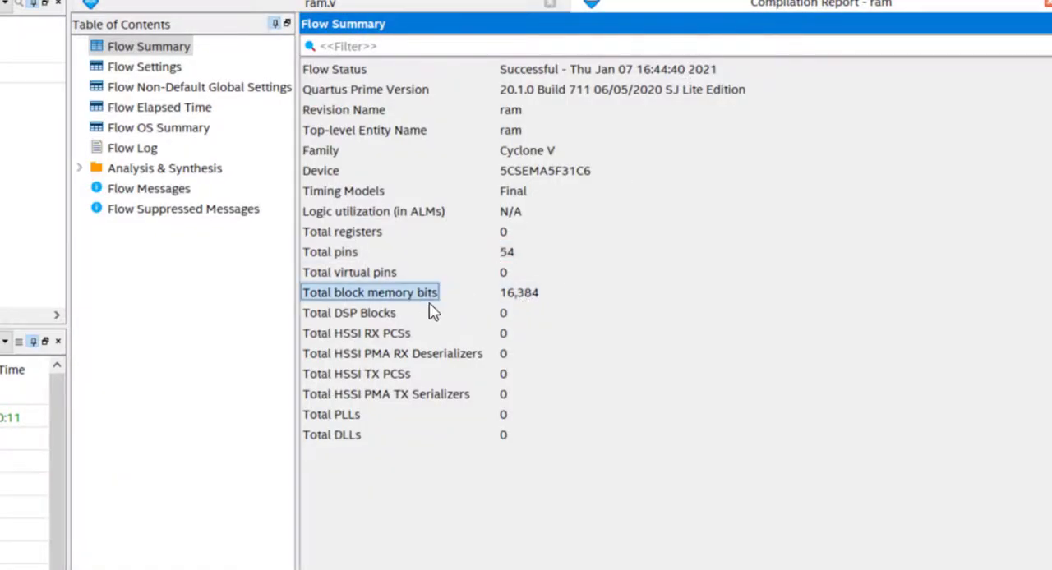
mouse_move(357, 297)
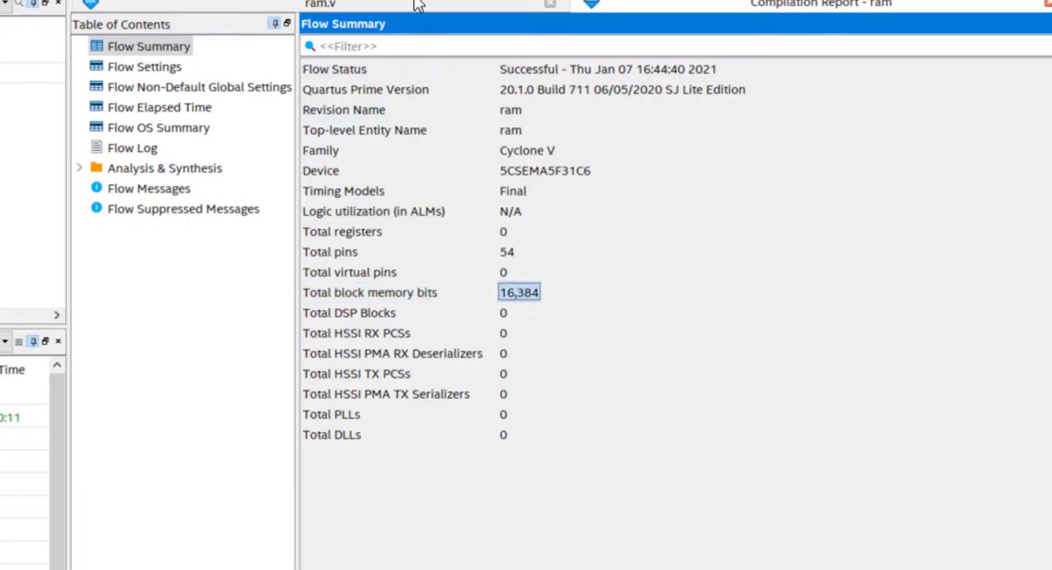
click(336, 5)
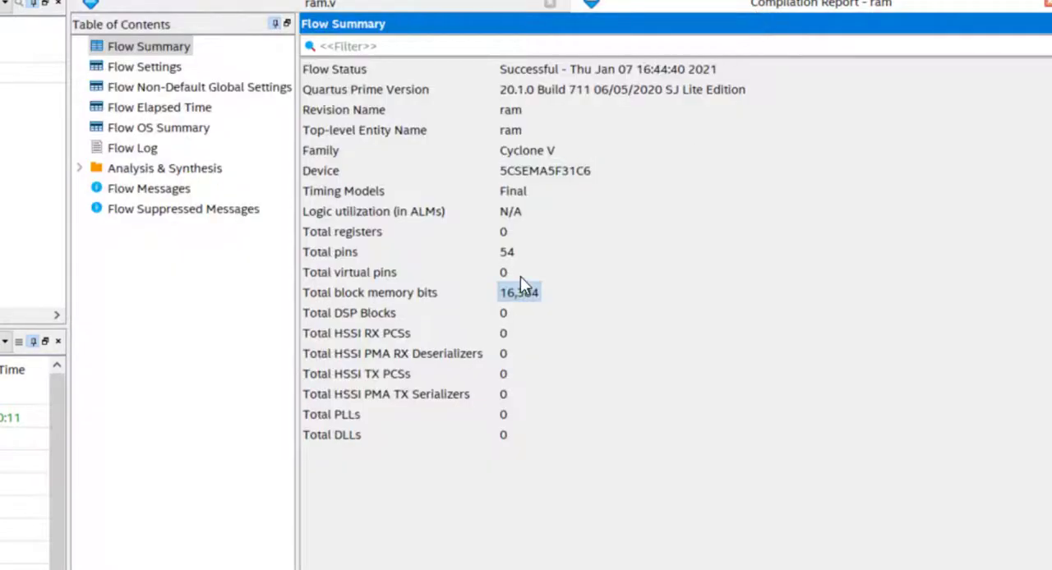
mouse_move(433, 291)
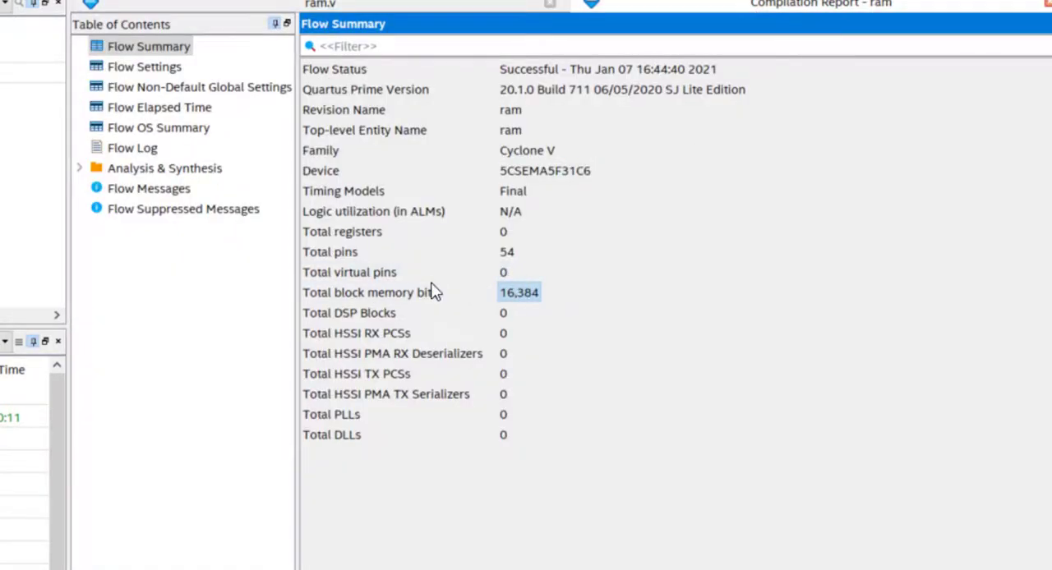
Check the remaining Flow Summary rows: logic utilization N/A, zero DSP blocks, PLLs and DLLs.
click(373, 211)
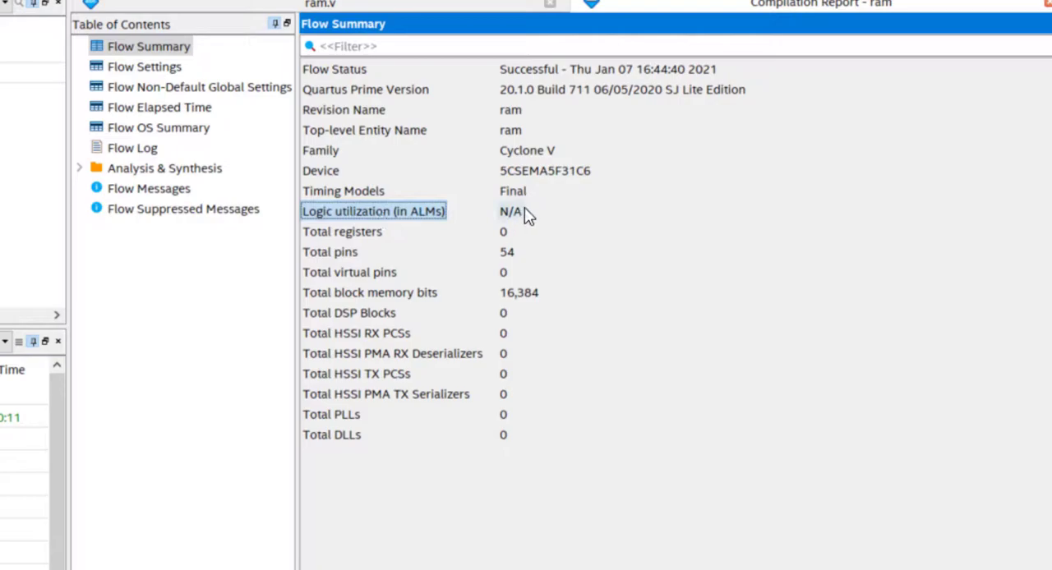
click(342, 231)
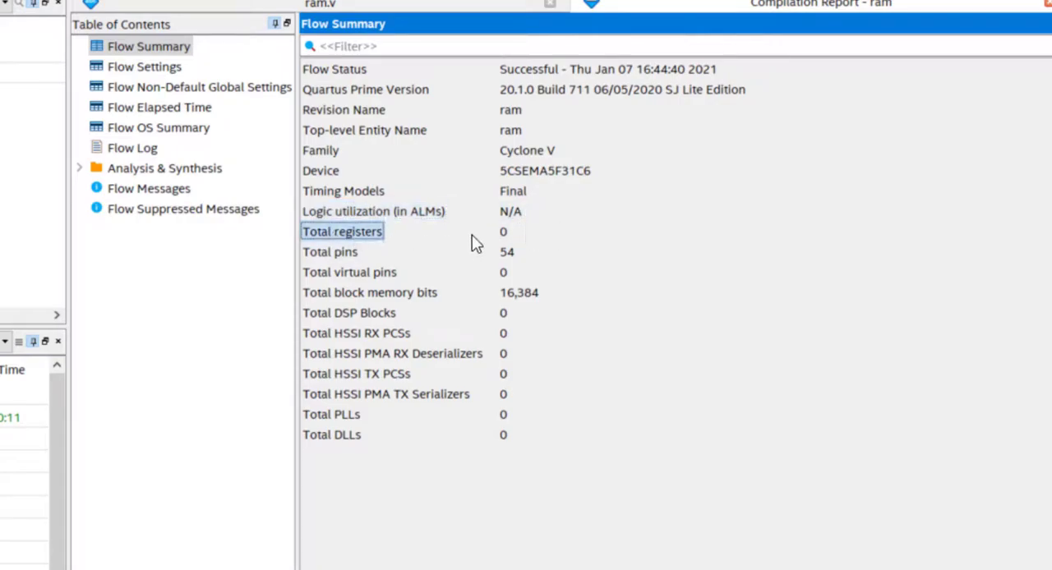
mouse_move(504, 234)
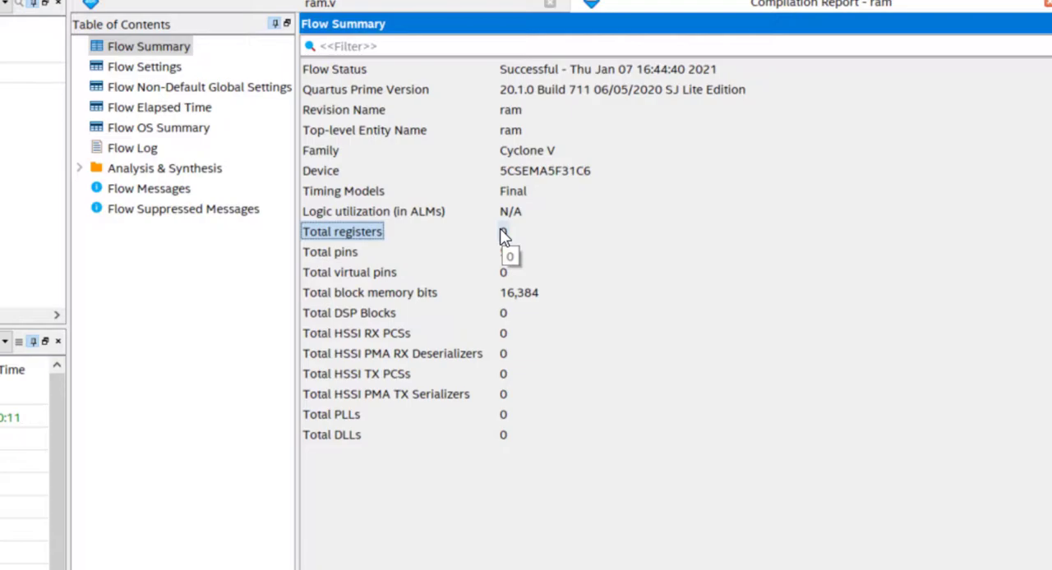
click(370, 292)
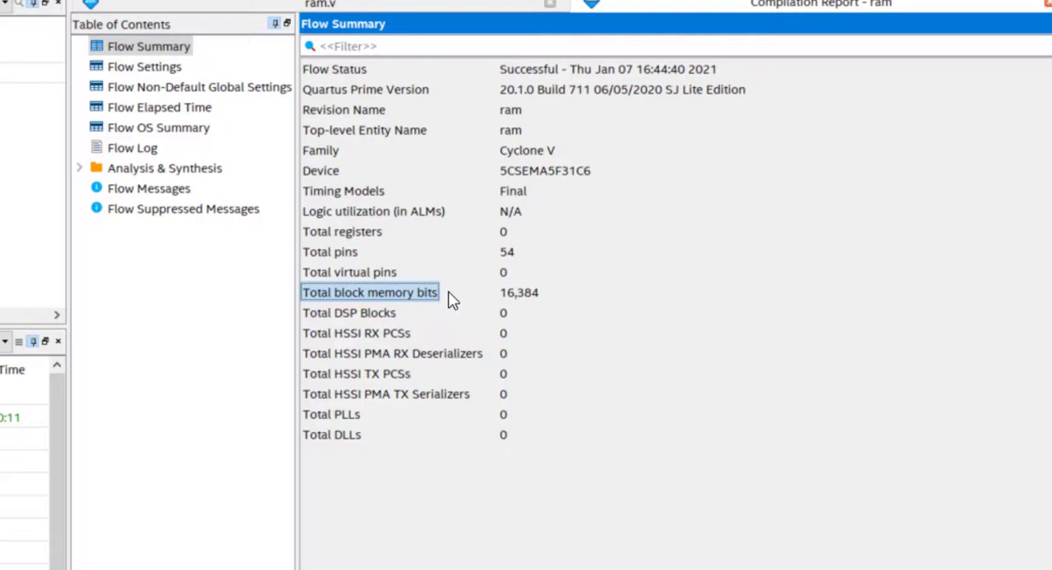
mouse_move(435, 240)
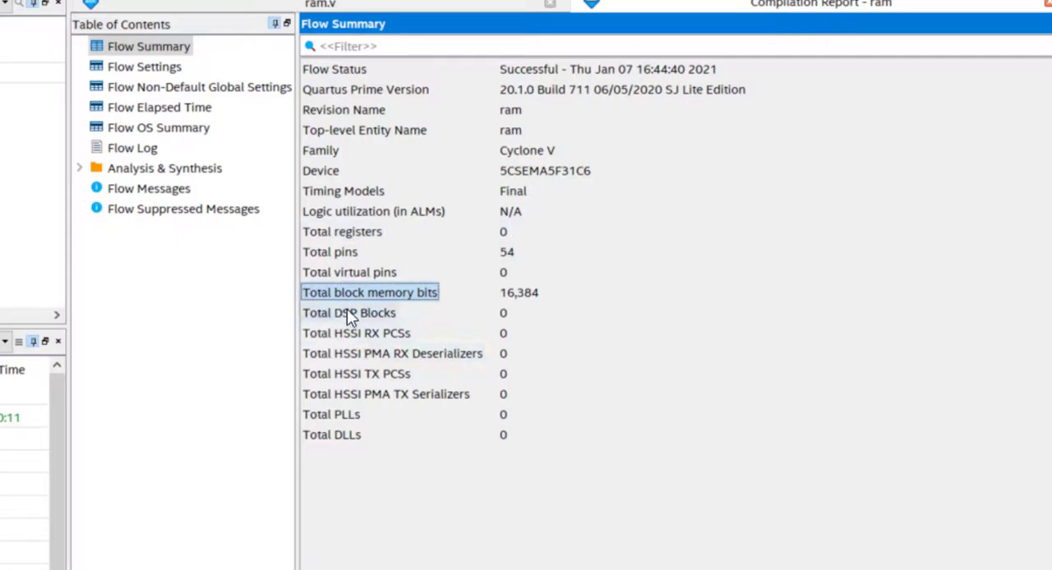
click(331, 414)
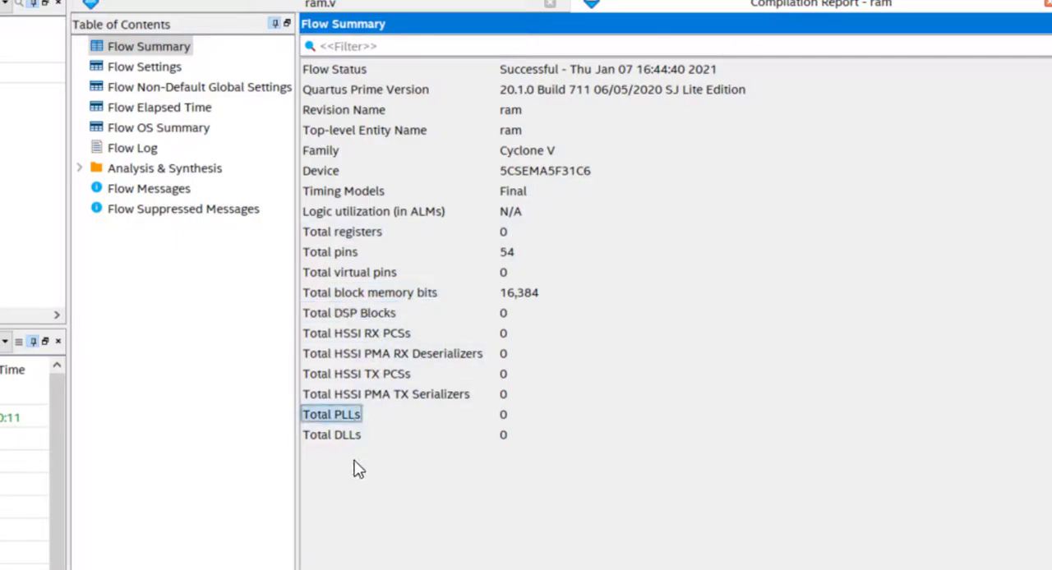
click(330, 434)
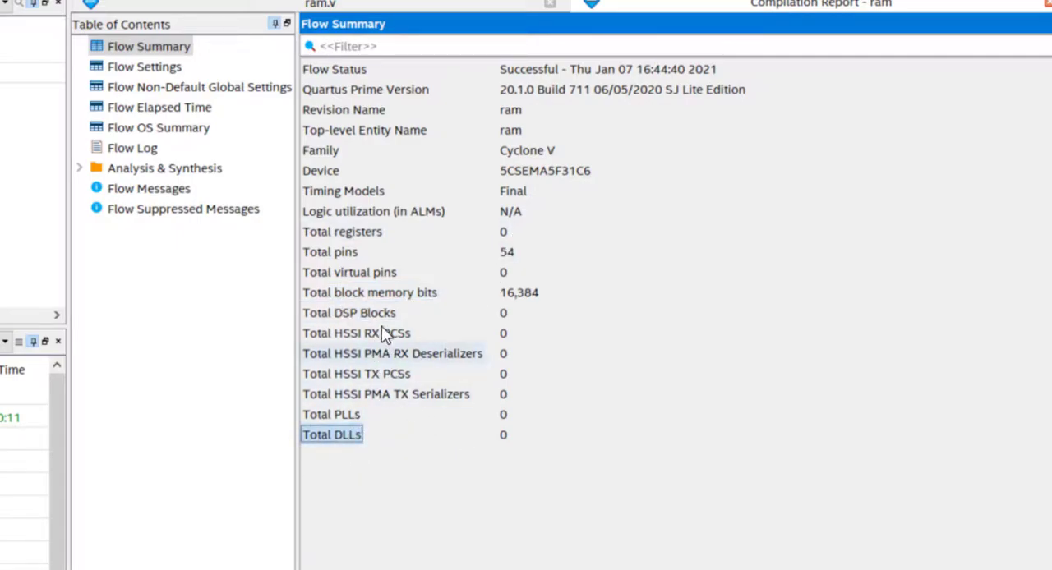
mouse_move(382, 399)
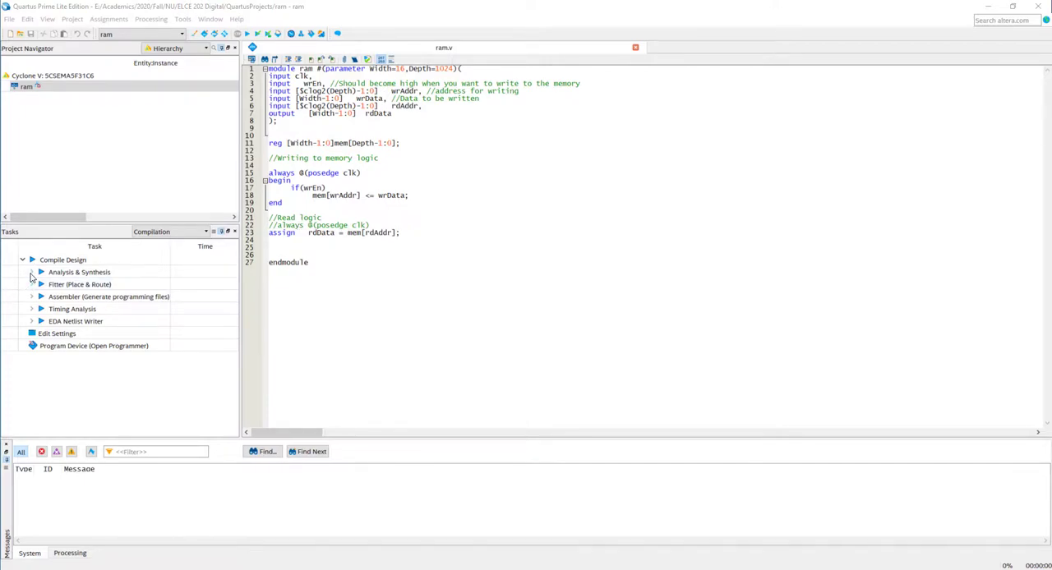
Expand Analysis & Synthesis in Tasks to reach Technology Map Viewer (Post-Mapping).
click(31, 272)
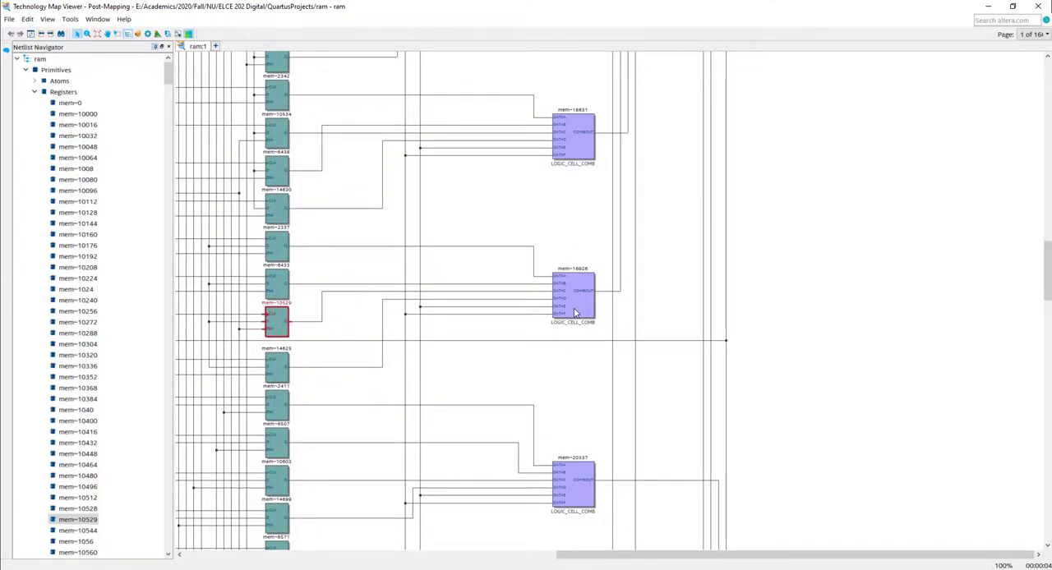
Select one of the individual mem registers in the technology map.
click(571, 293)
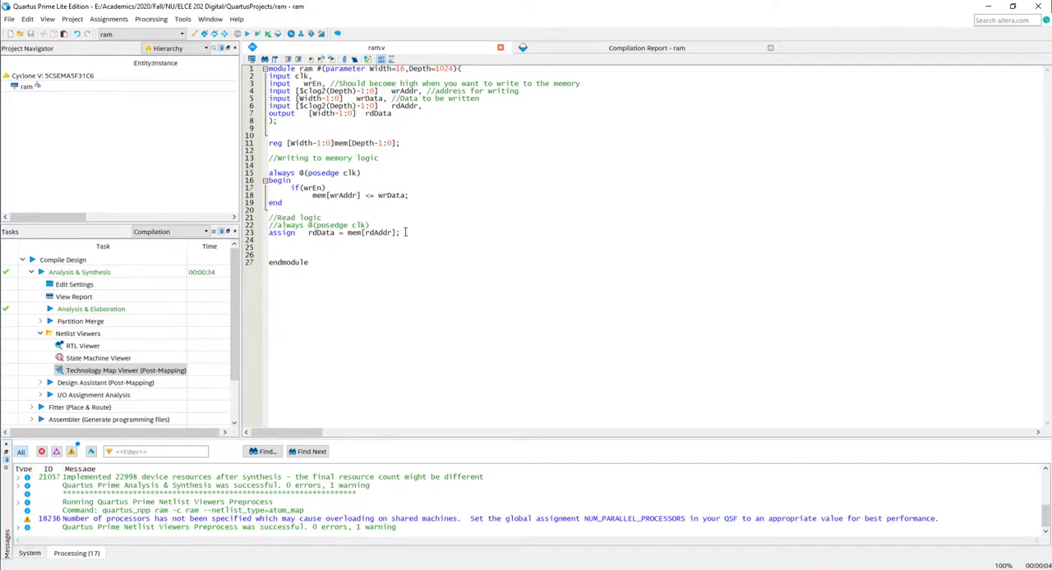
View the Compilation Report - ram Flow Summary: 16,384 registers, 54 pins, 0 block memory bits.
drag(269, 225, 400, 233)
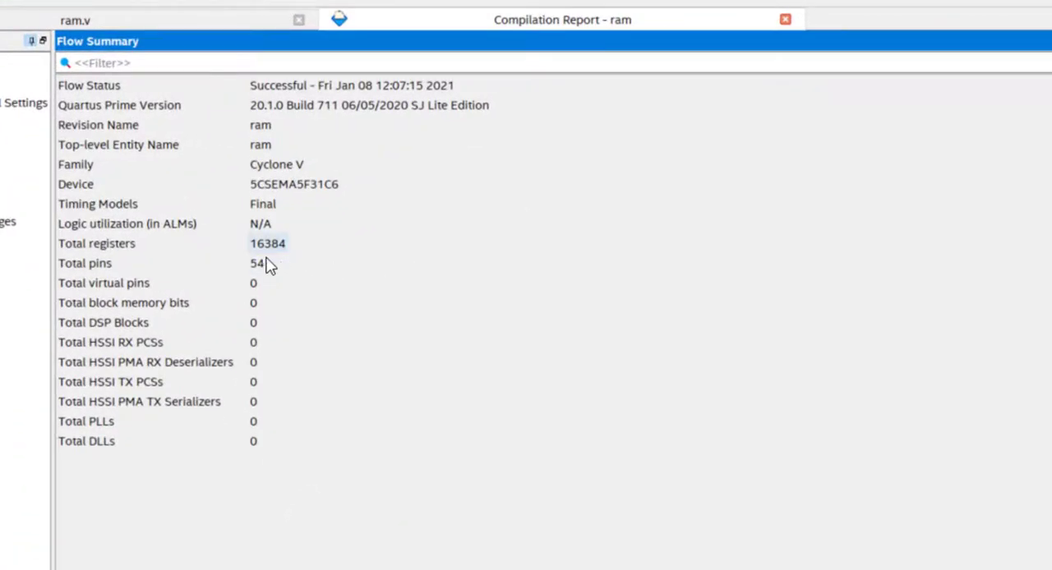
click(123, 303)
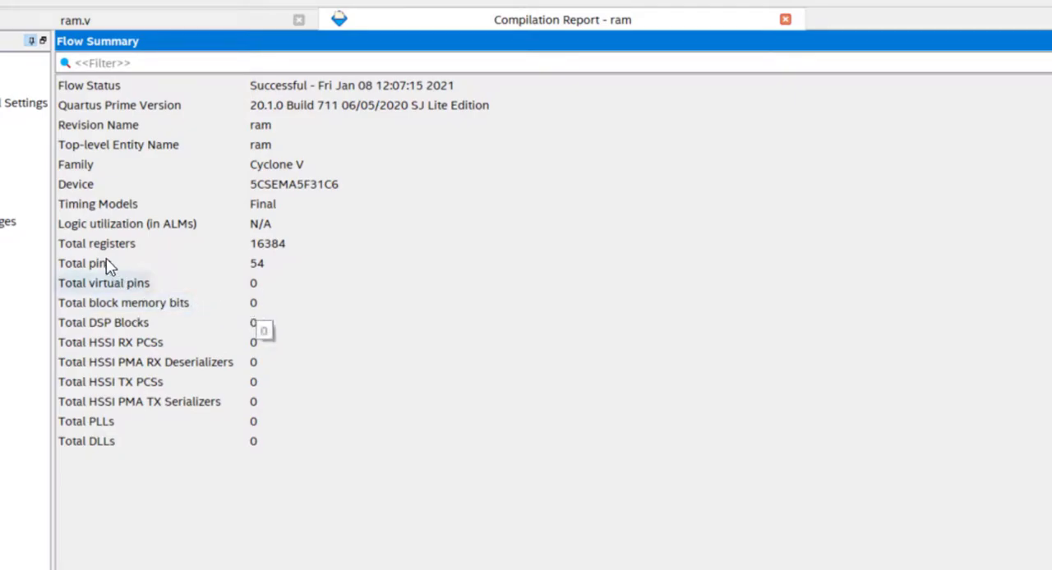
click(96, 244)
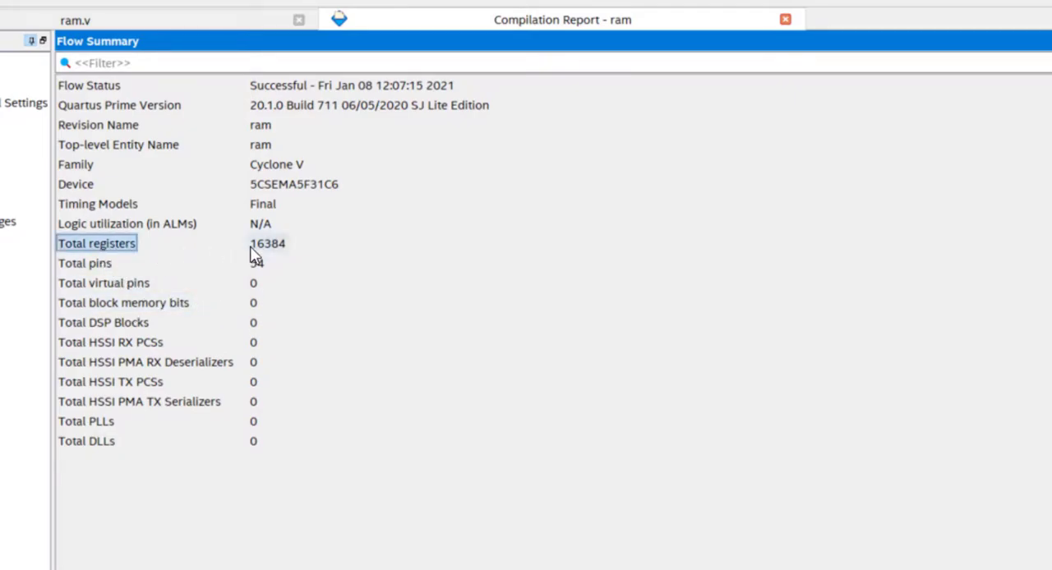
mouse_move(252, 252)
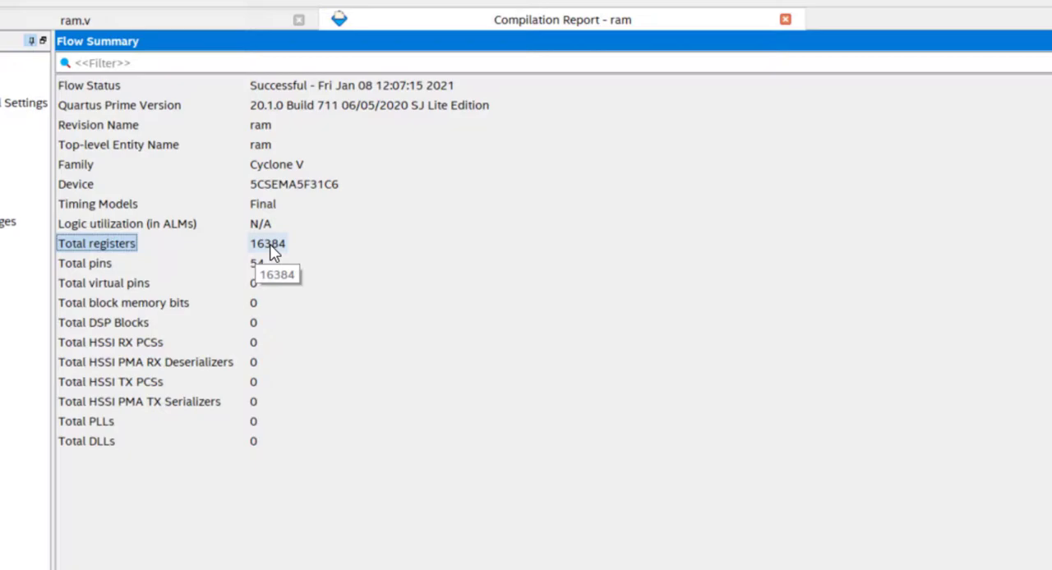
mouse_move(181, 115)
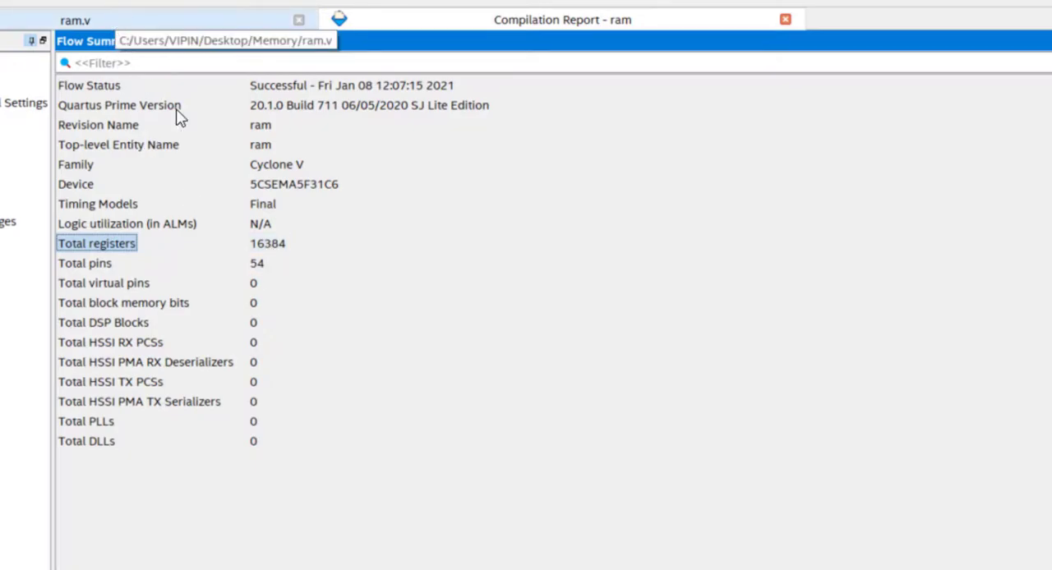
click(123, 303)
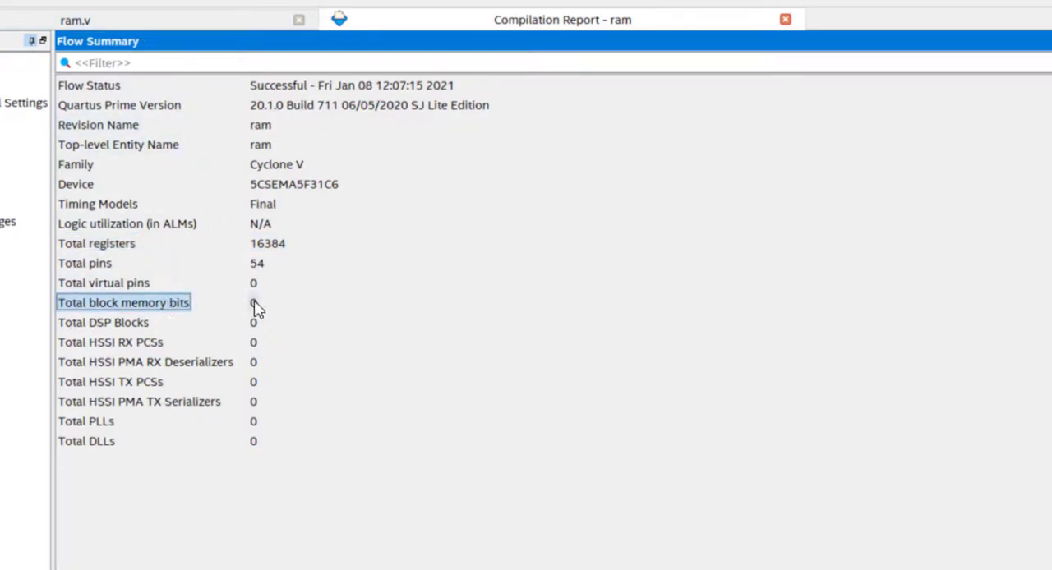
mouse_move(256, 308)
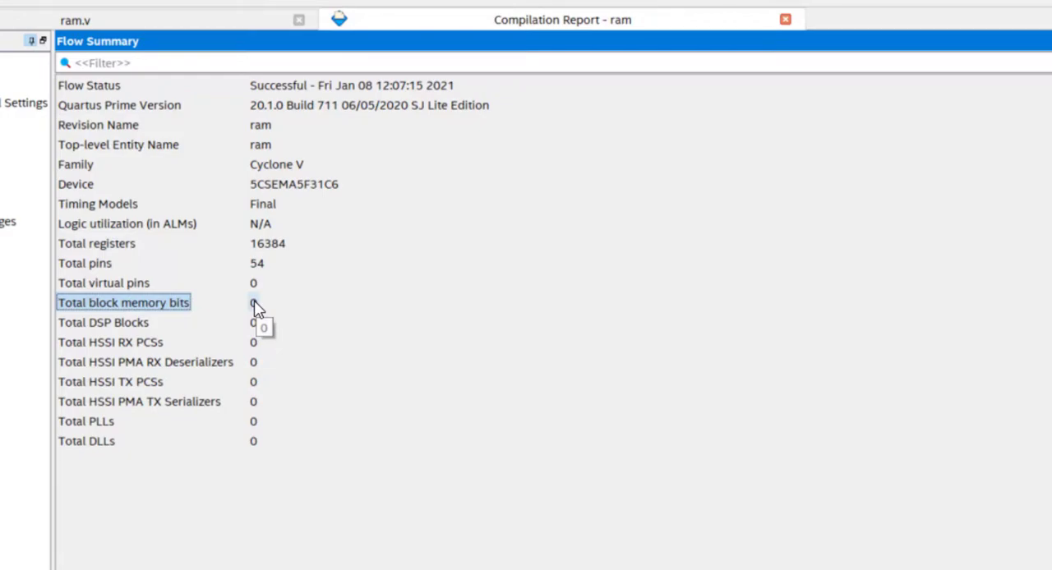
mouse_move(122, 252)
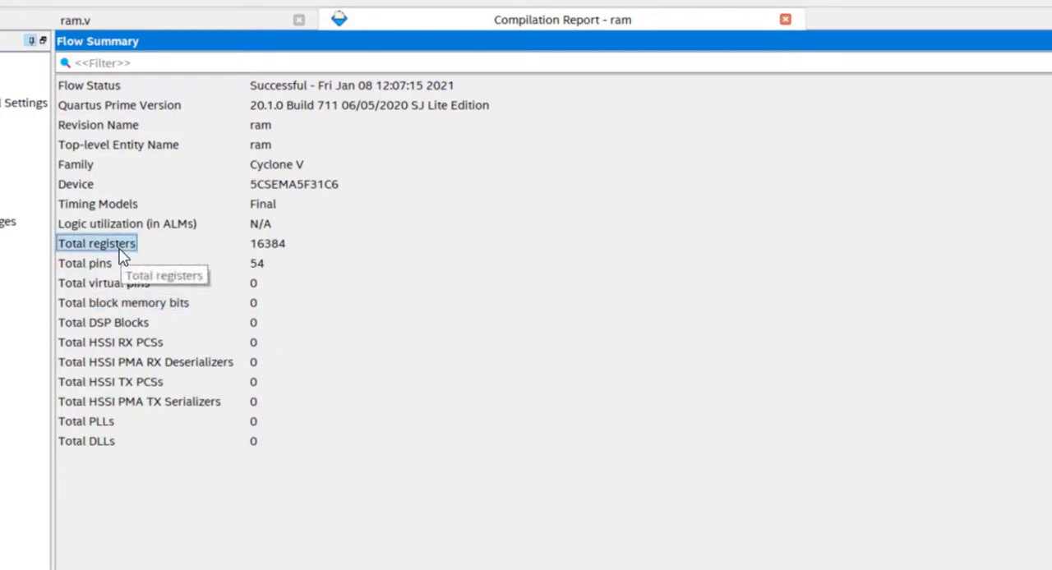
mouse_move(216, 286)
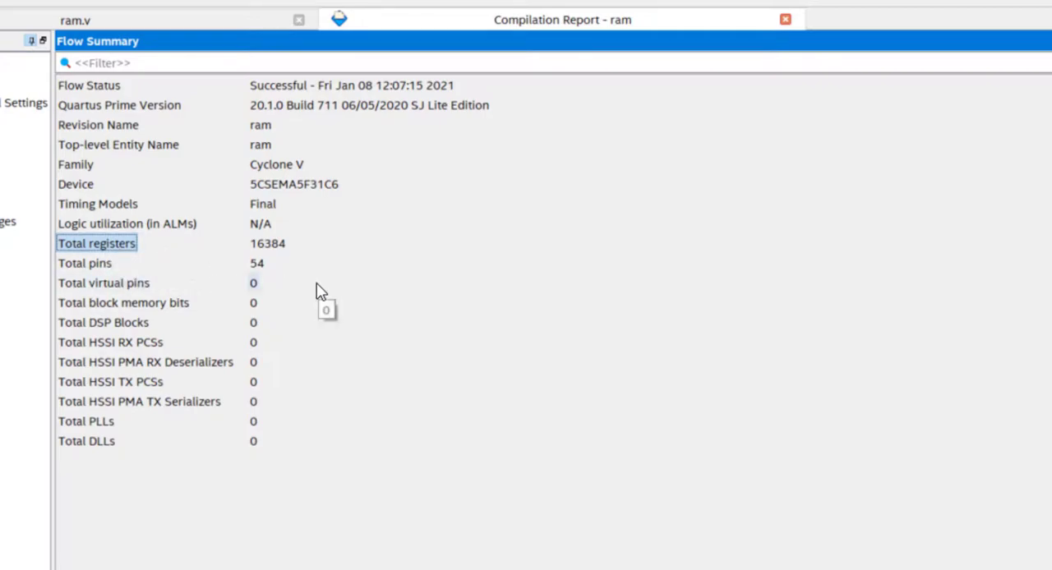
mouse_move(136, 324)
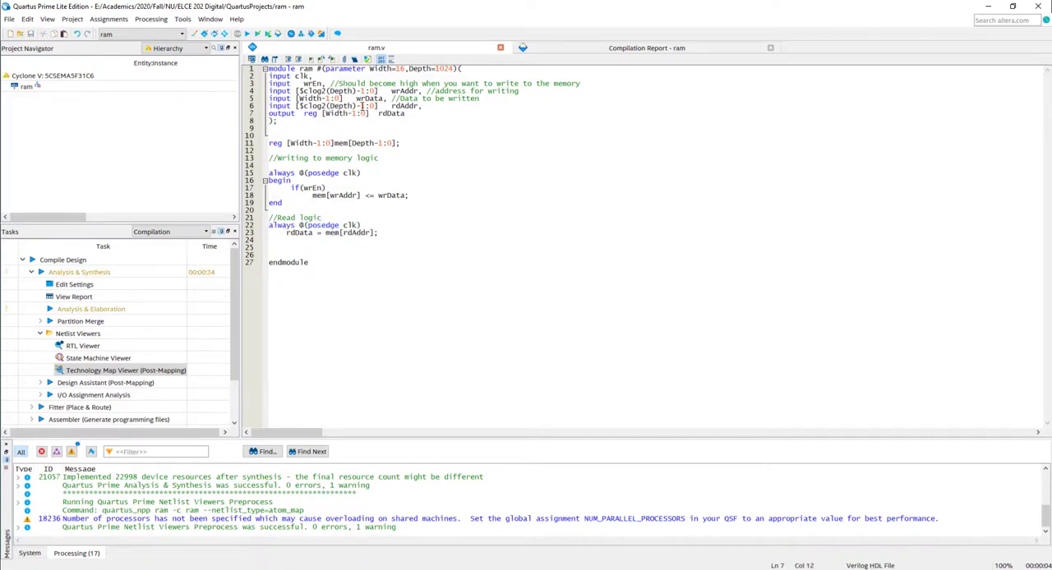
mouse_move(366, 195)
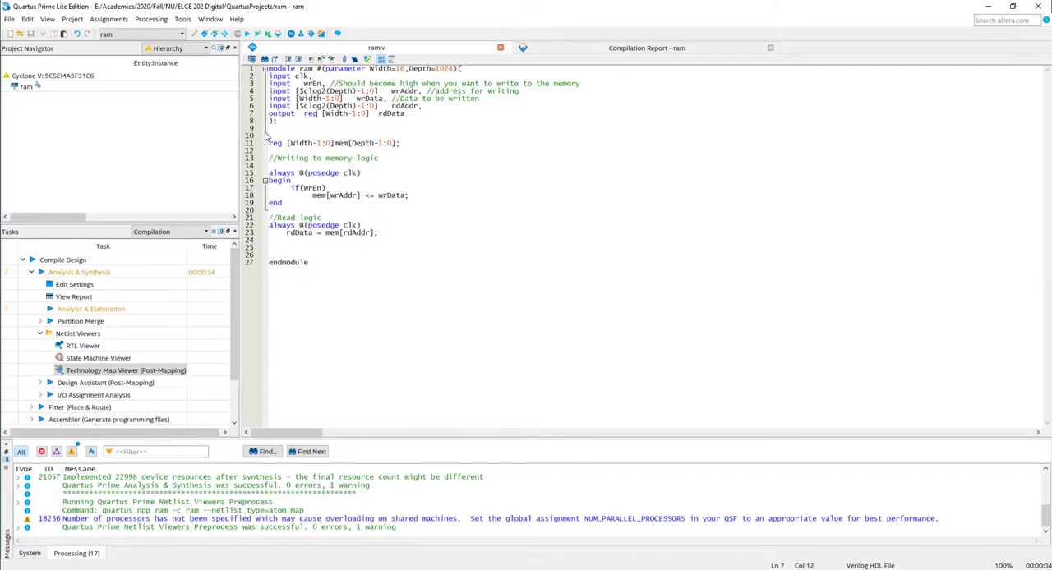
mouse_move(386, 135)
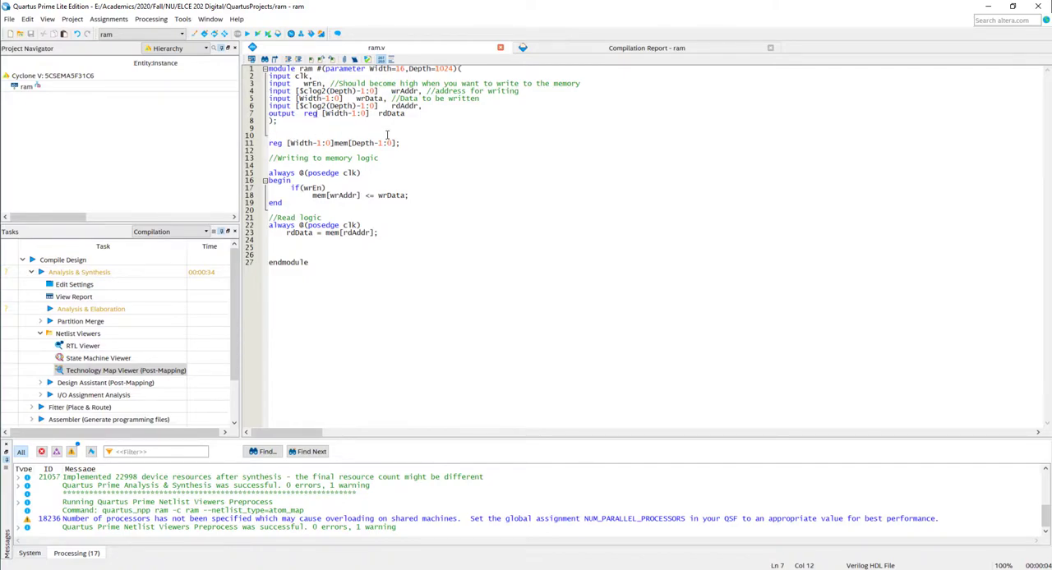
Open the Processing menu to look at its commands.
click(142, 19)
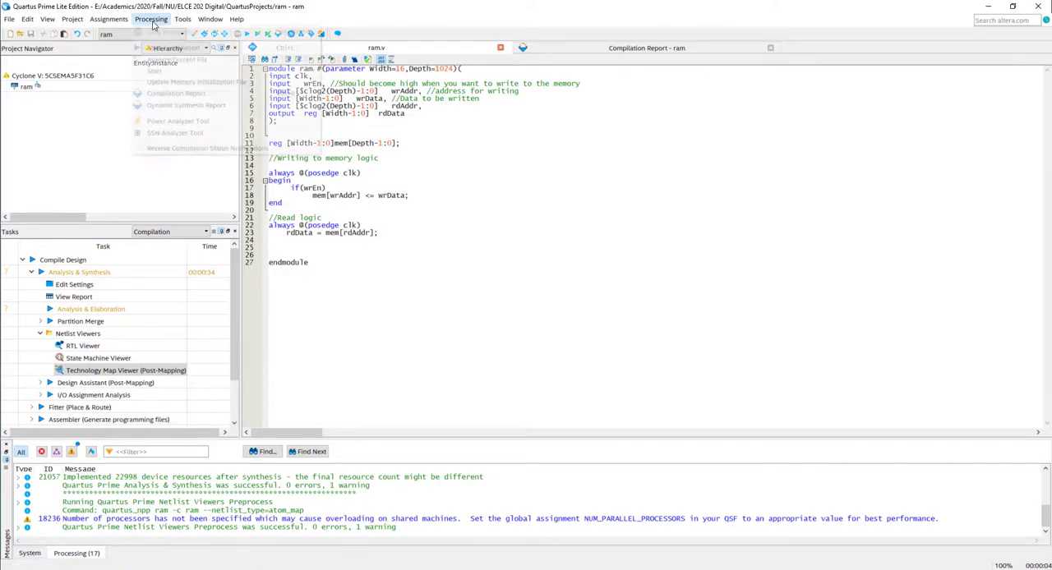
Show the ram project's Compiler Settings page, with Balanced optimization mode selected.
click(108, 18)
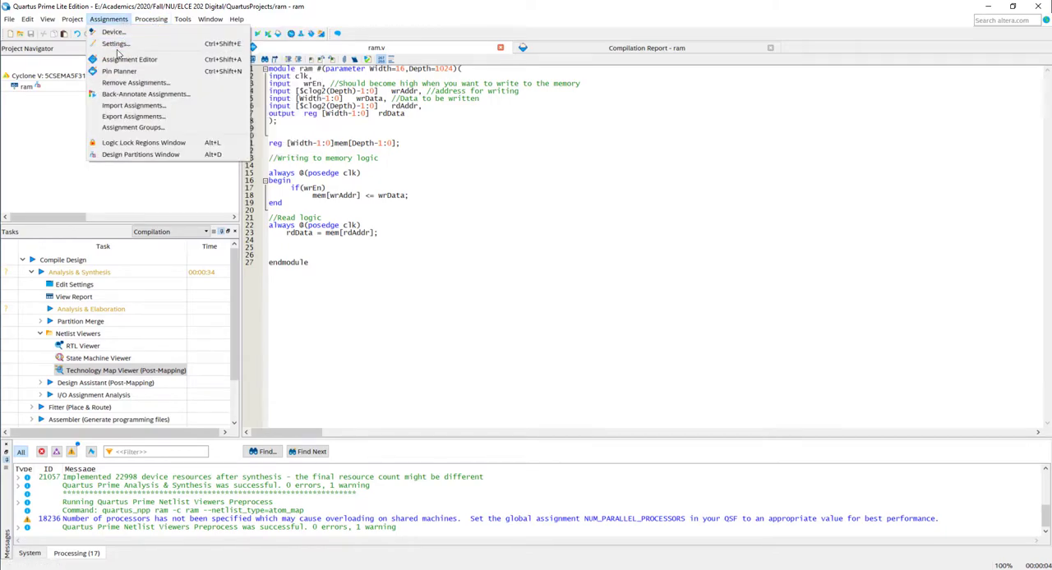
click(125, 44)
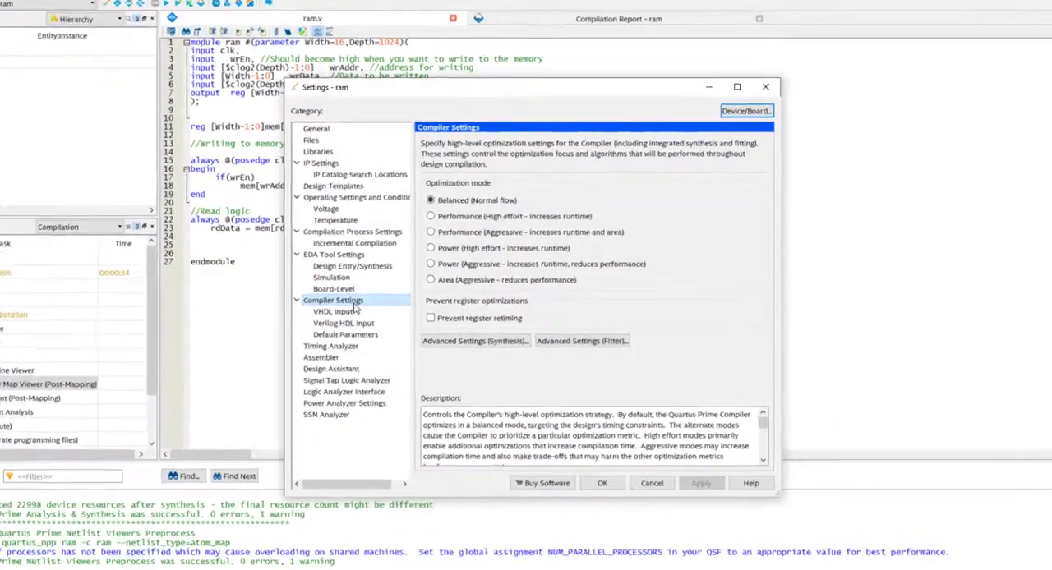
click(737, 87)
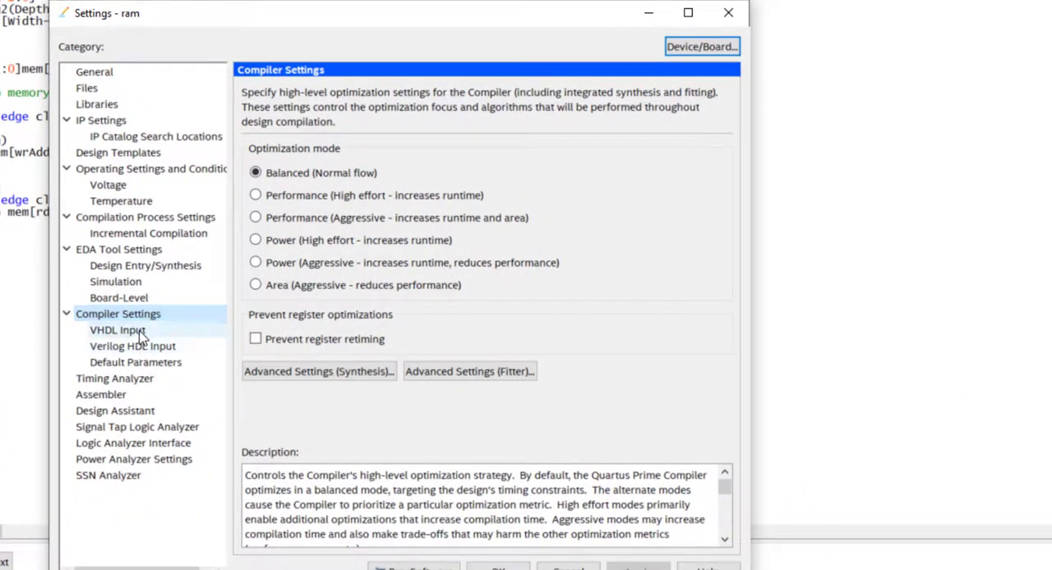
click(132, 346)
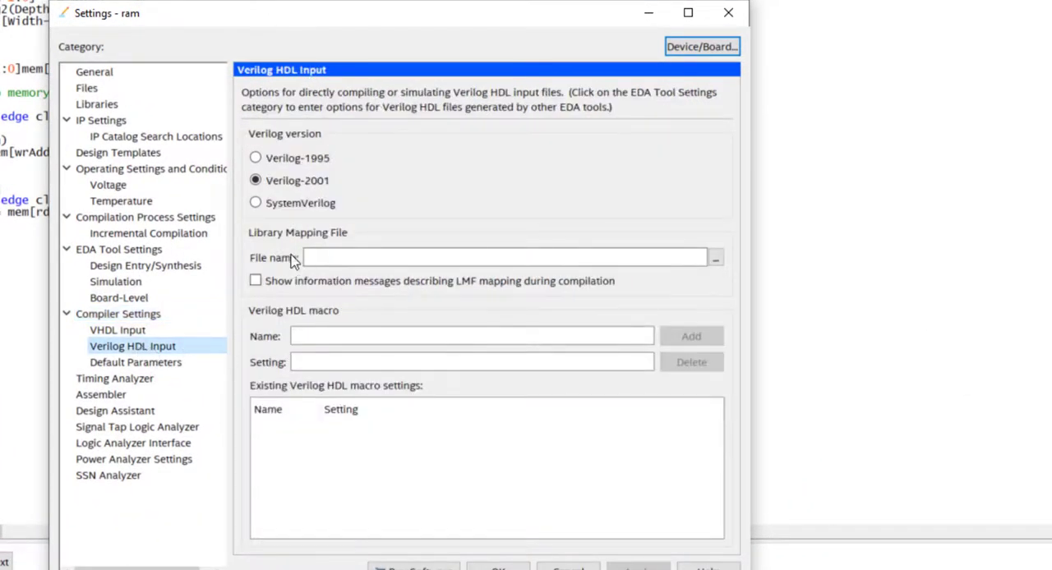
mouse_move(284, 203)
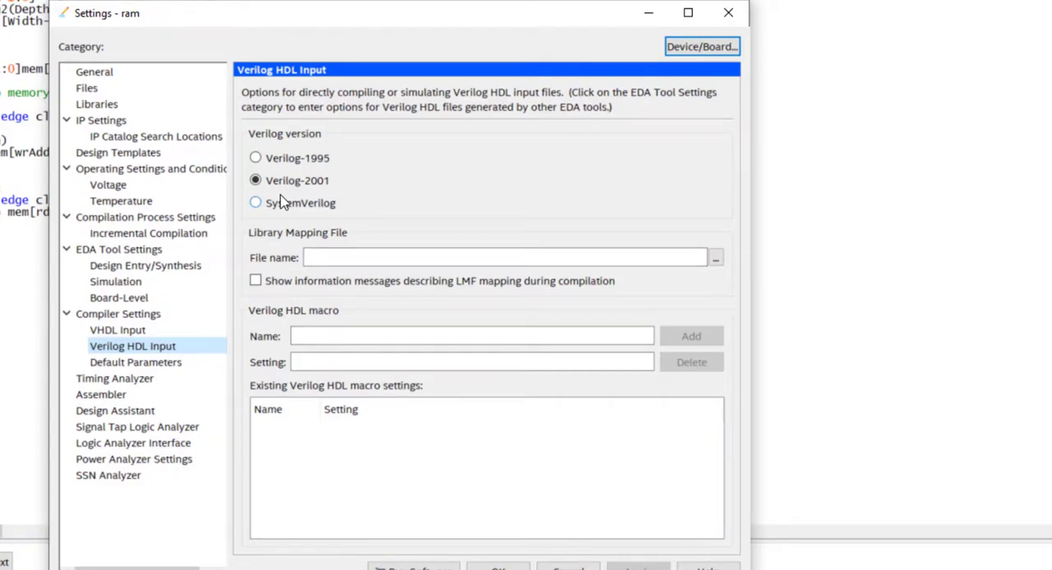
mouse_move(327, 187)
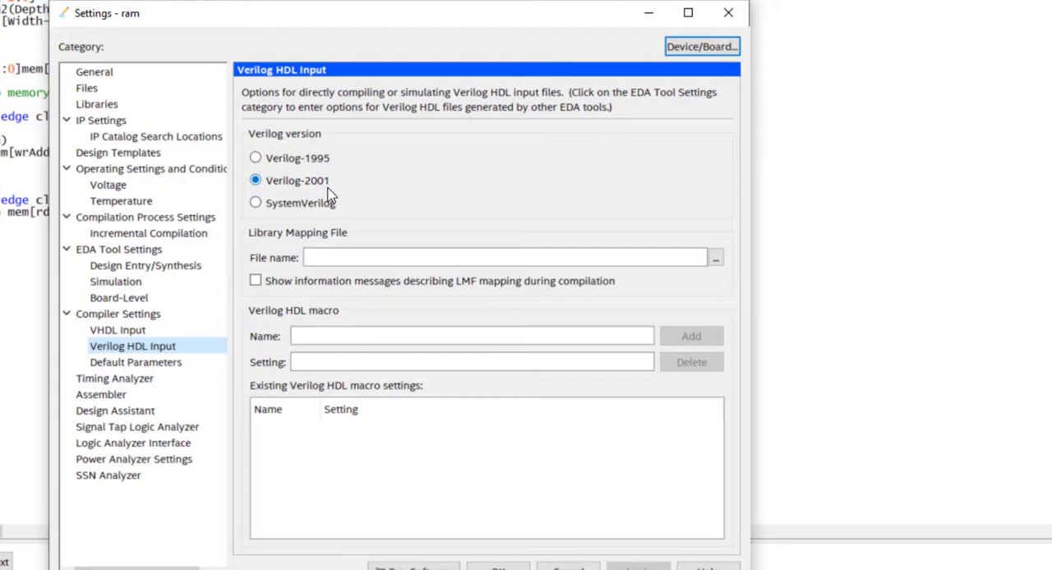
mouse_move(334, 281)
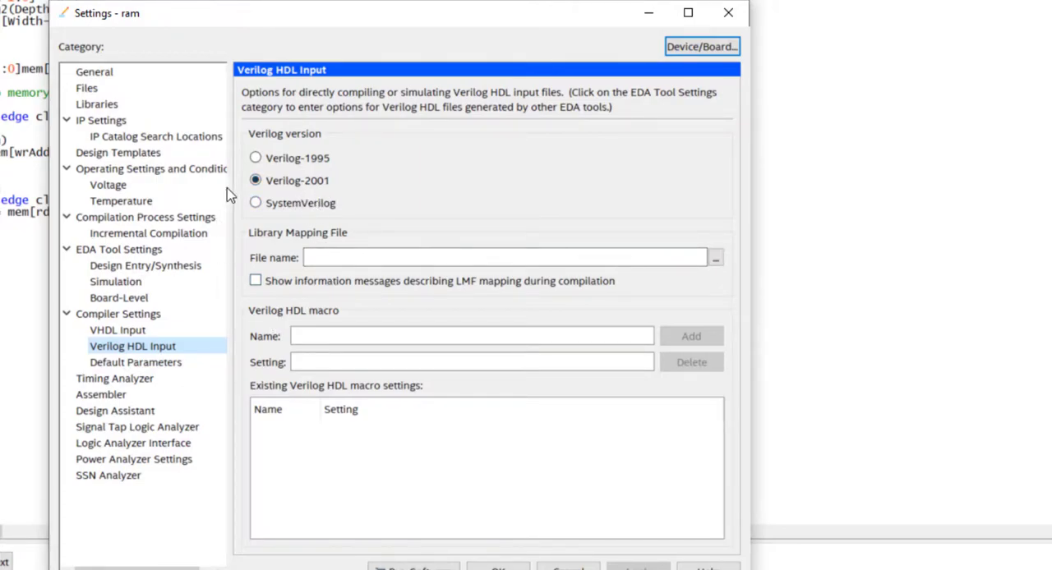
mouse_move(131, 329)
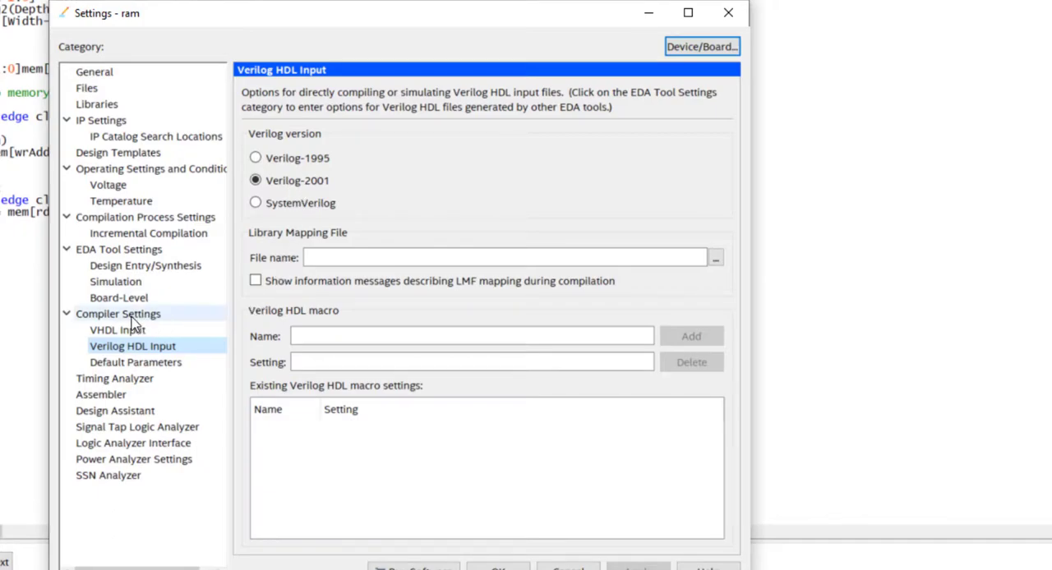
click(117, 314)
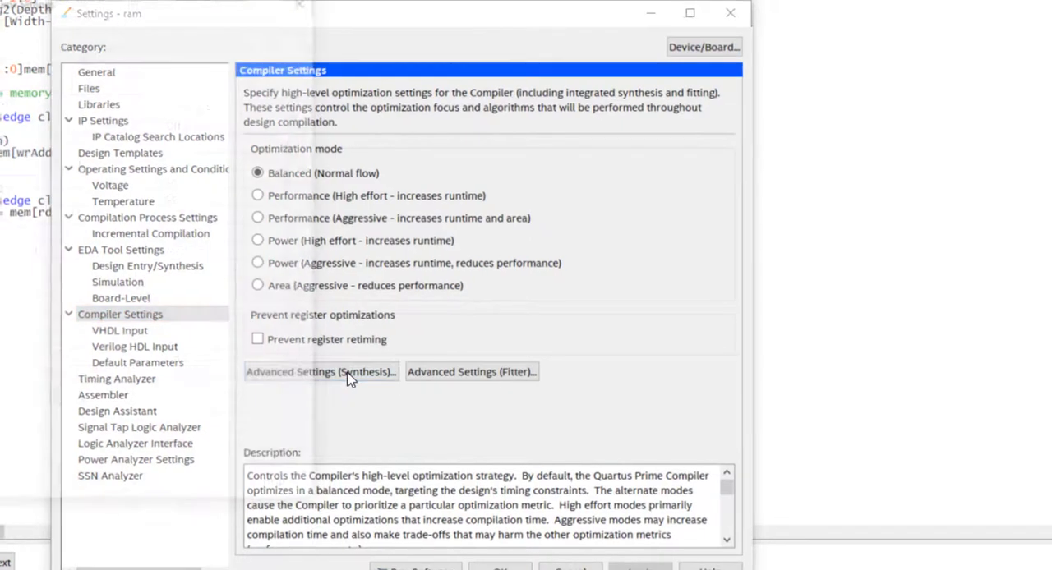
Set Auto RAM Replacement to Off in the Advanced Synthesis Settings and apply it.
click(320, 371)
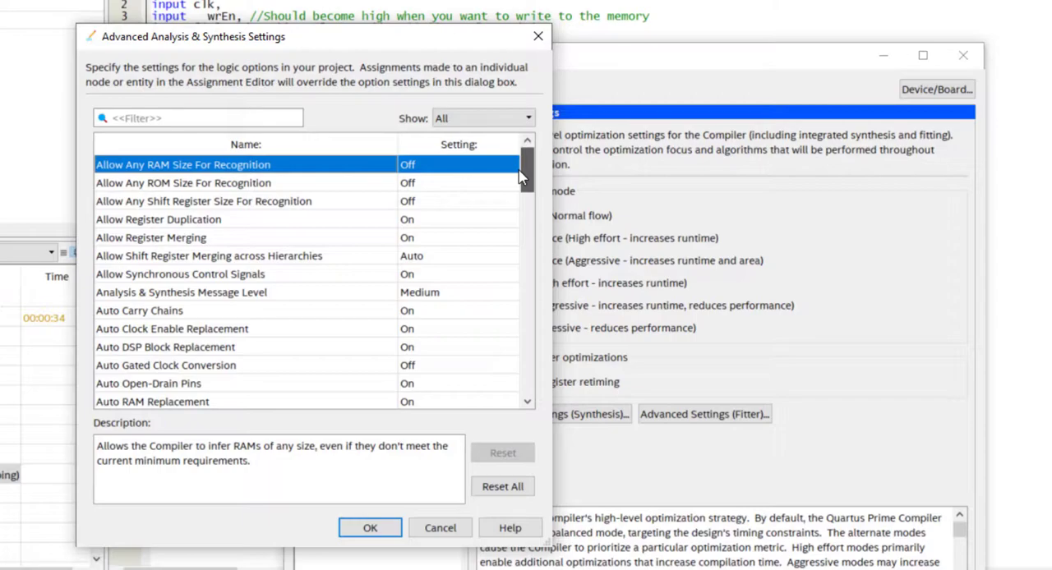
mouse_move(523, 190)
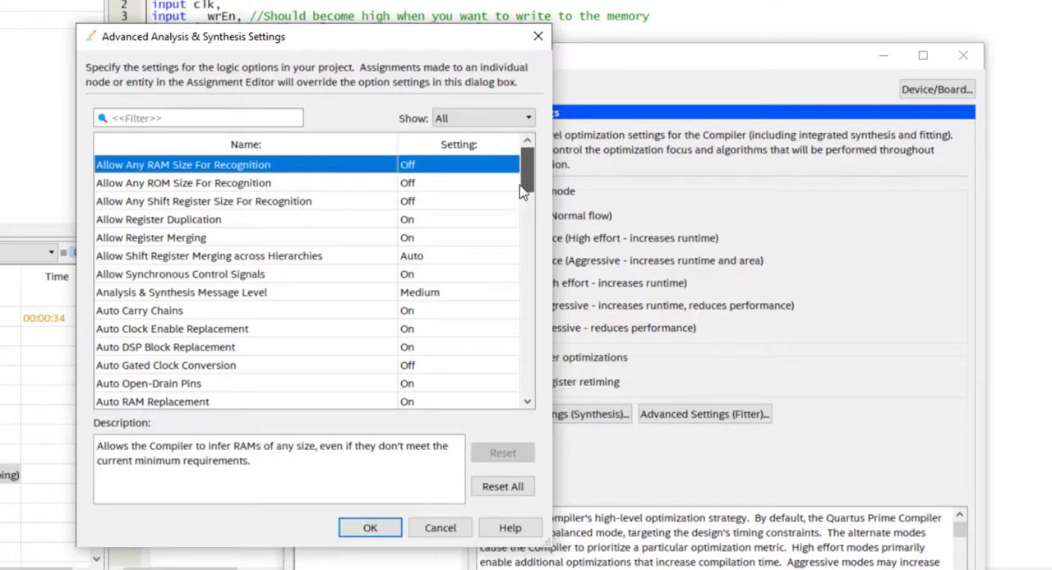
scroll(down, 3)
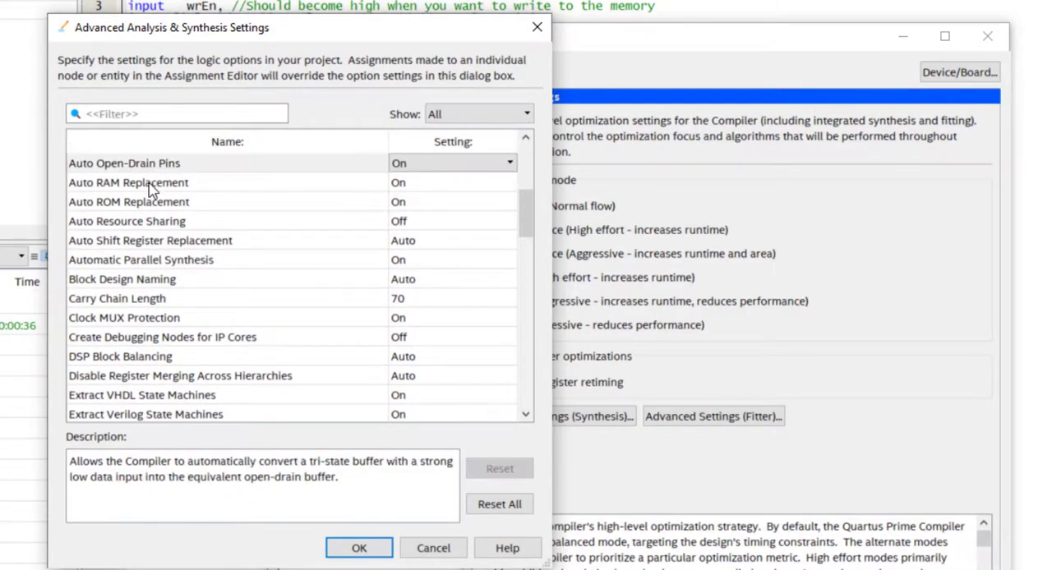
click(129, 220)
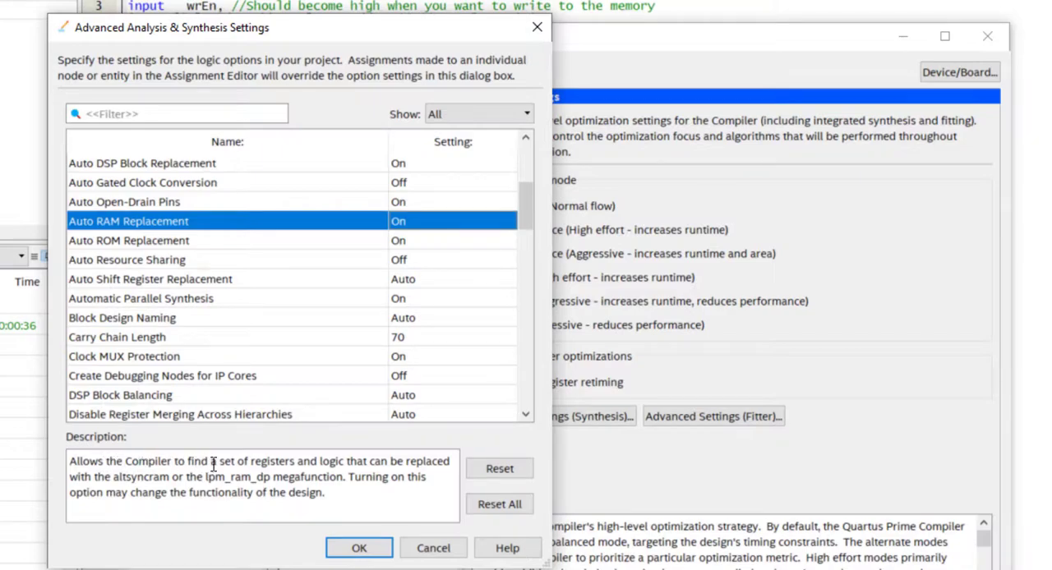
mouse_move(388, 465)
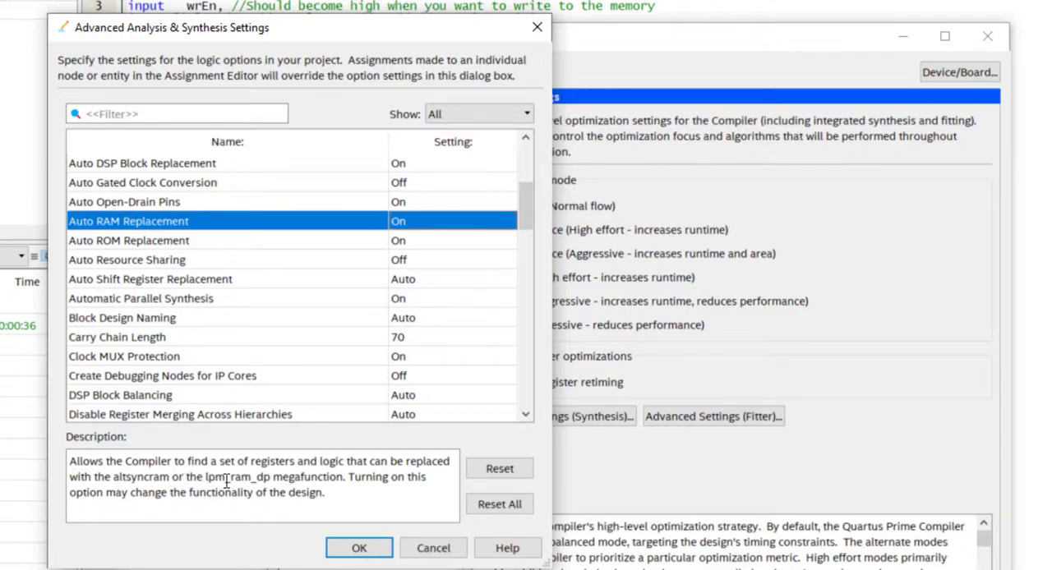
mouse_move(317, 487)
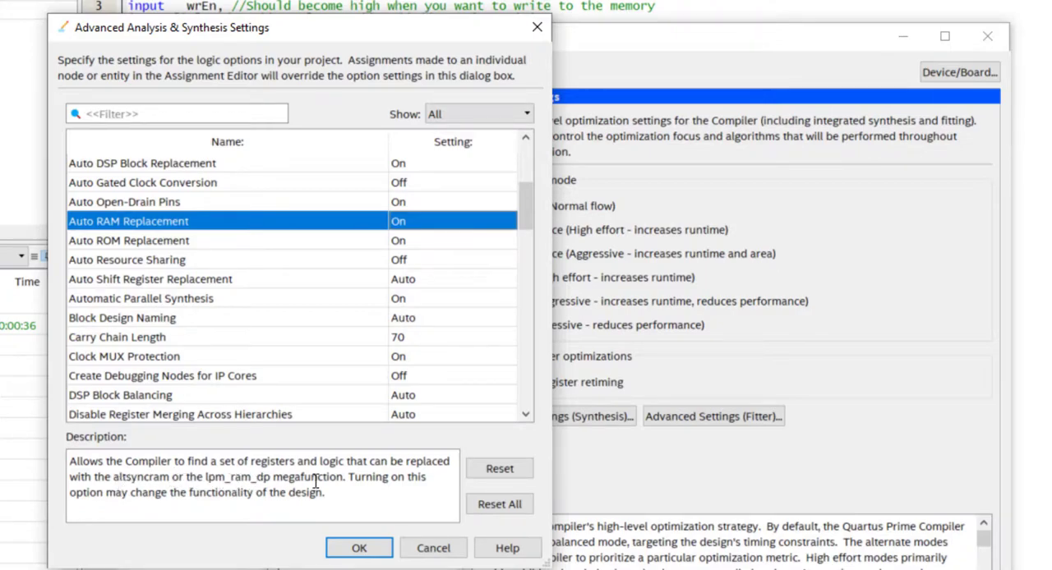
mouse_move(134, 503)
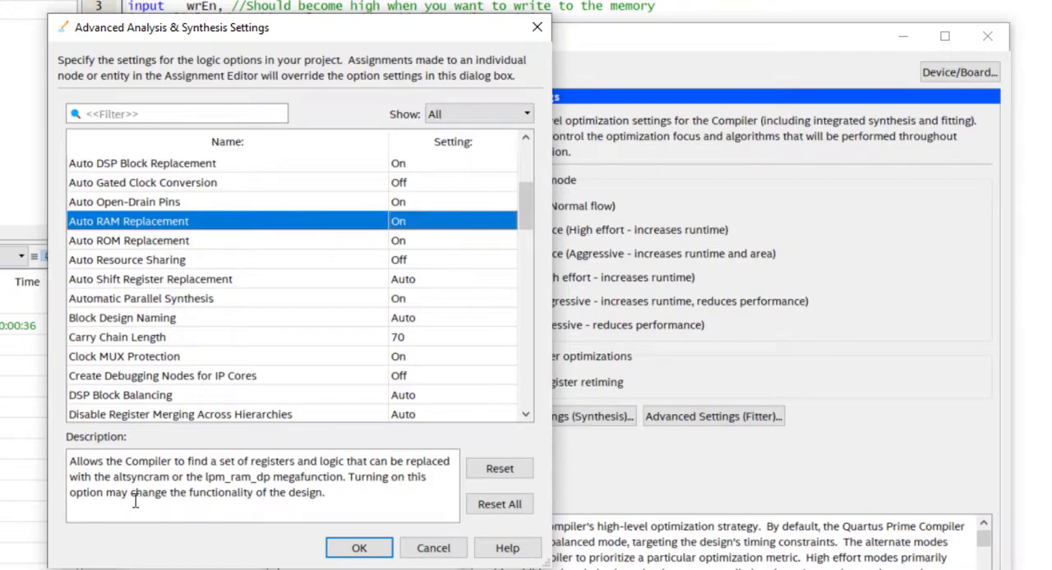
mouse_move(311, 494)
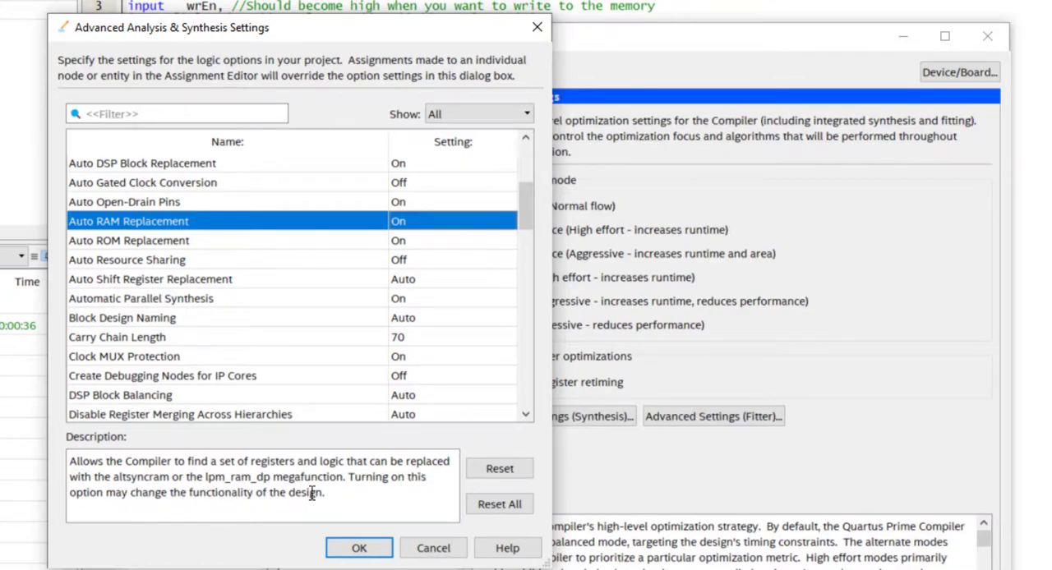
mouse_move(444, 228)
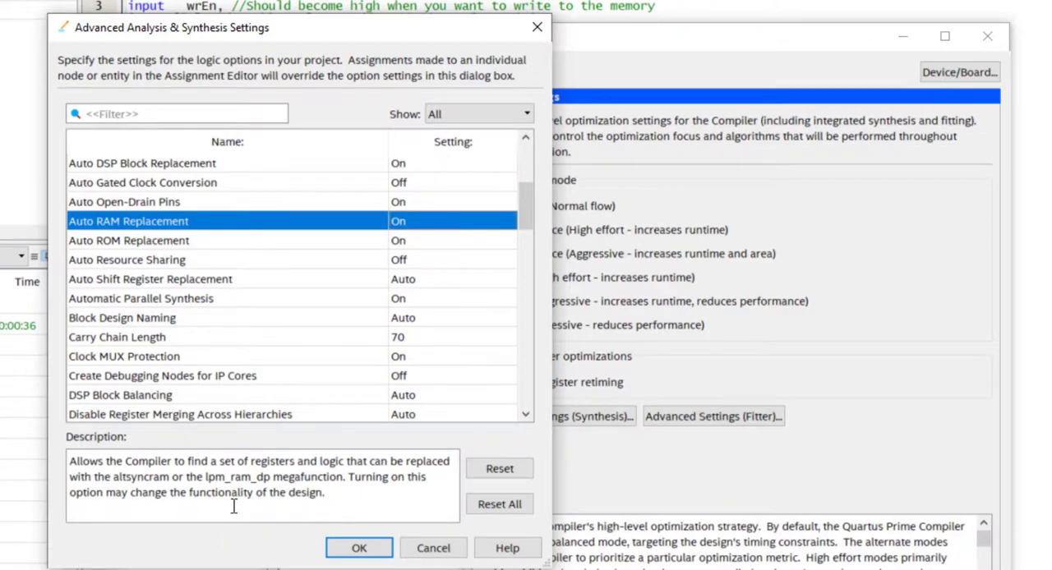
mouse_move(161, 451)
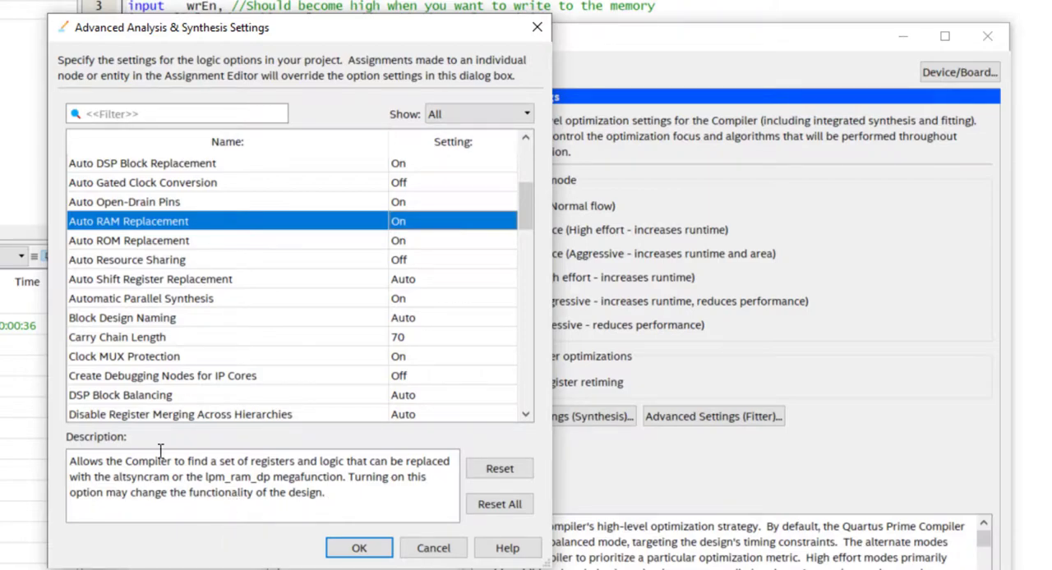
mouse_move(316, 16)
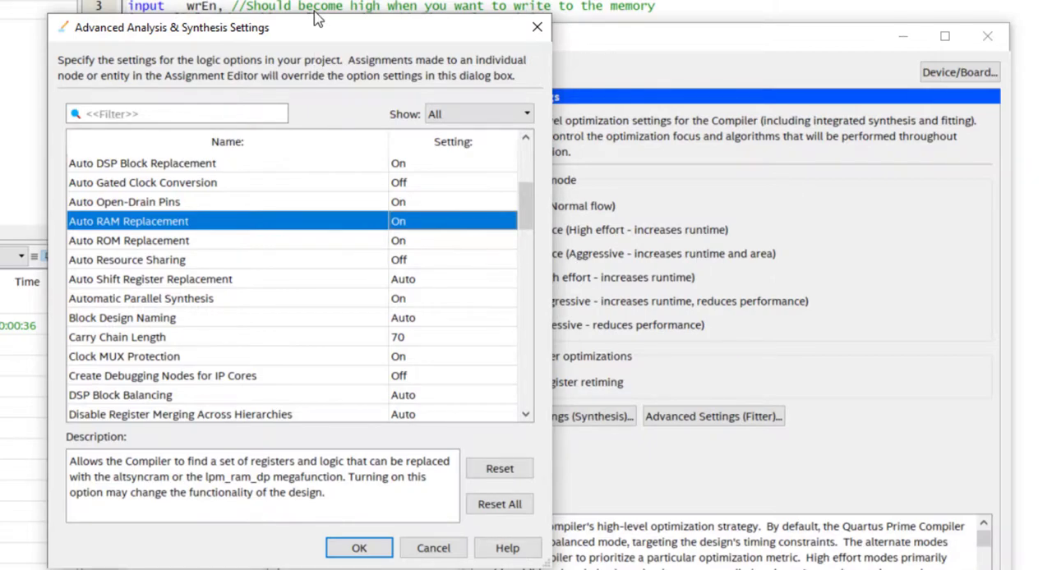
mouse_move(727, 216)
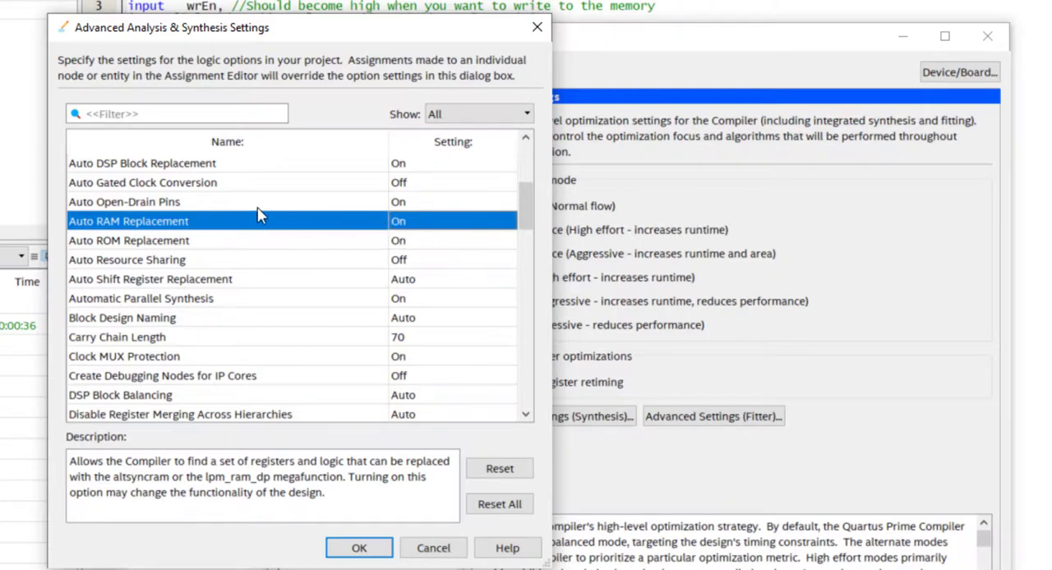
mouse_move(935, 161)
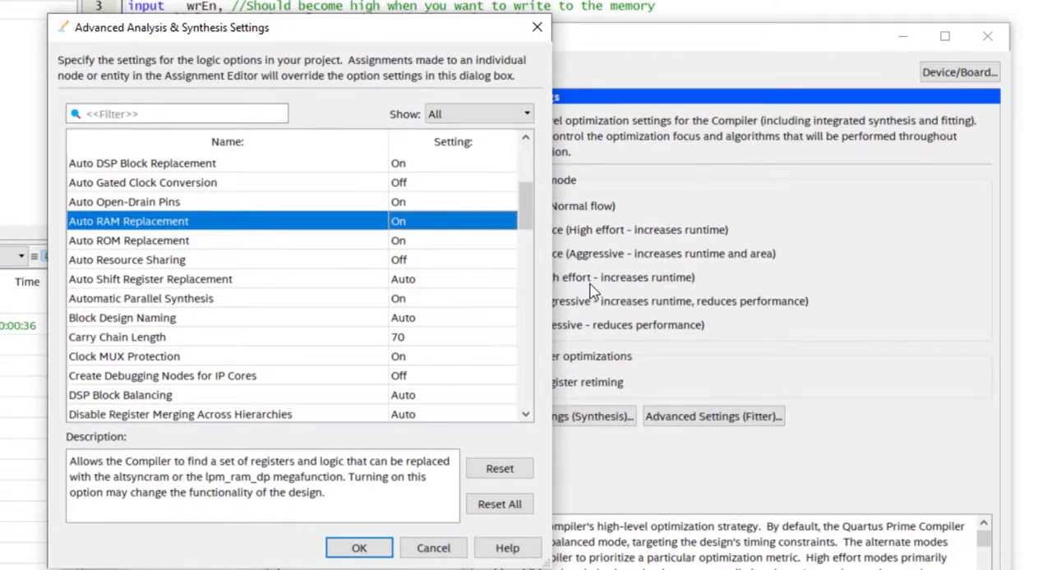
click(452, 220)
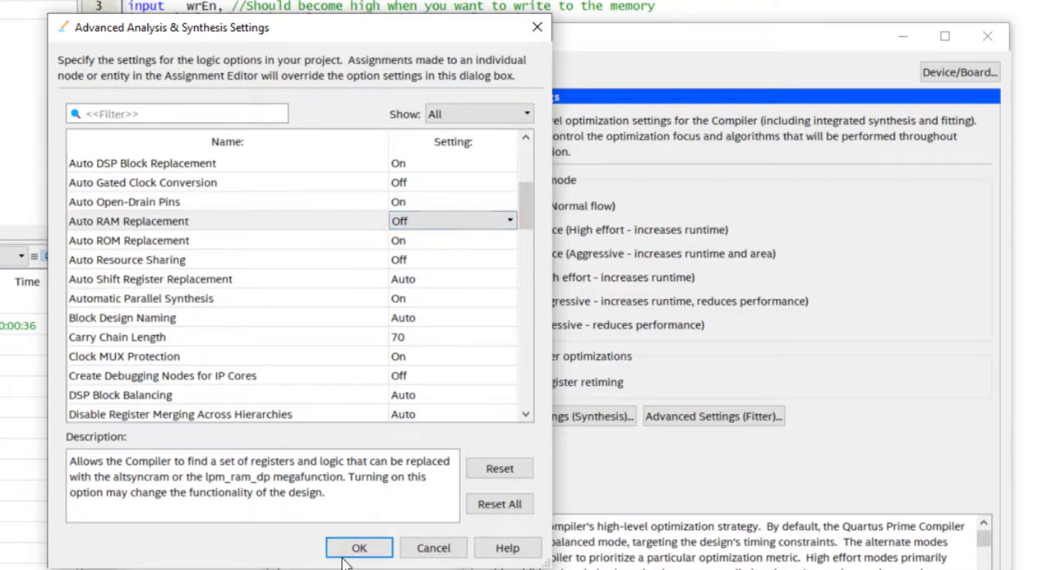
click(359, 547)
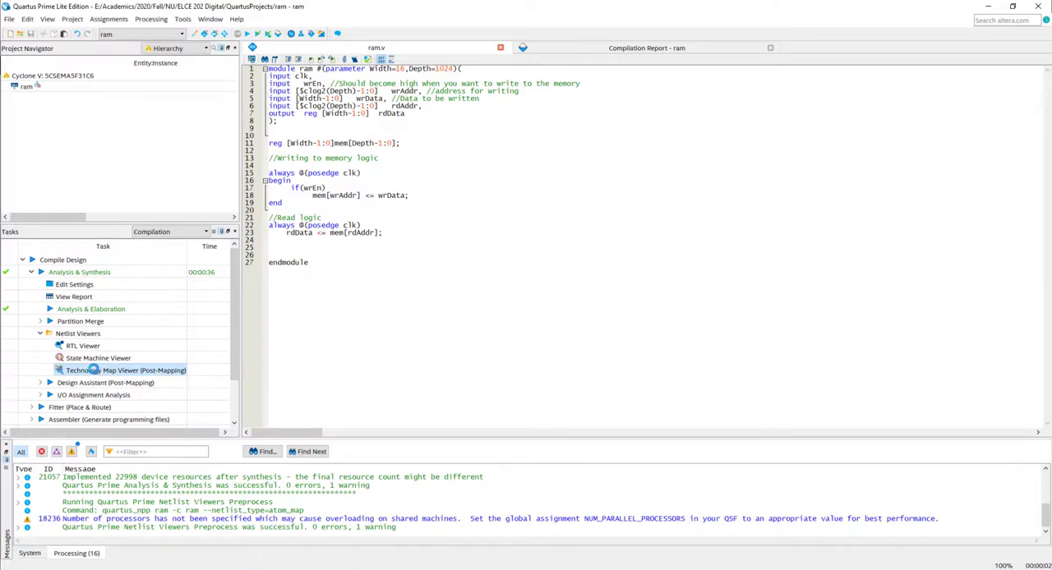
Open the post-mapping Technology Map Viewer and page through the individual mem registers.
double_click(125, 370)
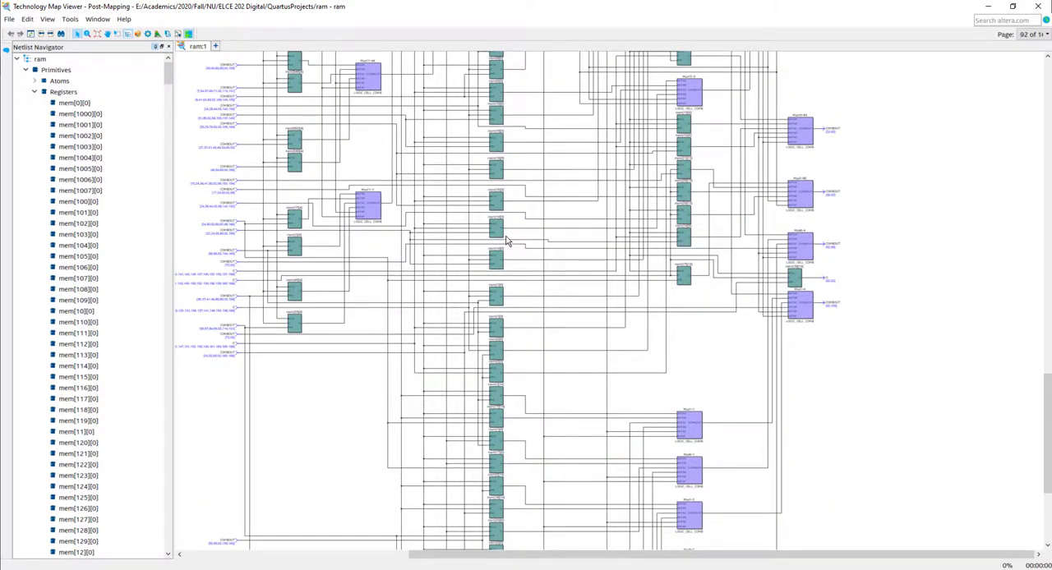
scroll(down, 3)
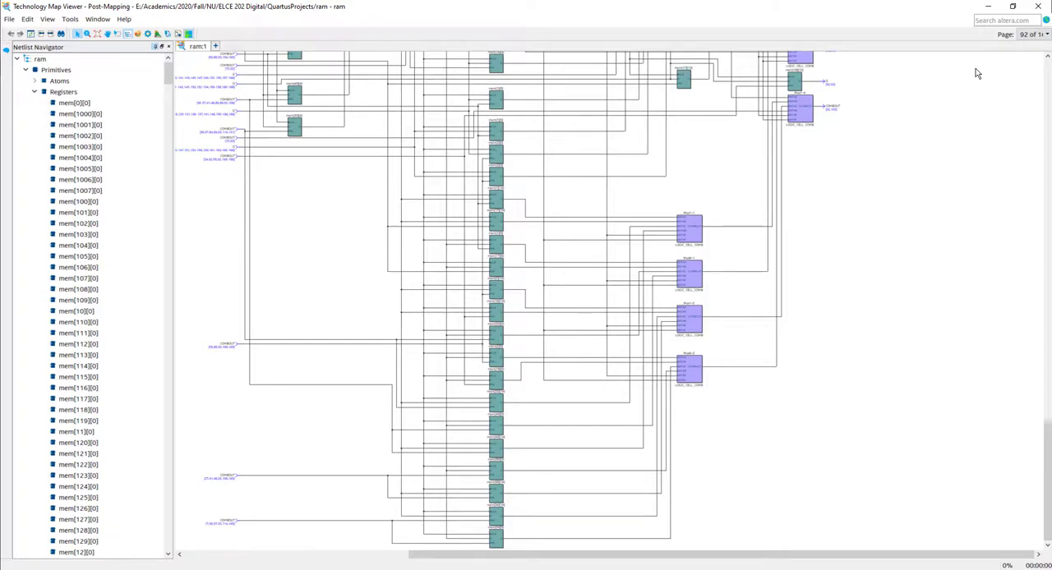
mouse_move(1004, 36)
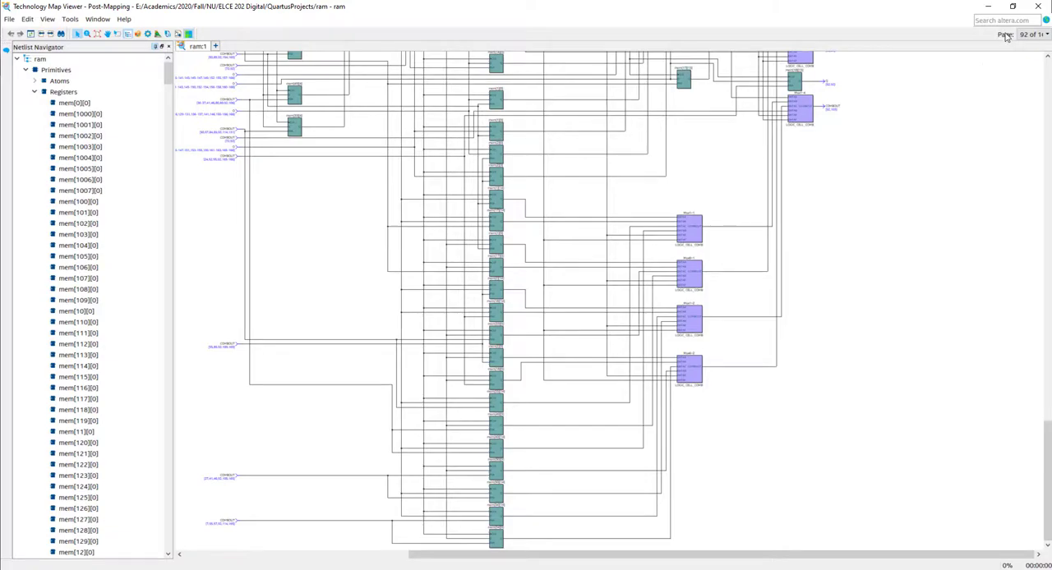
click(1043, 34)
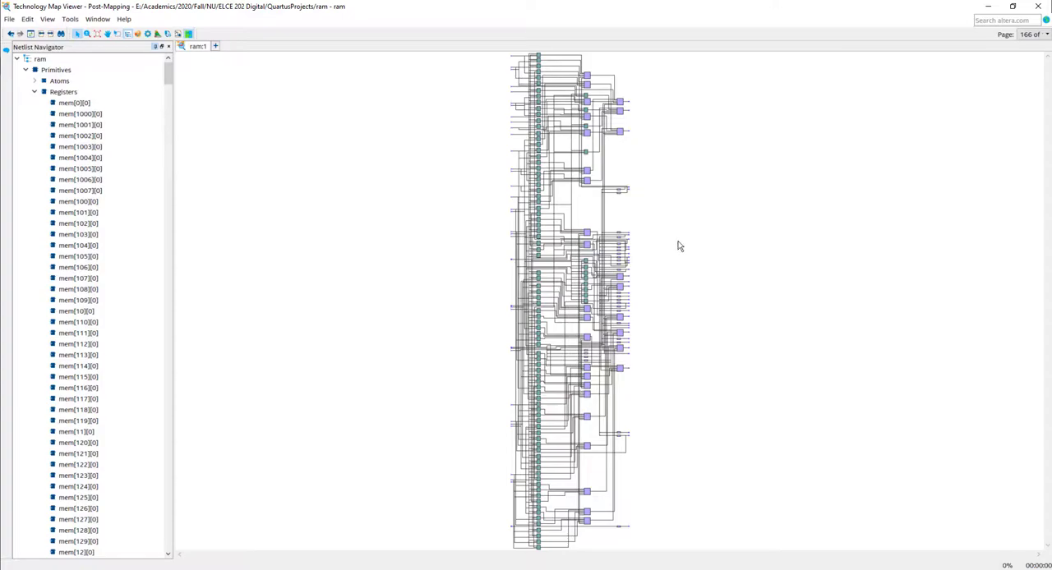
mouse_move(523, 177)
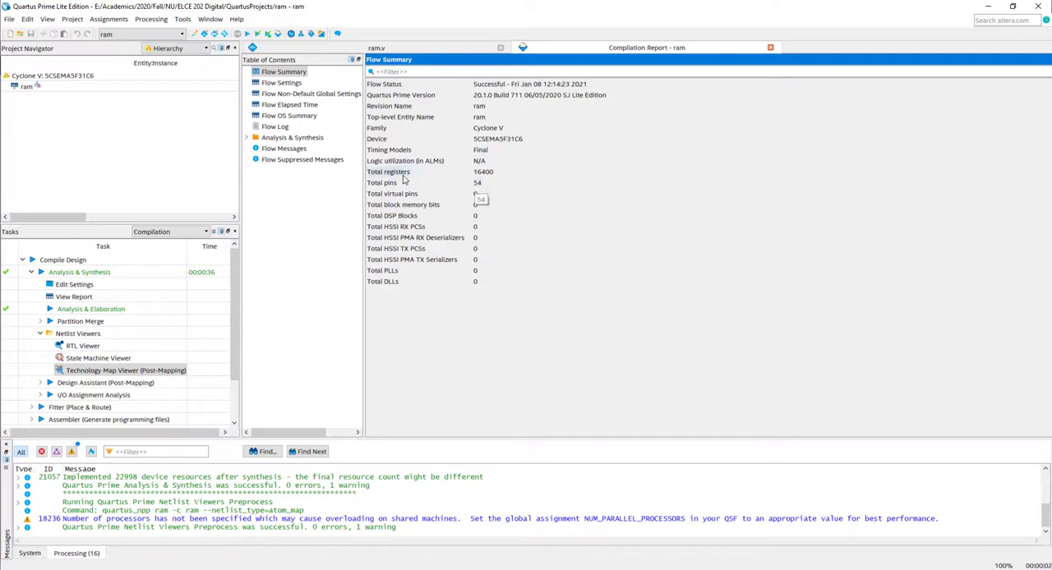
mouse_move(524, 157)
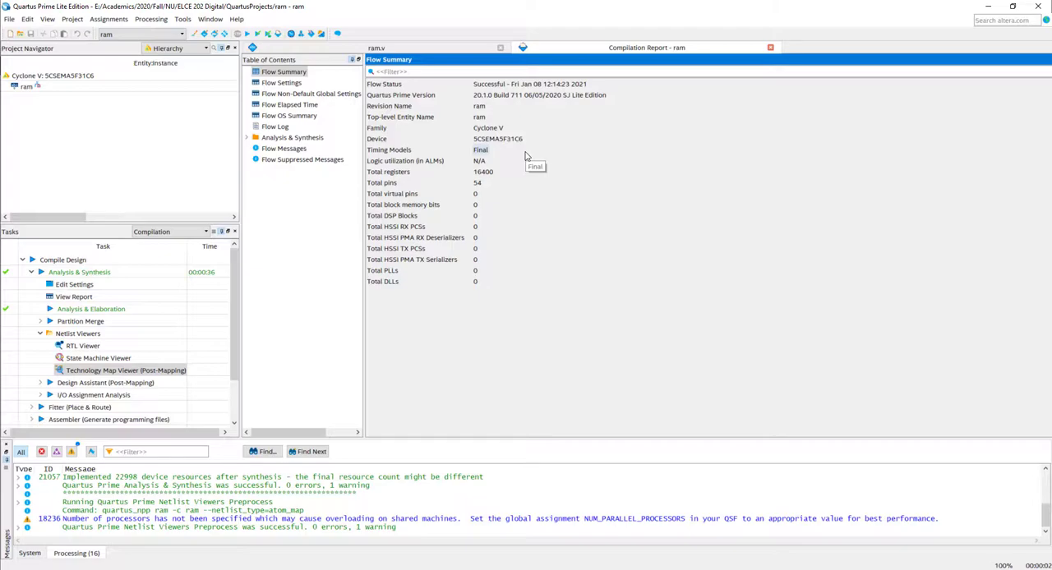
mouse_move(525, 156)
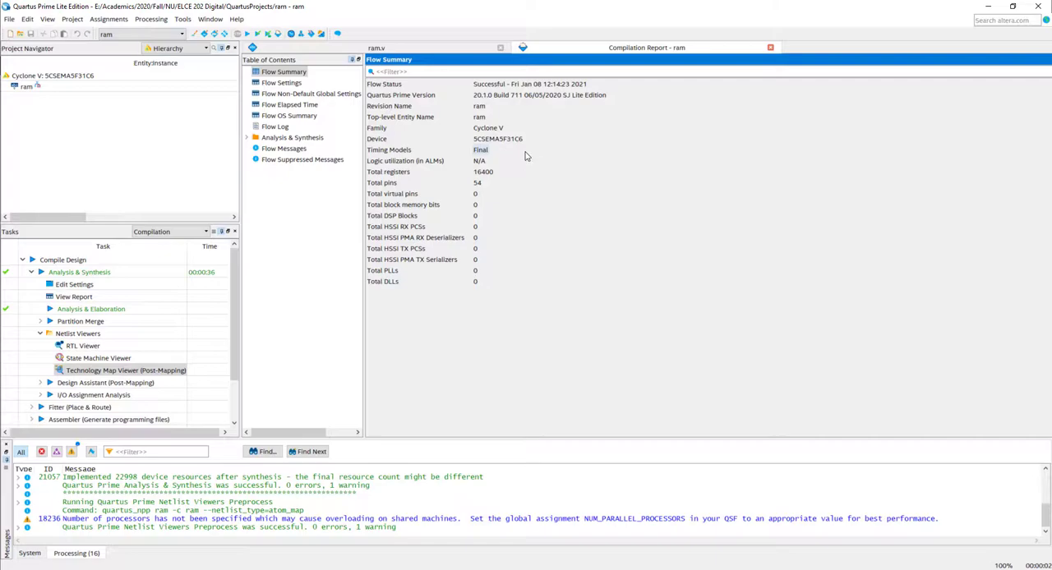